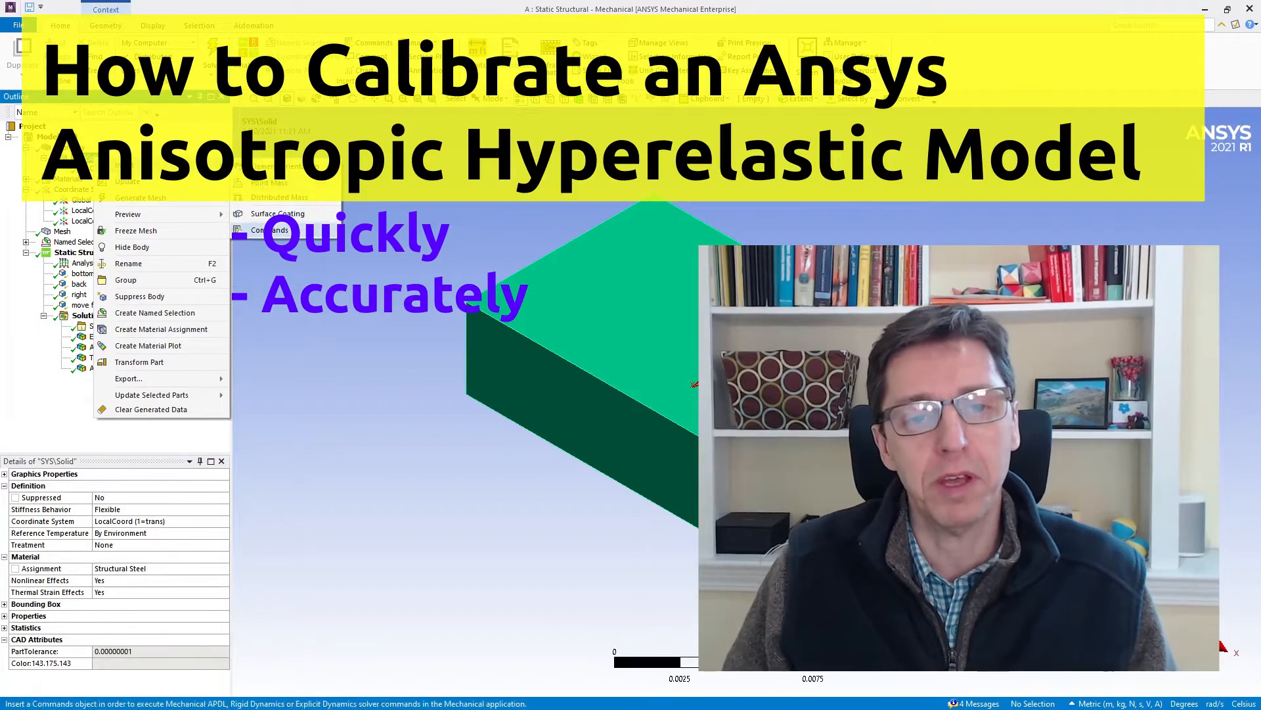
# Insert a Commands object under the solid body in the Mechanical Outline tree
pyautogui.click(268, 230)
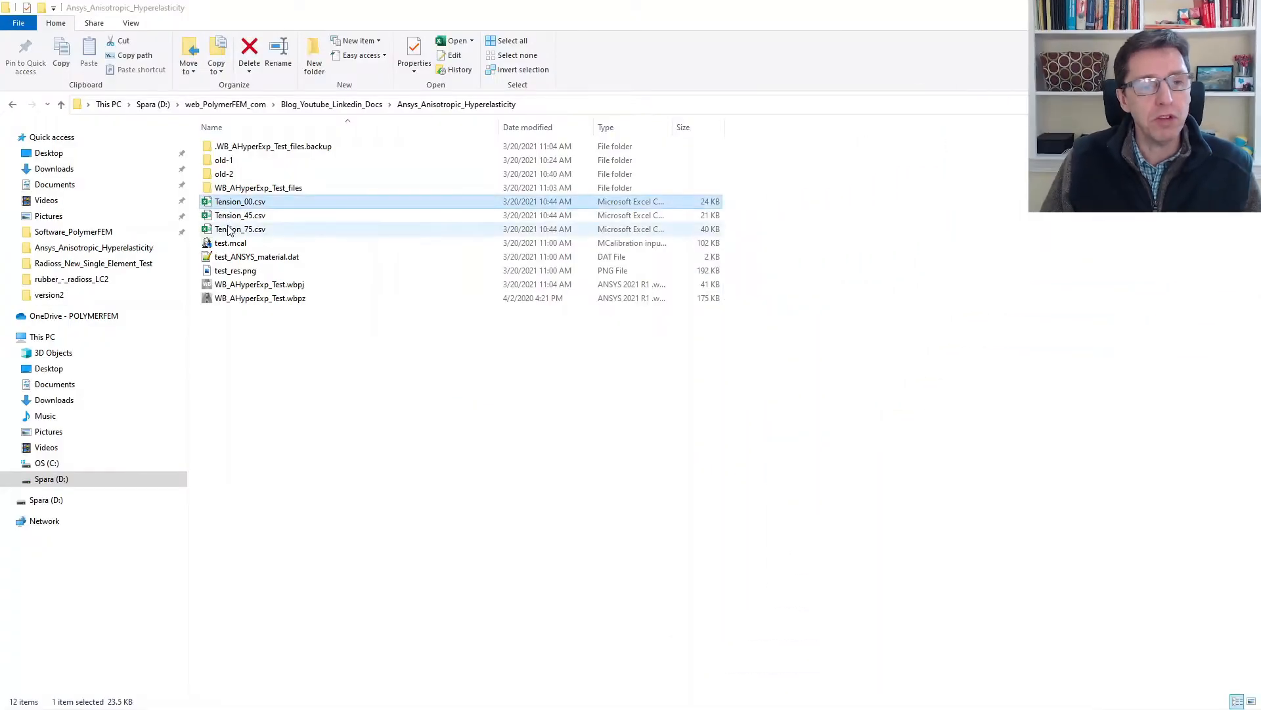
# Select Tension_00, Tension_45 and Tension_75 CSV files together in File Explorer
pyautogui.click(239, 229)
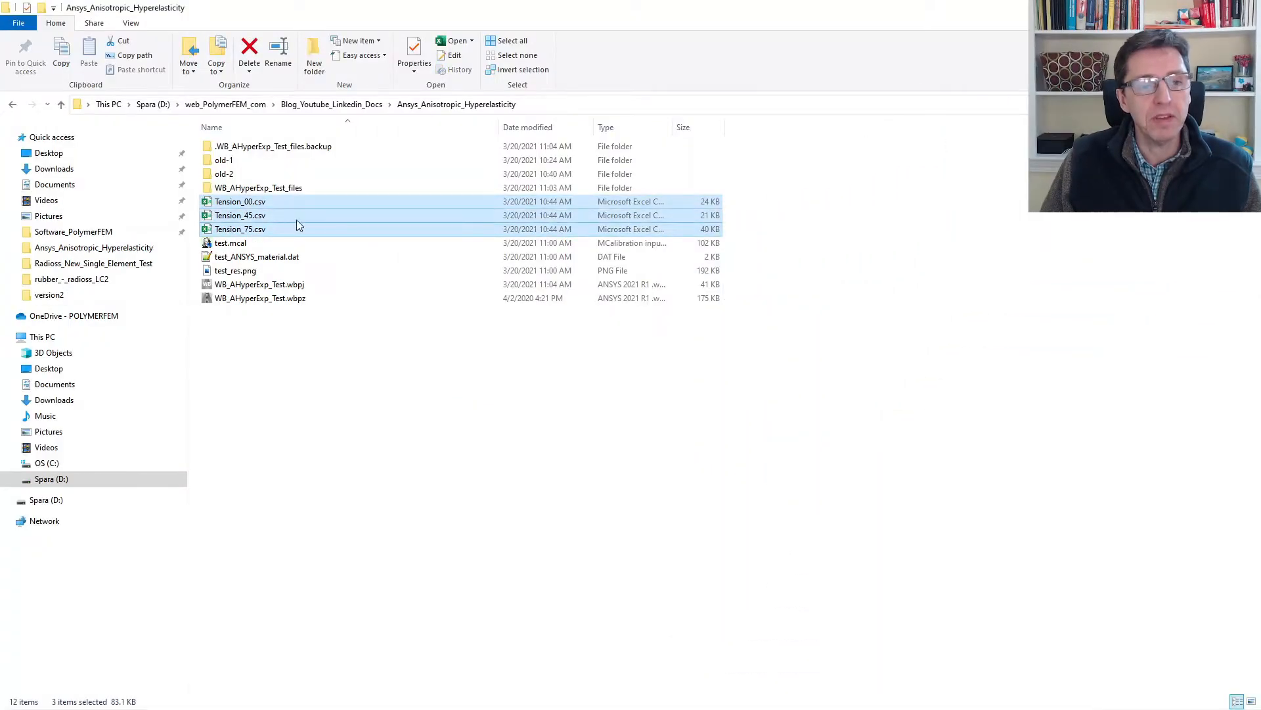
pyautogui.moveTo(299, 225)
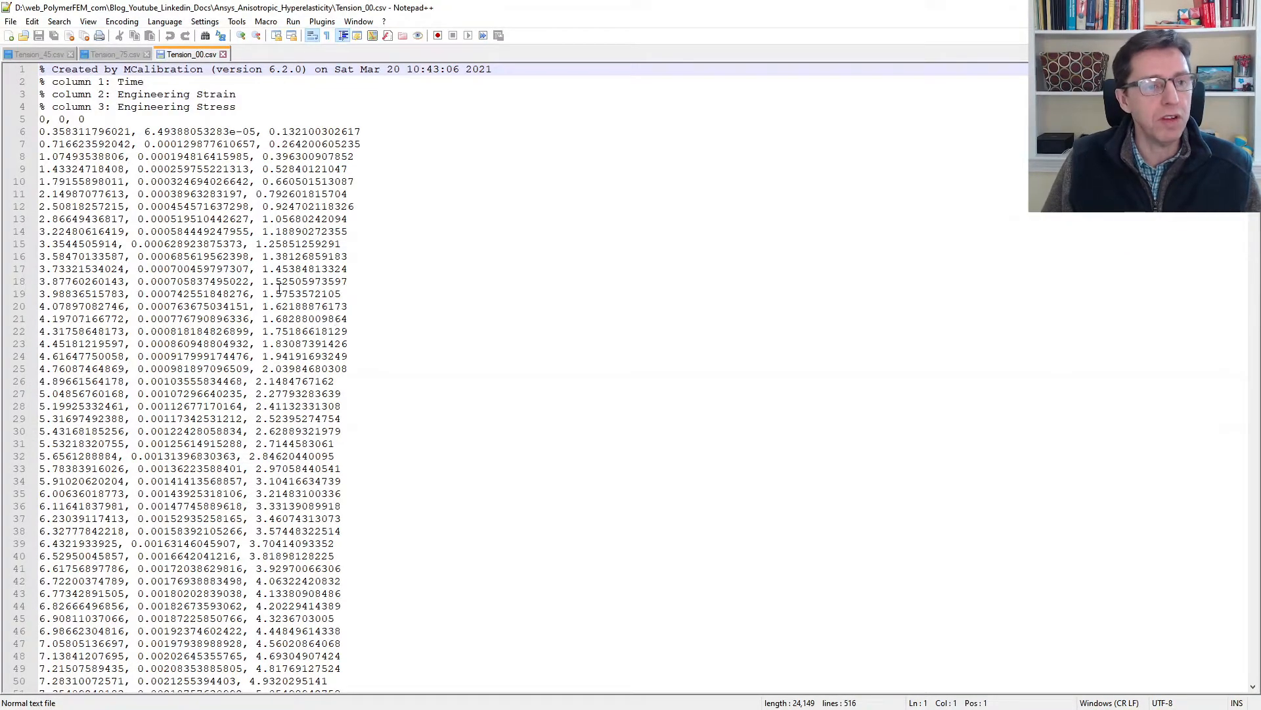
# View the Tension_00.csv tab showing time, engineering strain and engineering stress columns
pyautogui.click(40, 53)
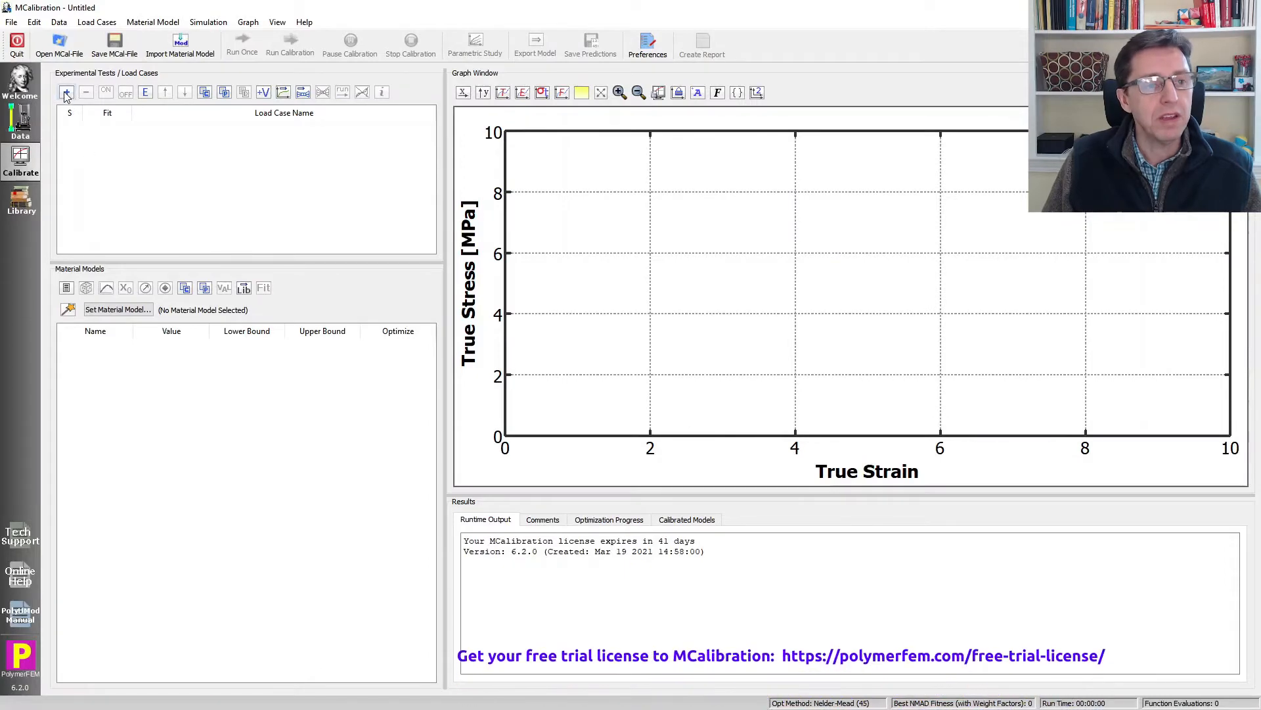
# Add load cases Tension_00, Tension_45 and Tension_75, each loaded from its CSV file
pyautogui.click(65, 92)
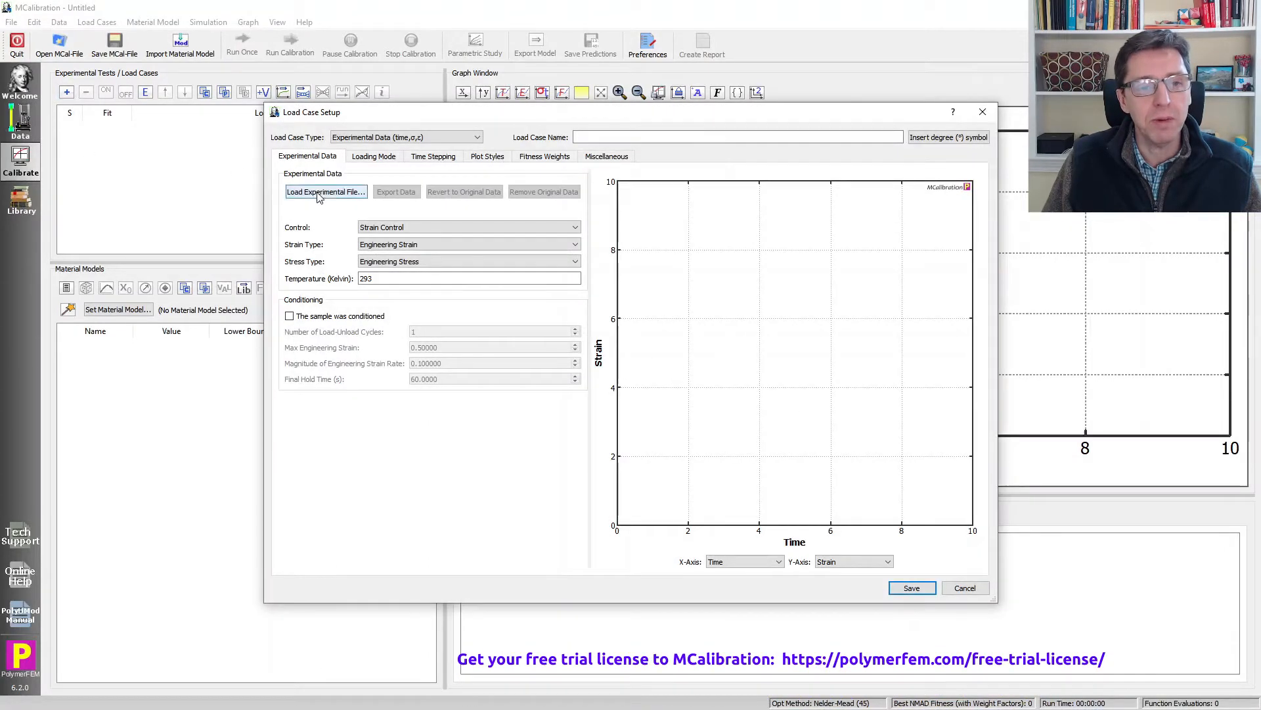
pyautogui.click(326, 191)
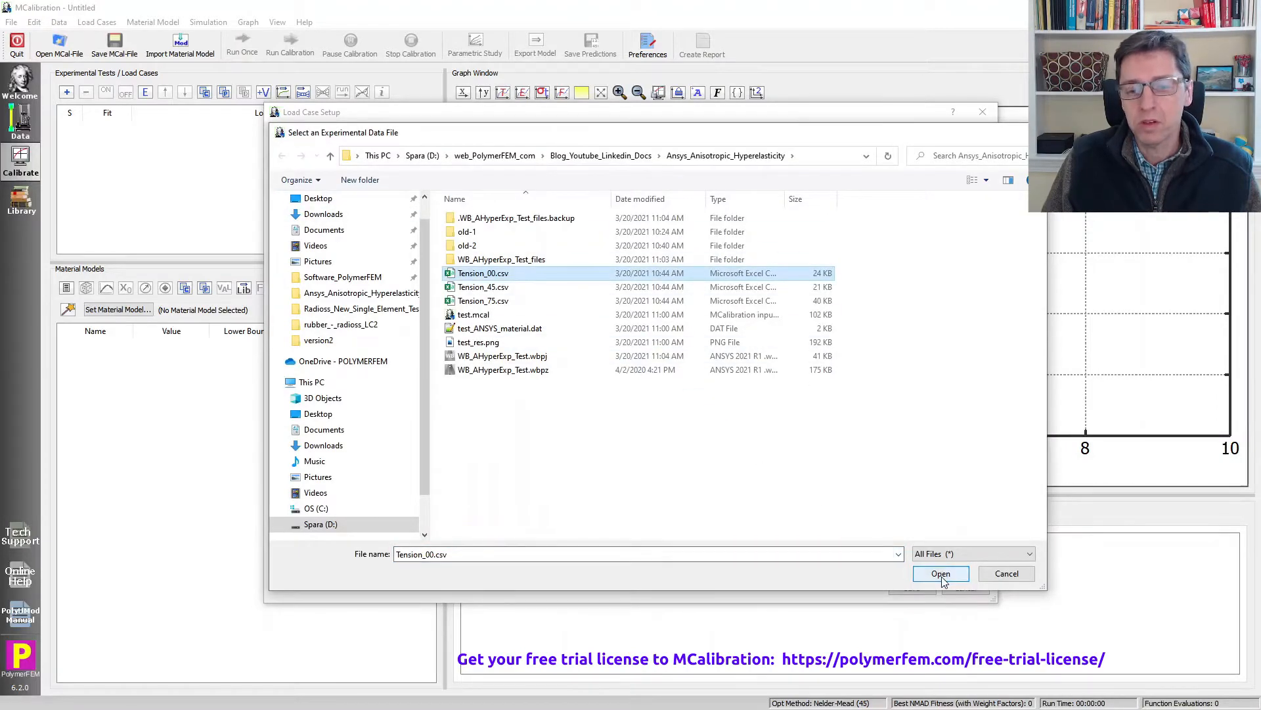
pyautogui.click(940, 573)
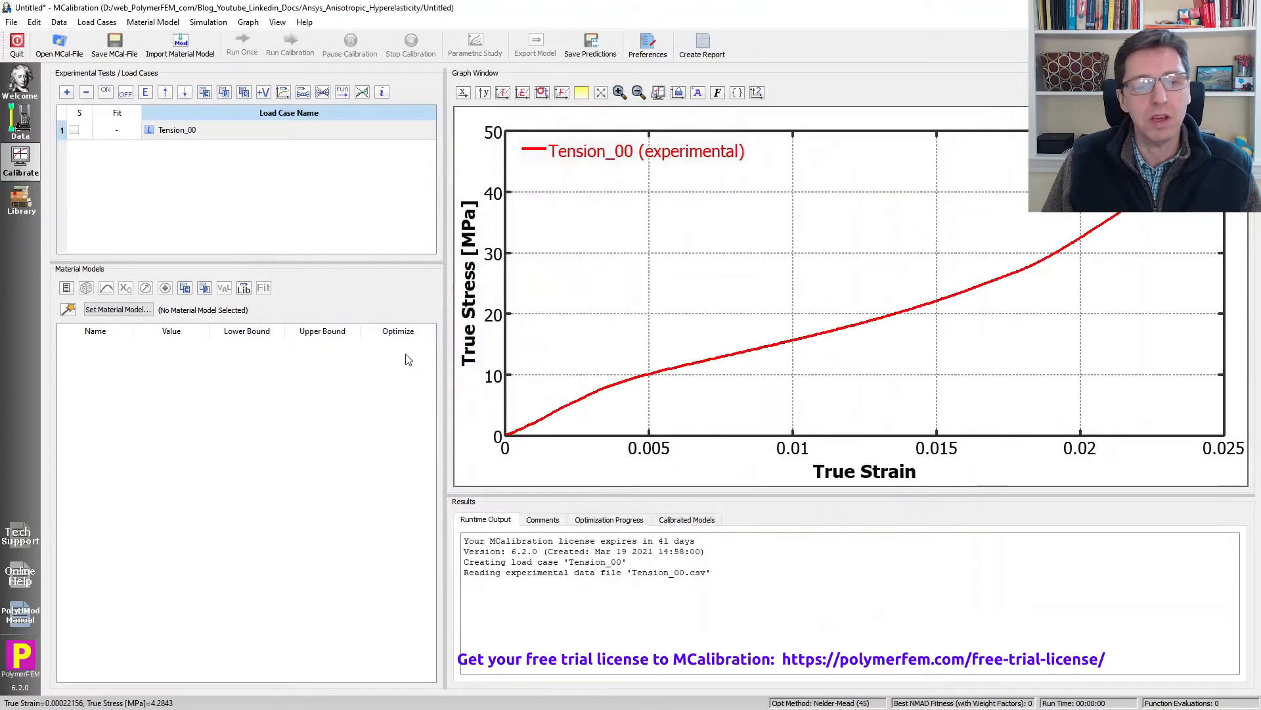
pyautogui.doubleClick(176, 129)
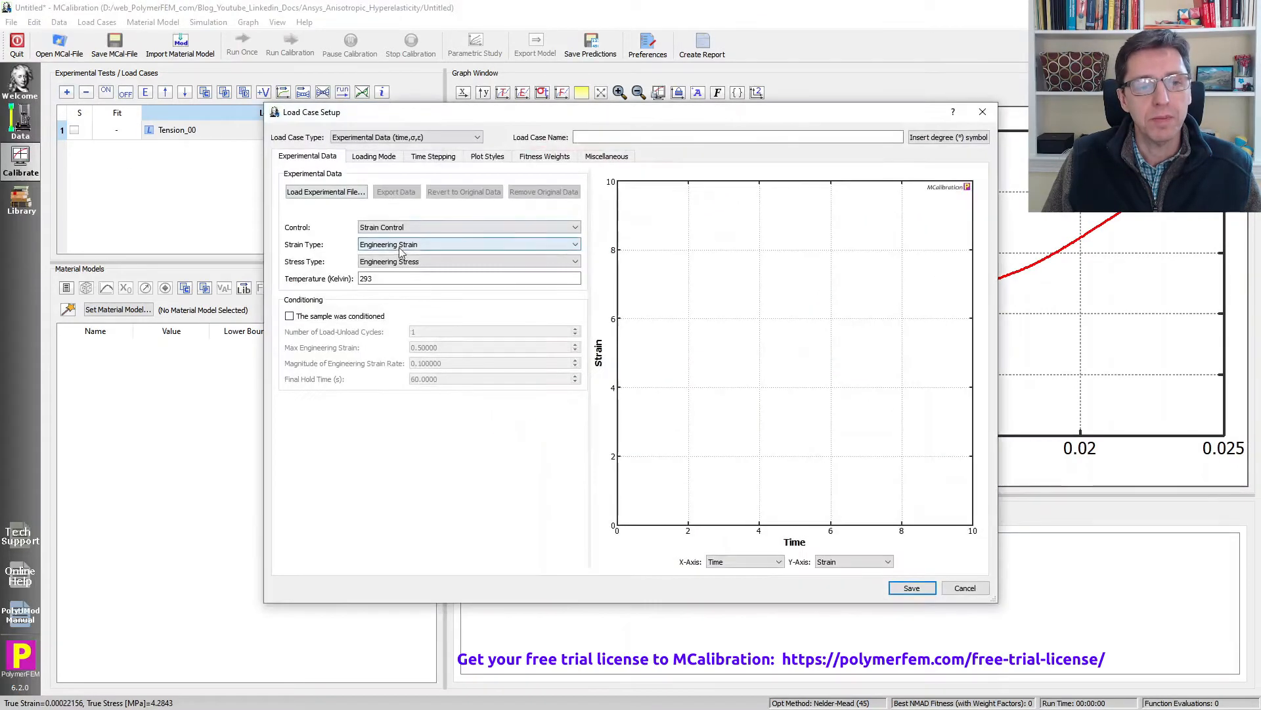
pyautogui.click(325, 192)
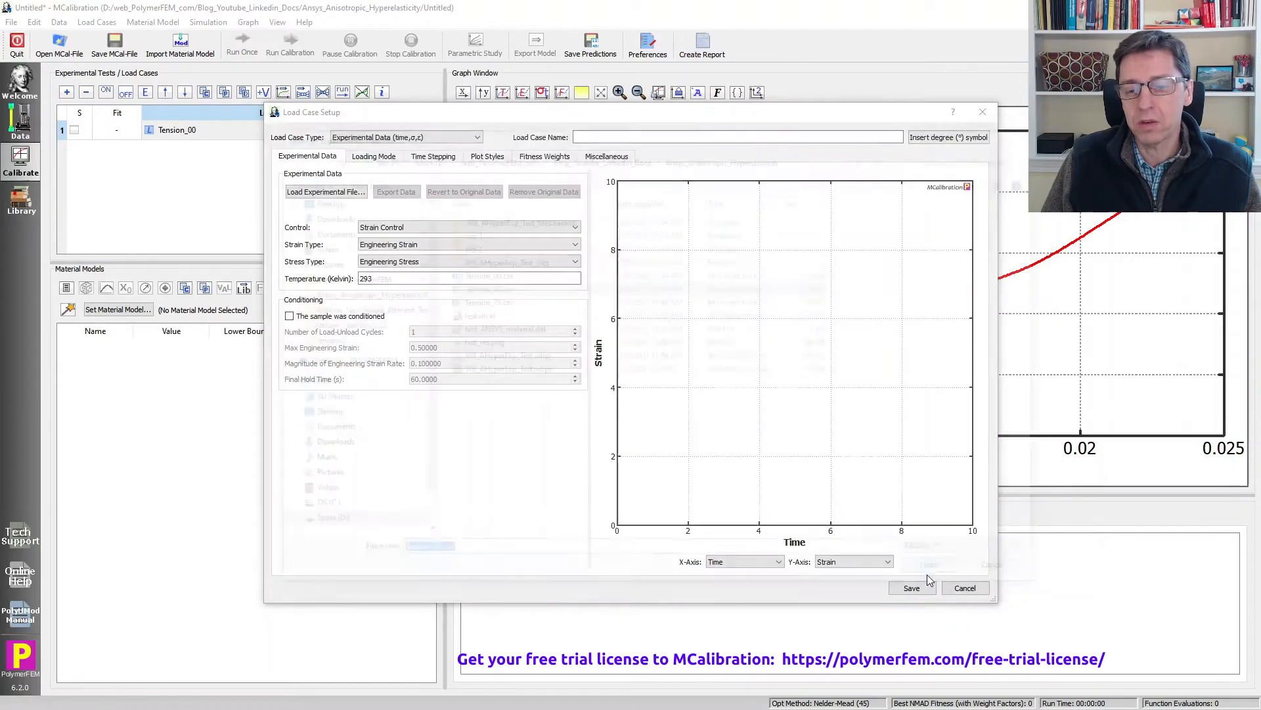
pyautogui.click(325, 192)
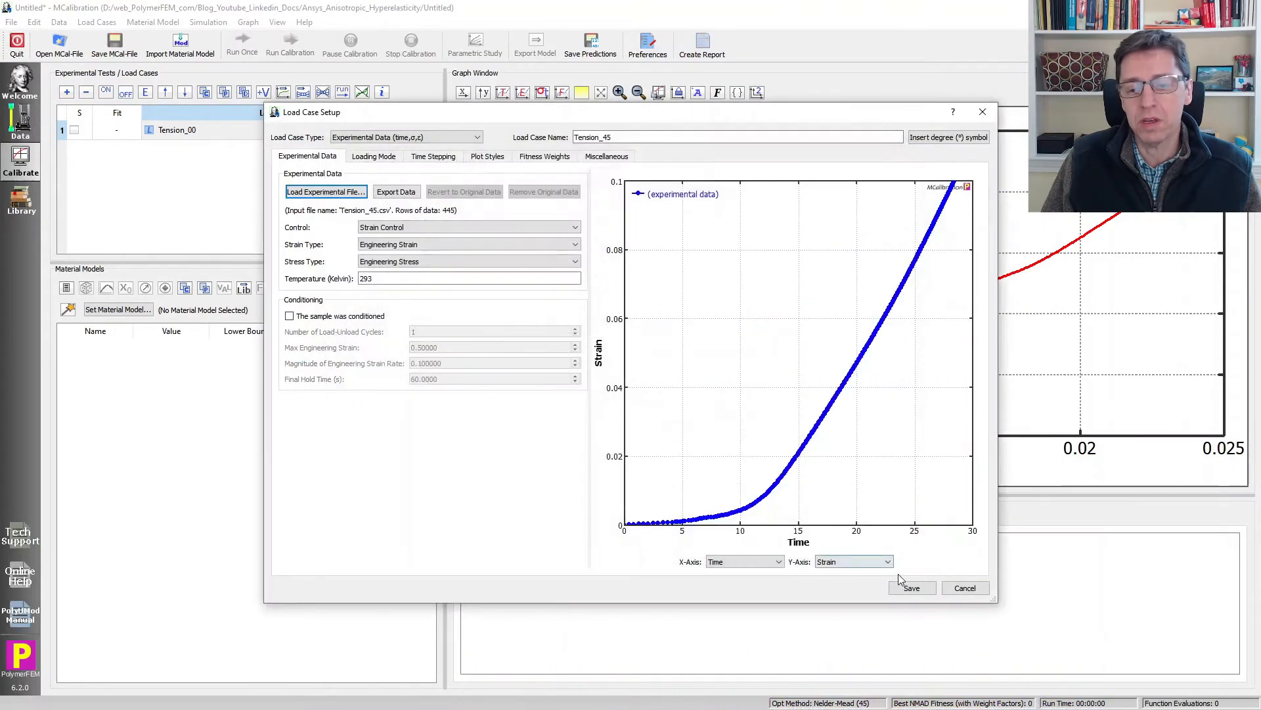
pyautogui.click(912, 587)
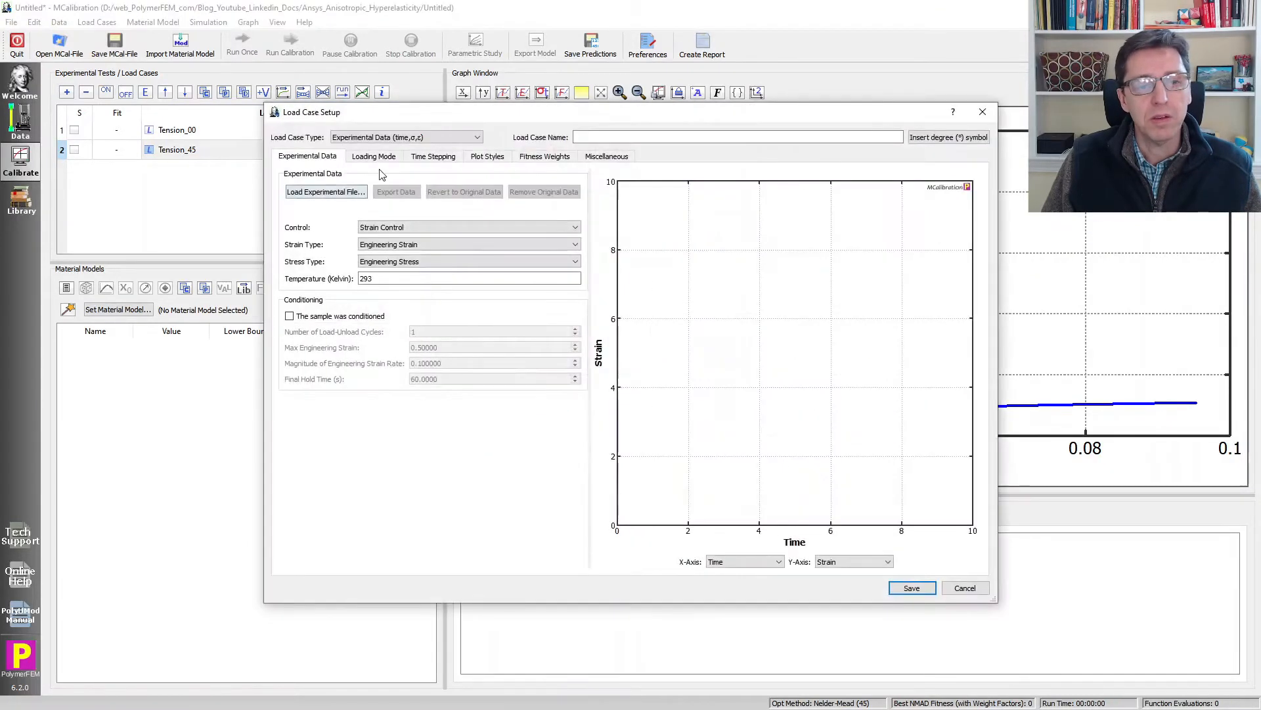
pyautogui.click(325, 191)
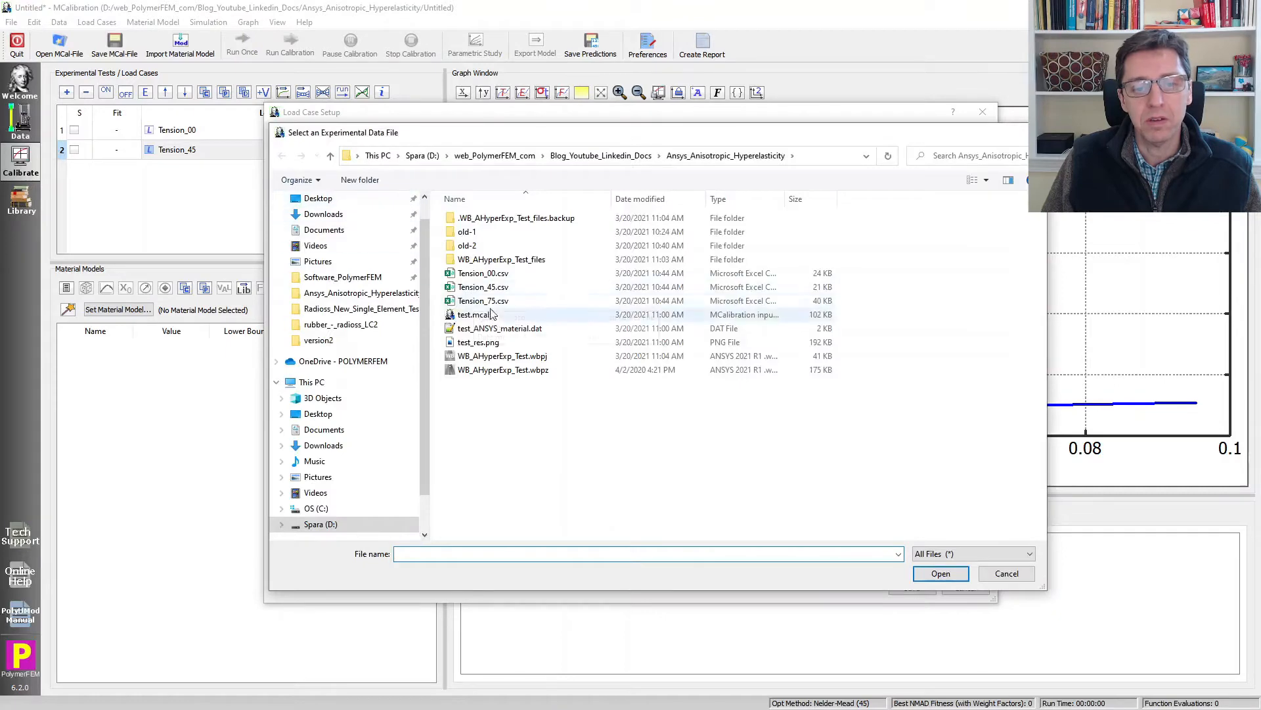
pyautogui.click(483, 301)
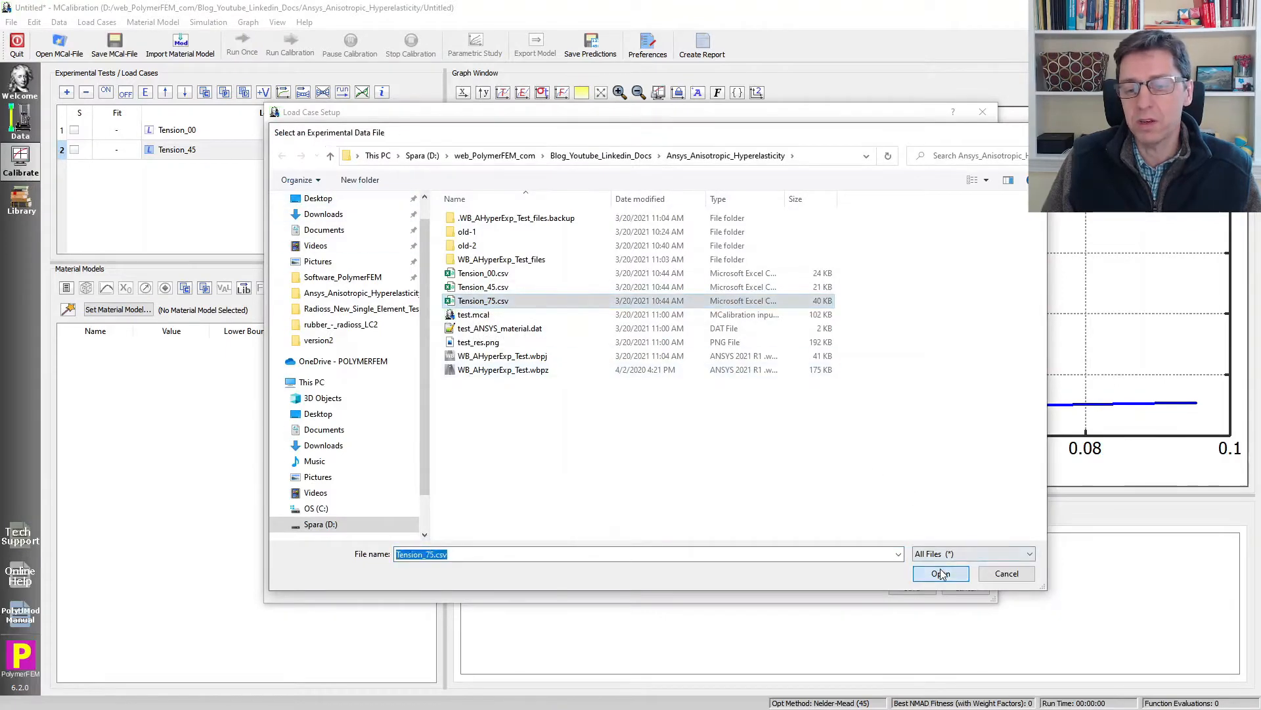
pyautogui.click(940, 574)
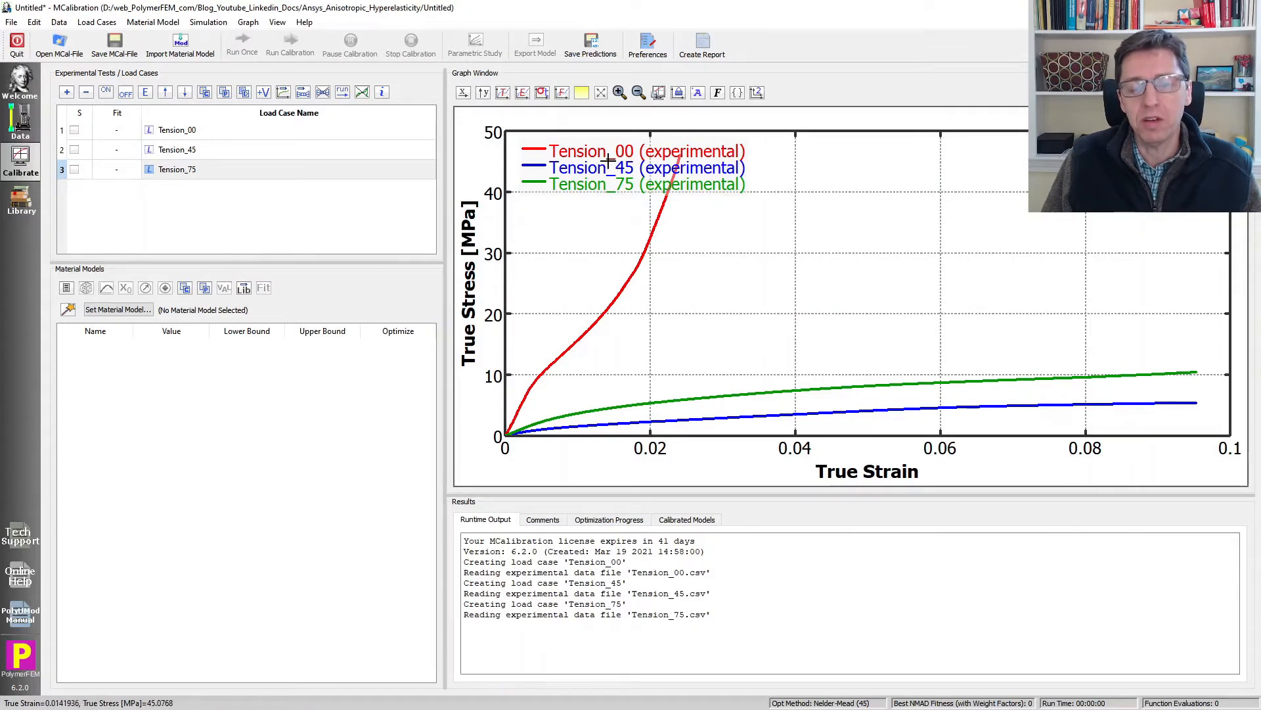
pyautogui.click(178, 130)
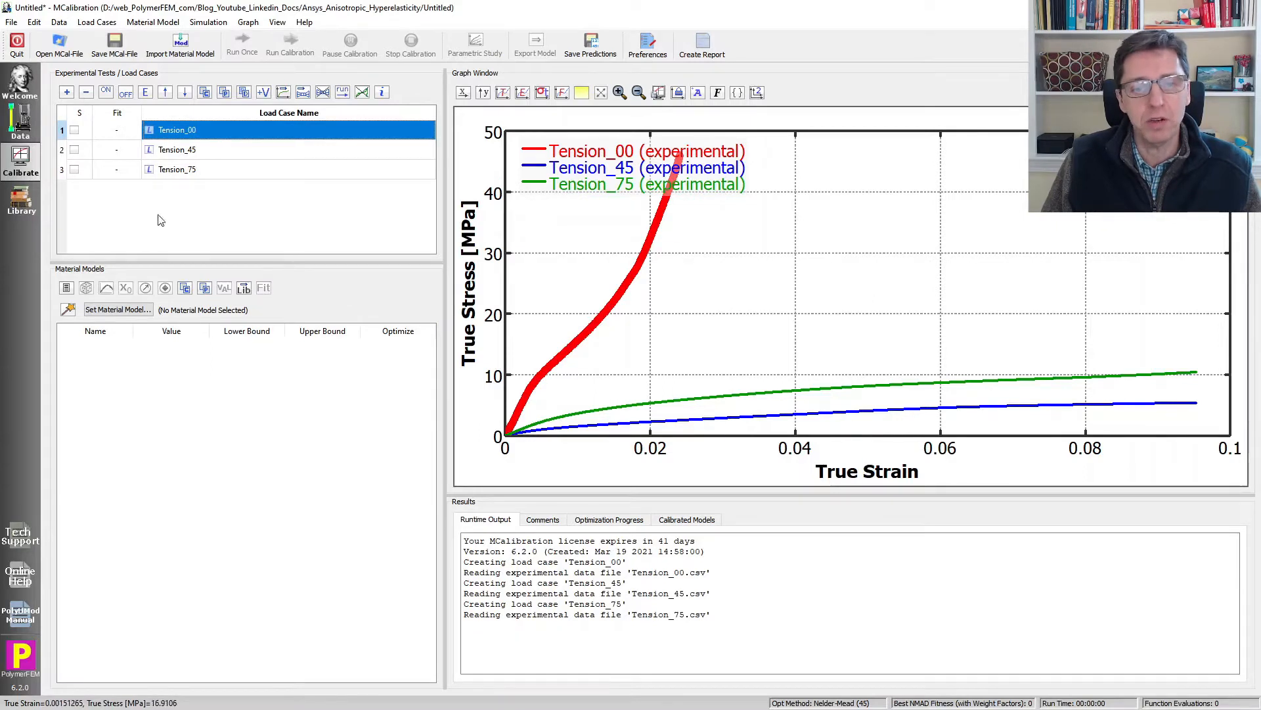
pyautogui.click(176, 150)
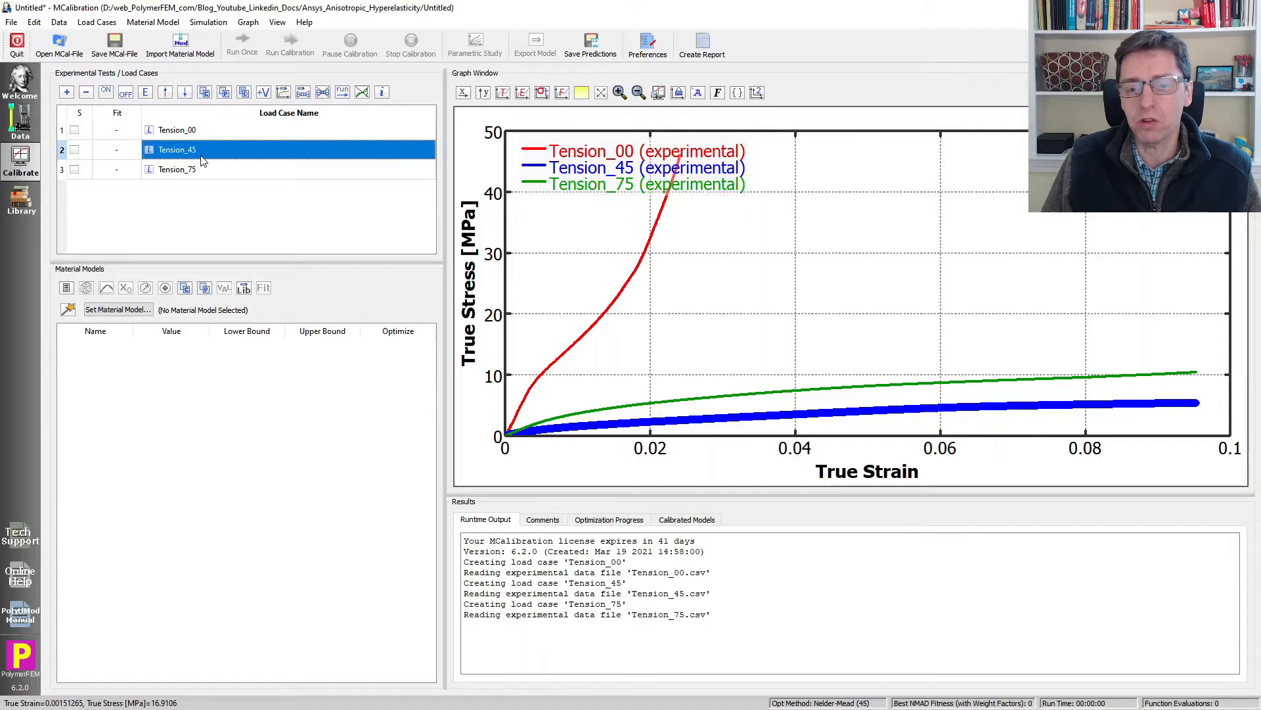
pyautogui.click(177, 170)
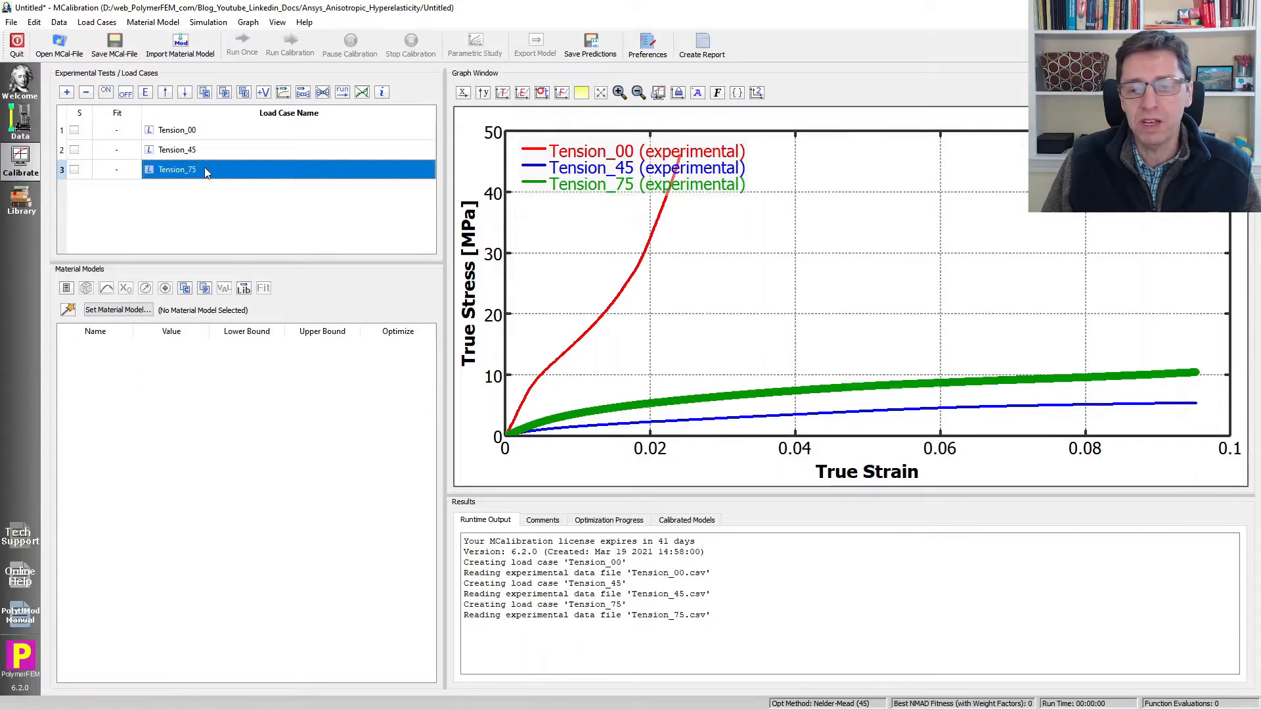
pyautogui.moveTo(205, 201)
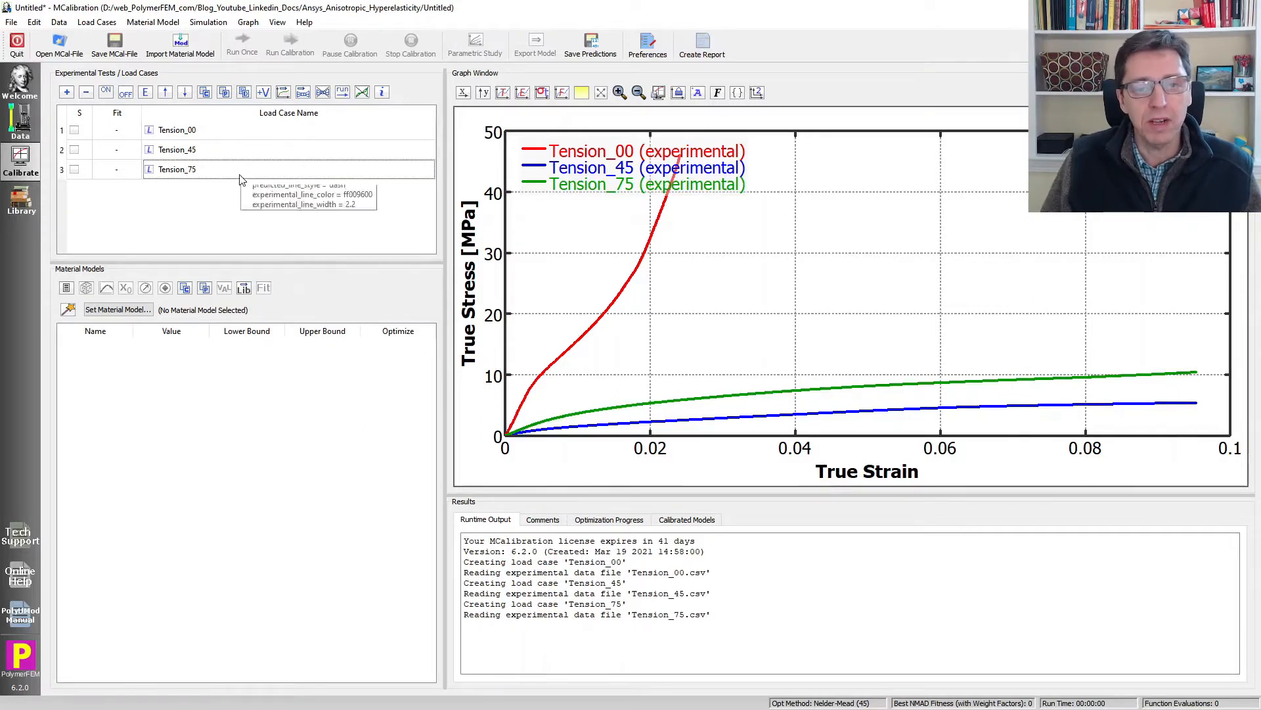
pyautogui.moveTo(219, 201)
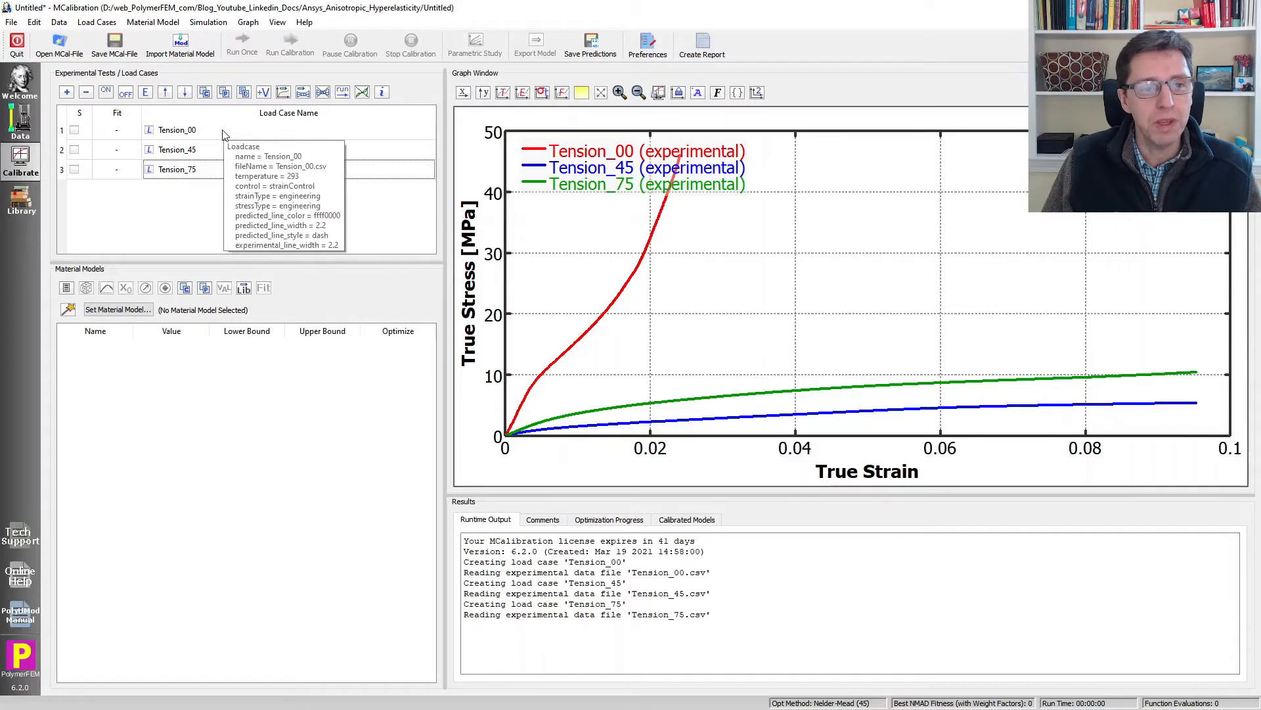
pyautogui.doubleClick(177, 129)
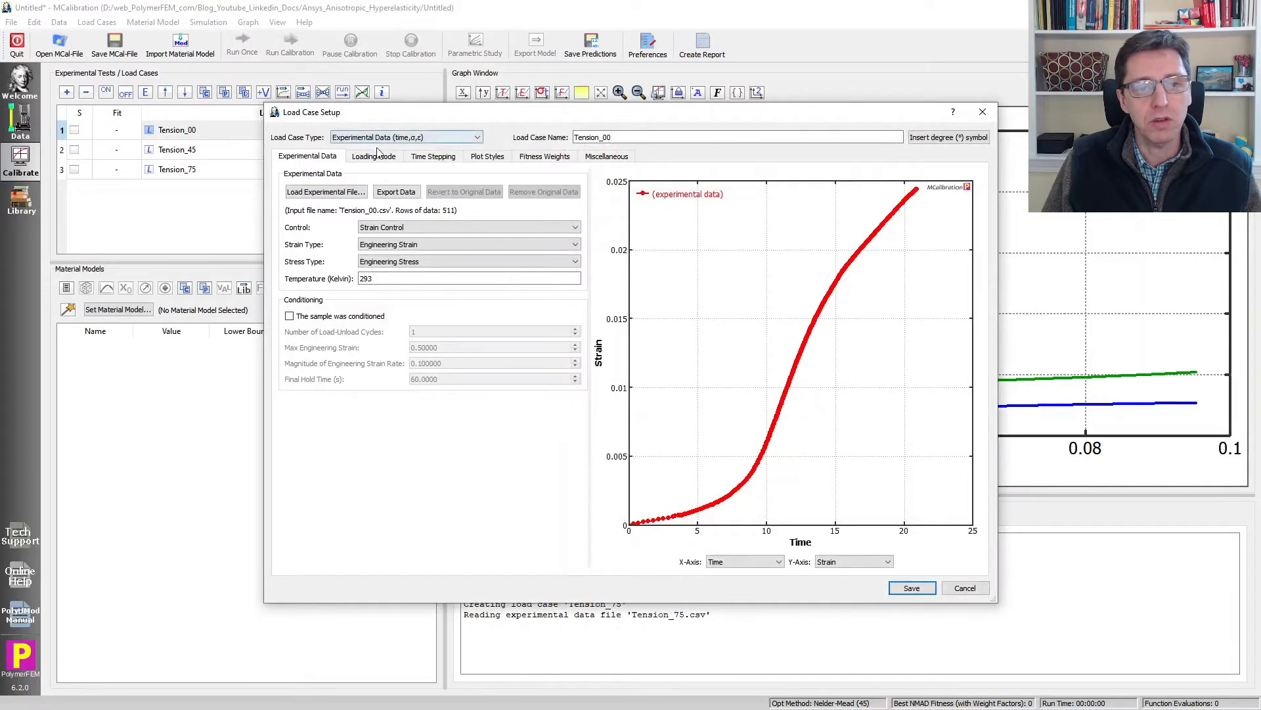
pyautogui.click(374, 155)
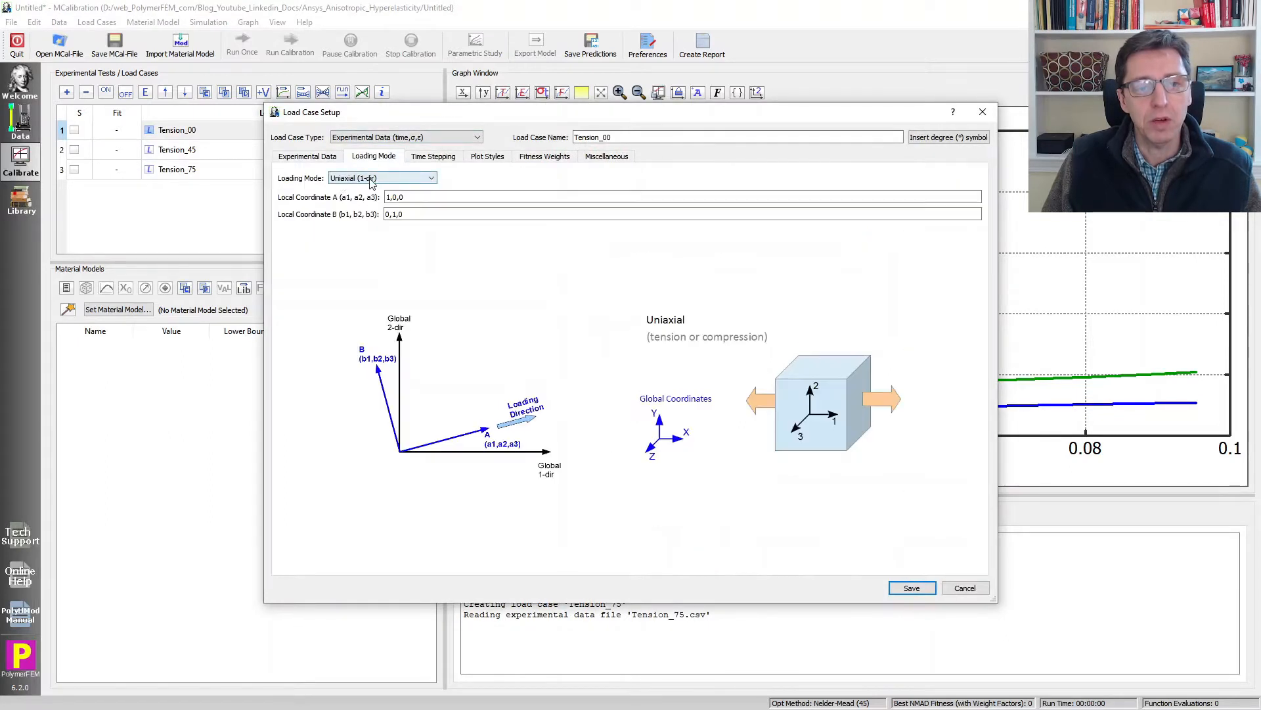
pyautogui.moveTo(372, 182)
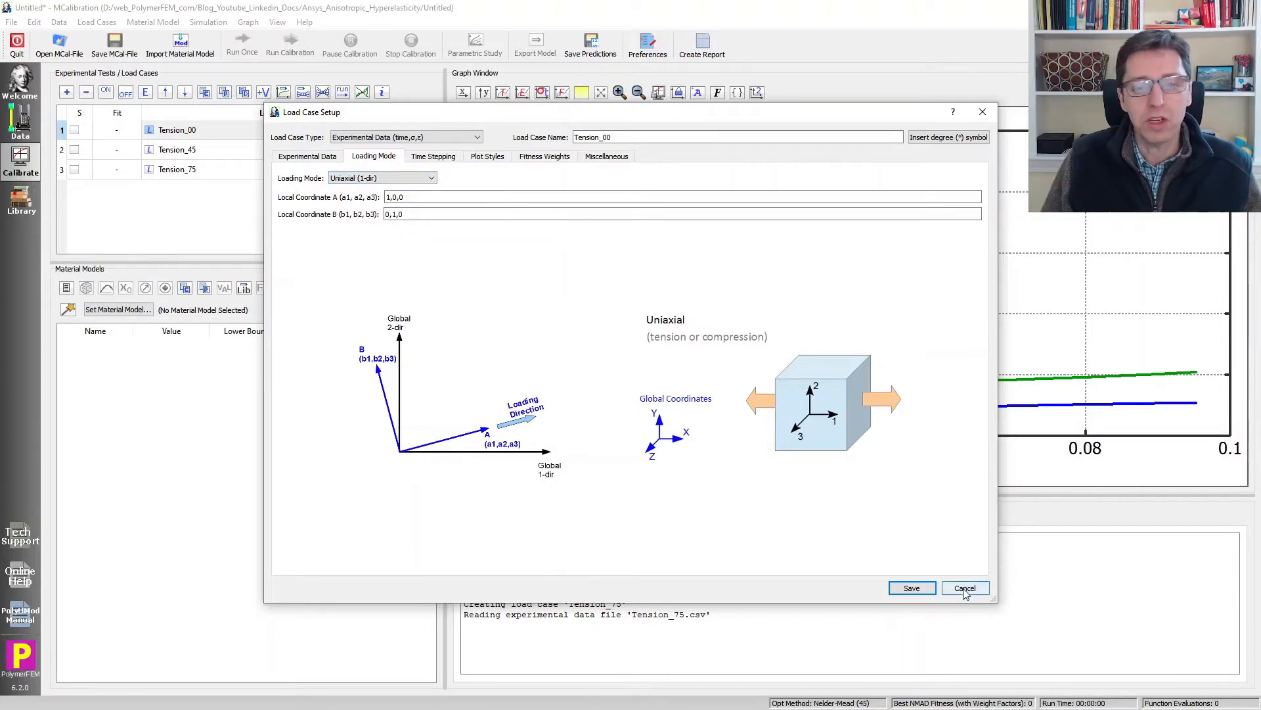
pyautogui.click(965, 588)
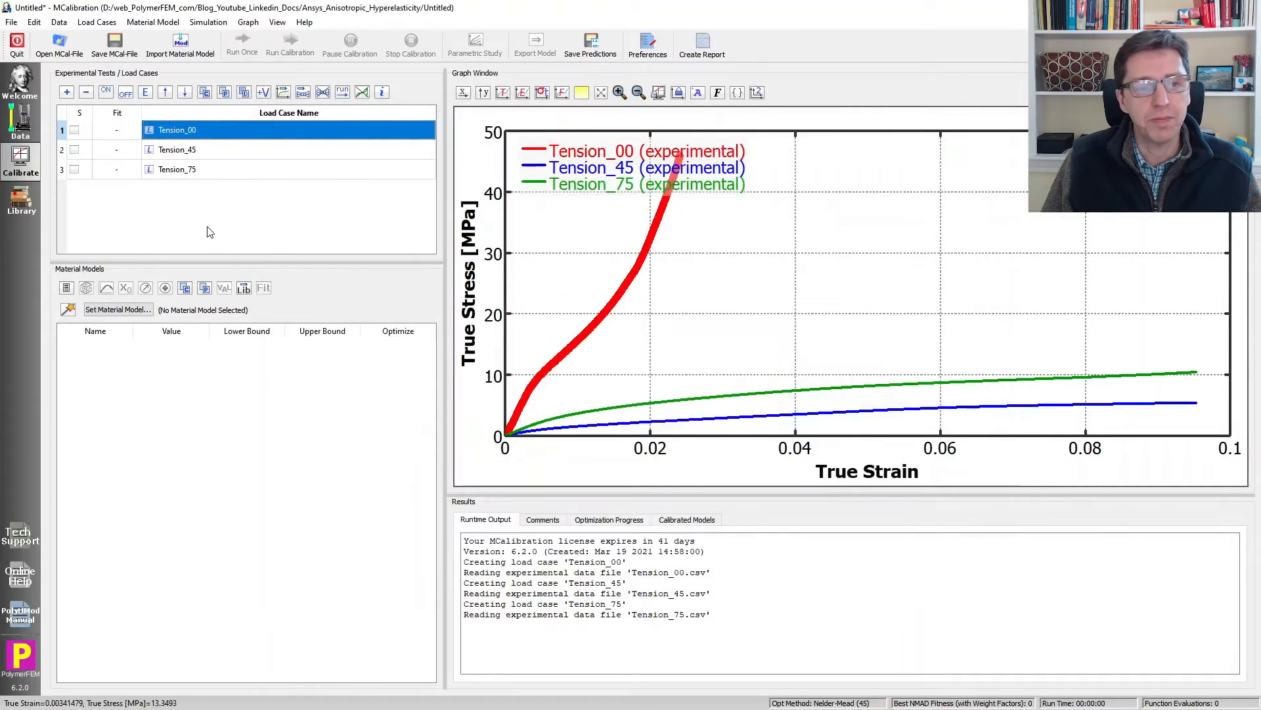
# Set Tension_45 local coordinate A to 1,1,0 and B to -1,1,0, and save
pyautogui.doubleClick(177, 149)
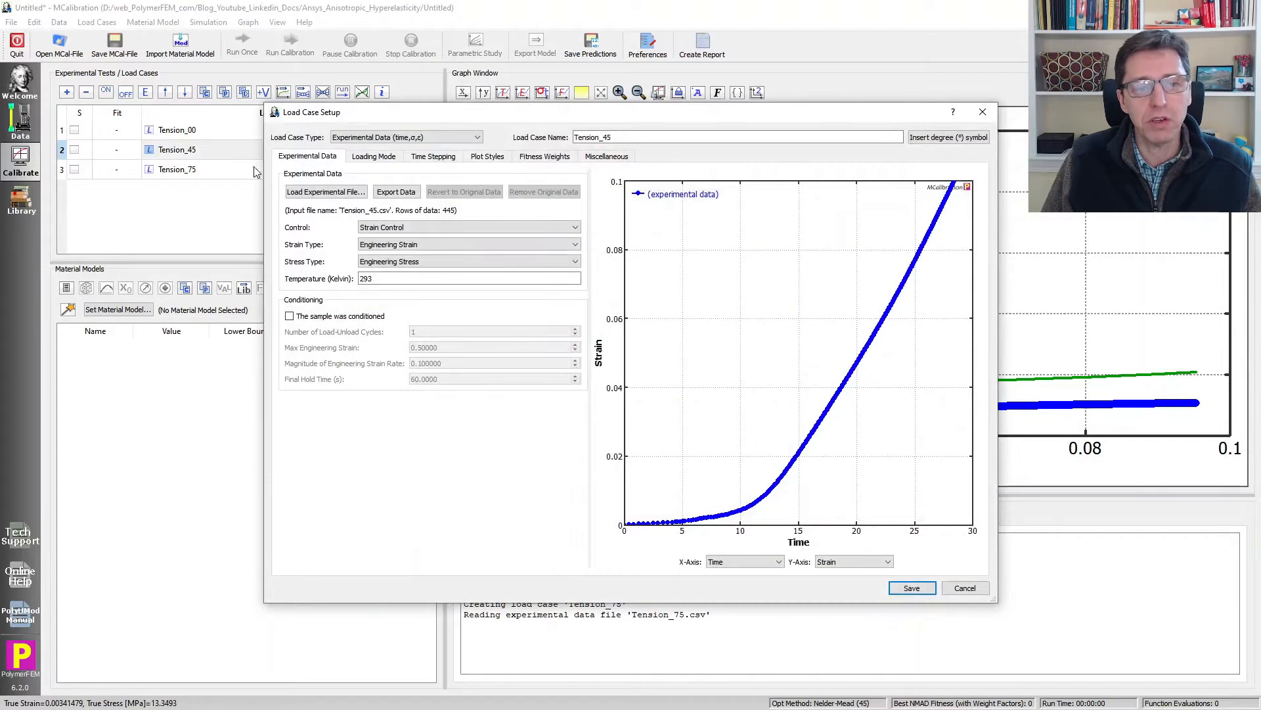
pyautogui.click(433, 156)
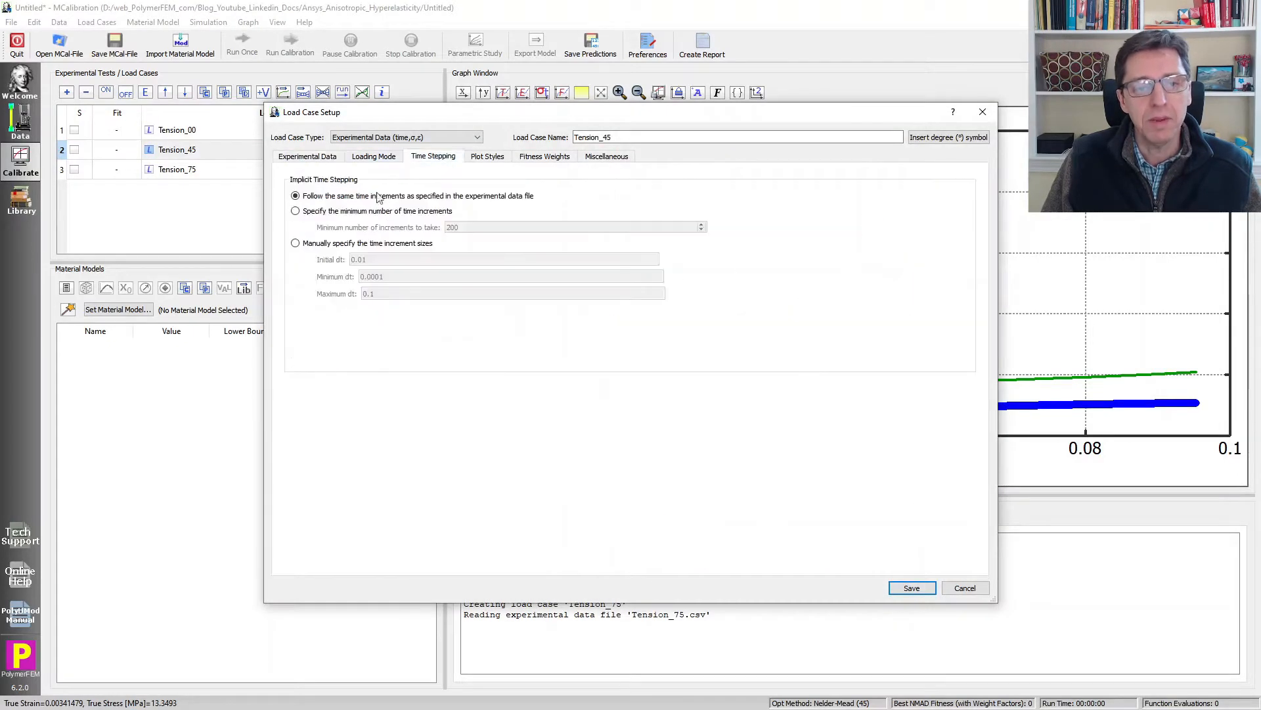
pyautogui.click(373, 156)
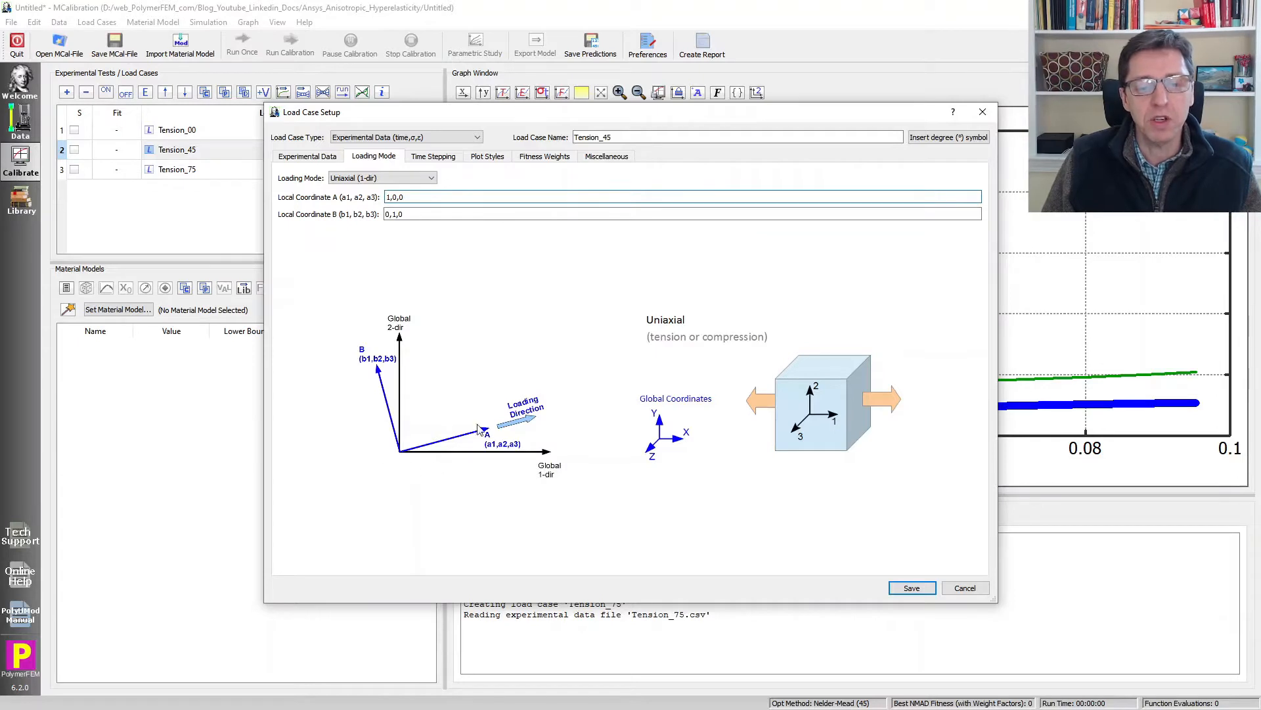
pyautogui.click(418, 197)
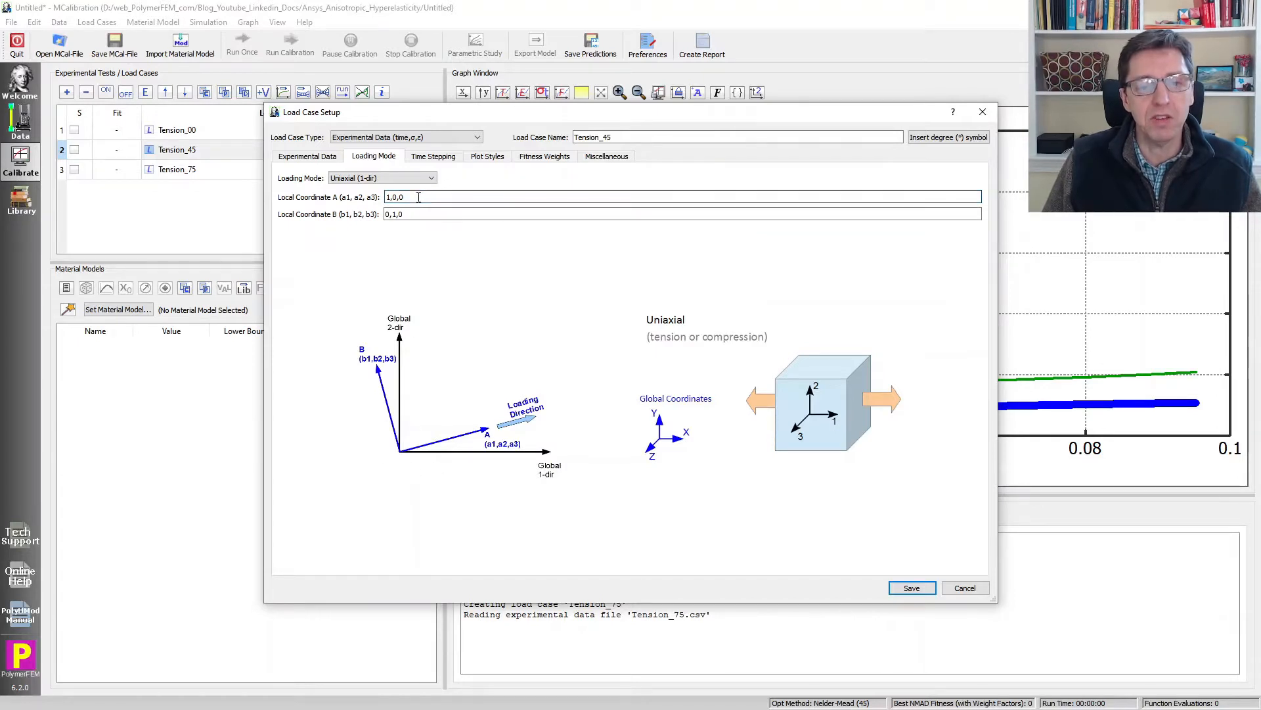
pyautogui.tripleClick(396, 197)
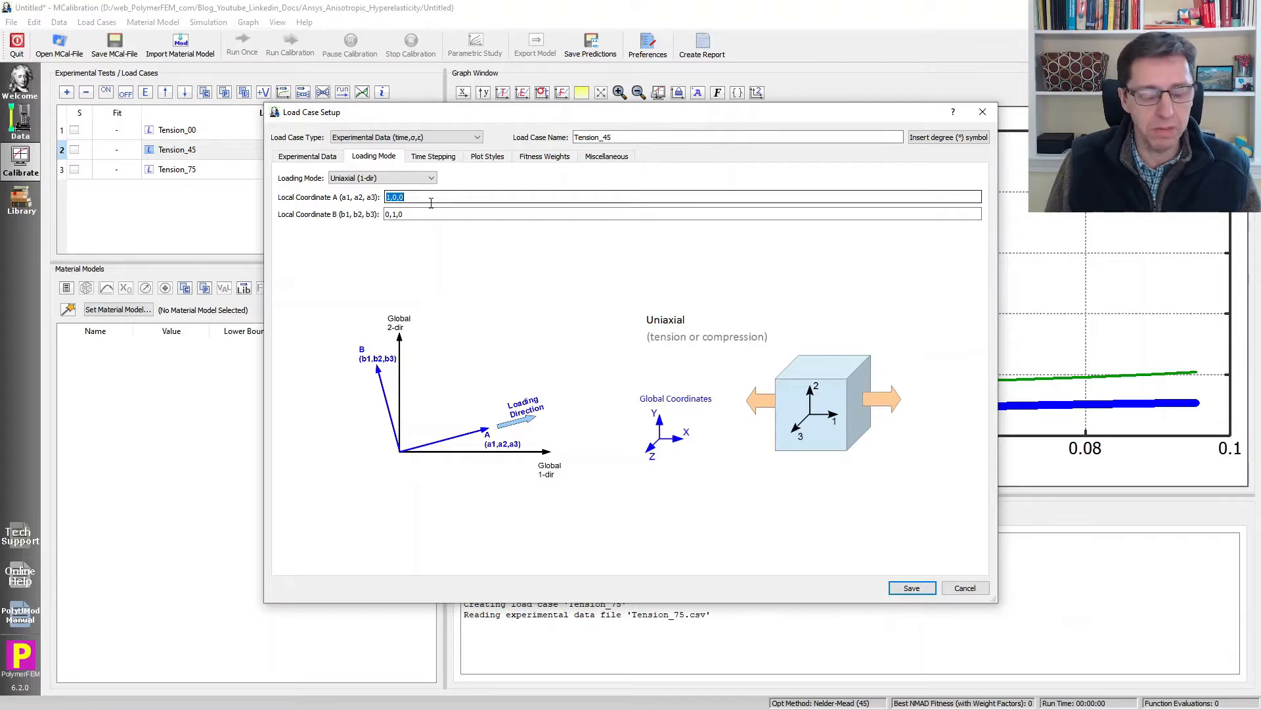
pyautogui.write('1,')
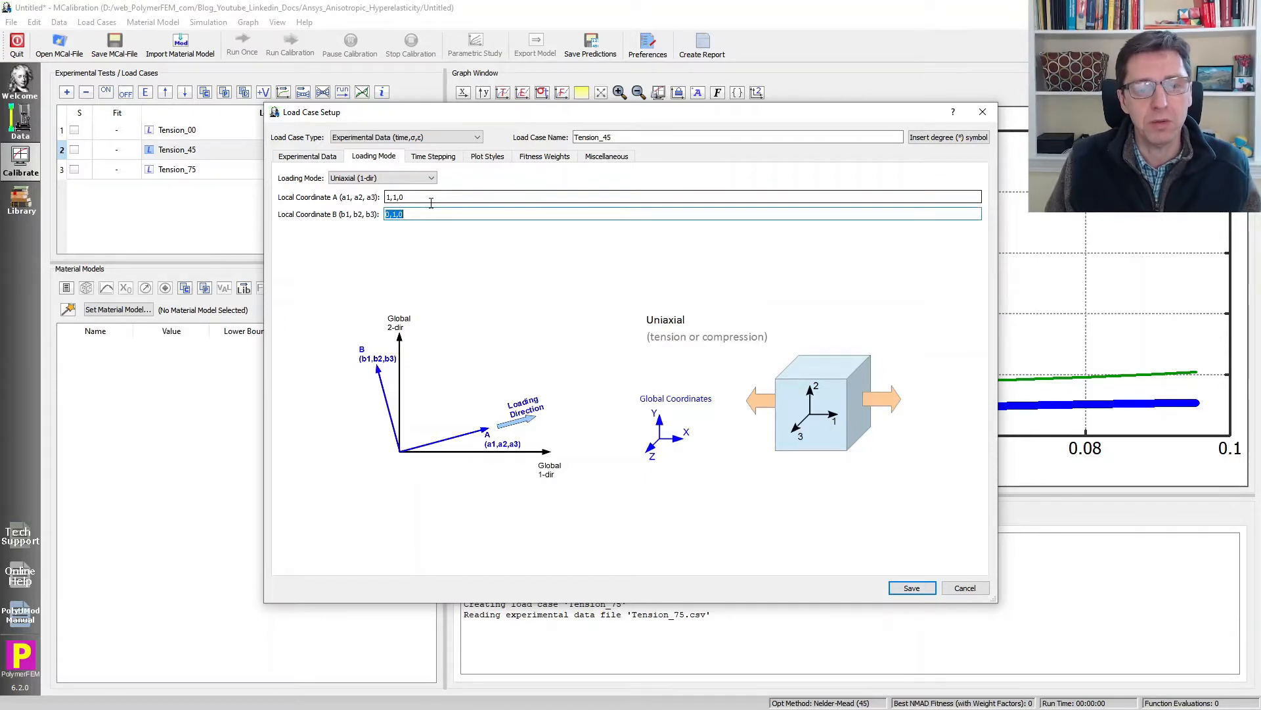
pyautogui.write('-1,1,0')
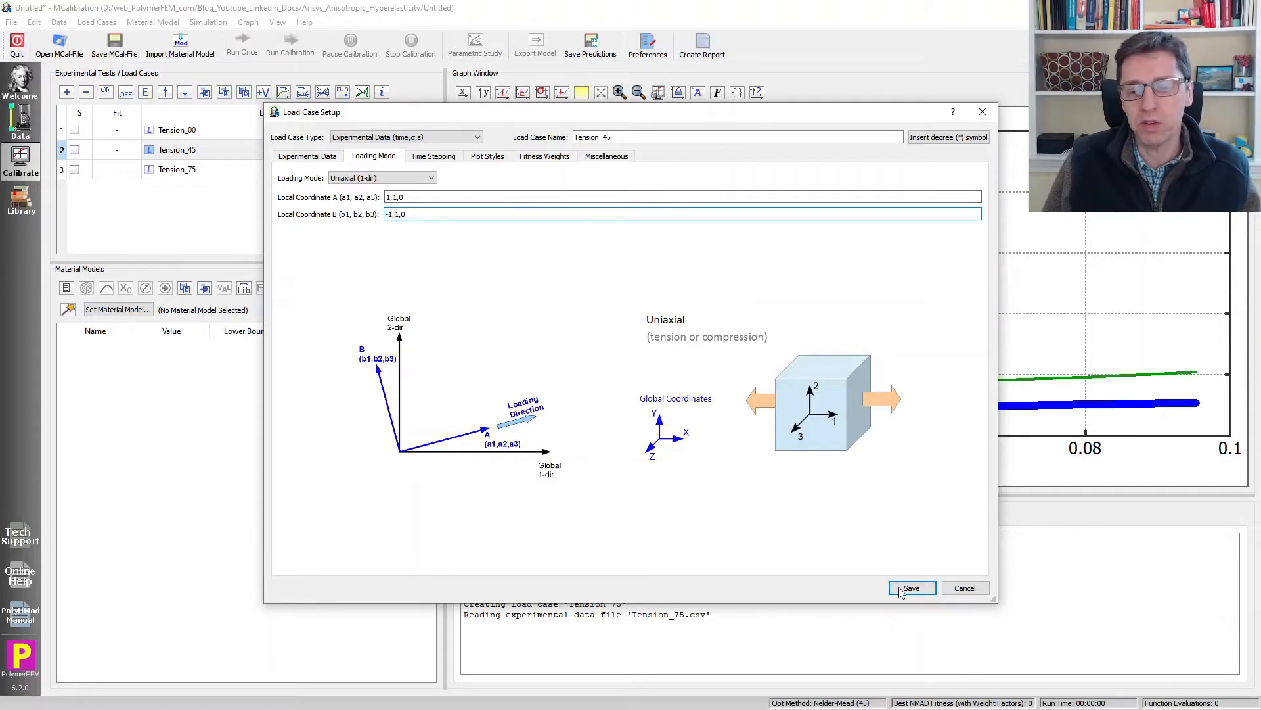
pyautogui.click(912, 588)
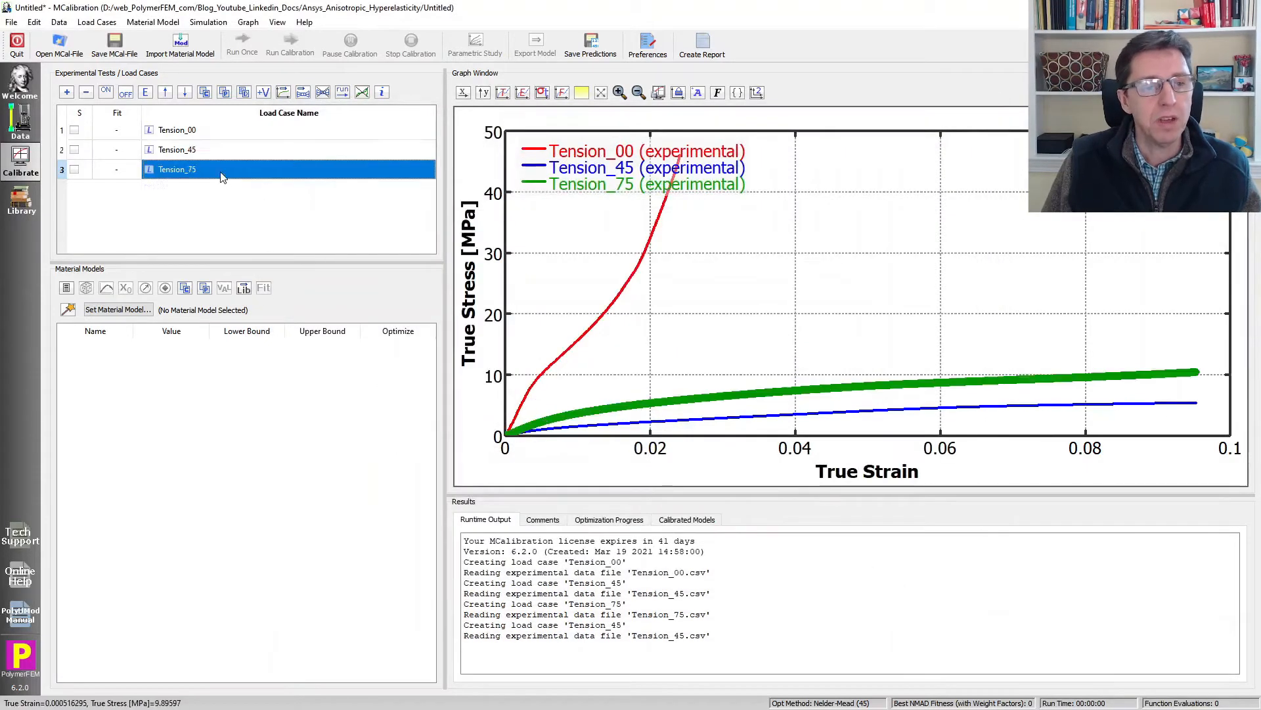
# Give Tension_75 A = cos(75*pi/180), sin(75*pi/180), 0 and perpendicular B, and save
pyautogui.doubleClick(176, 169)
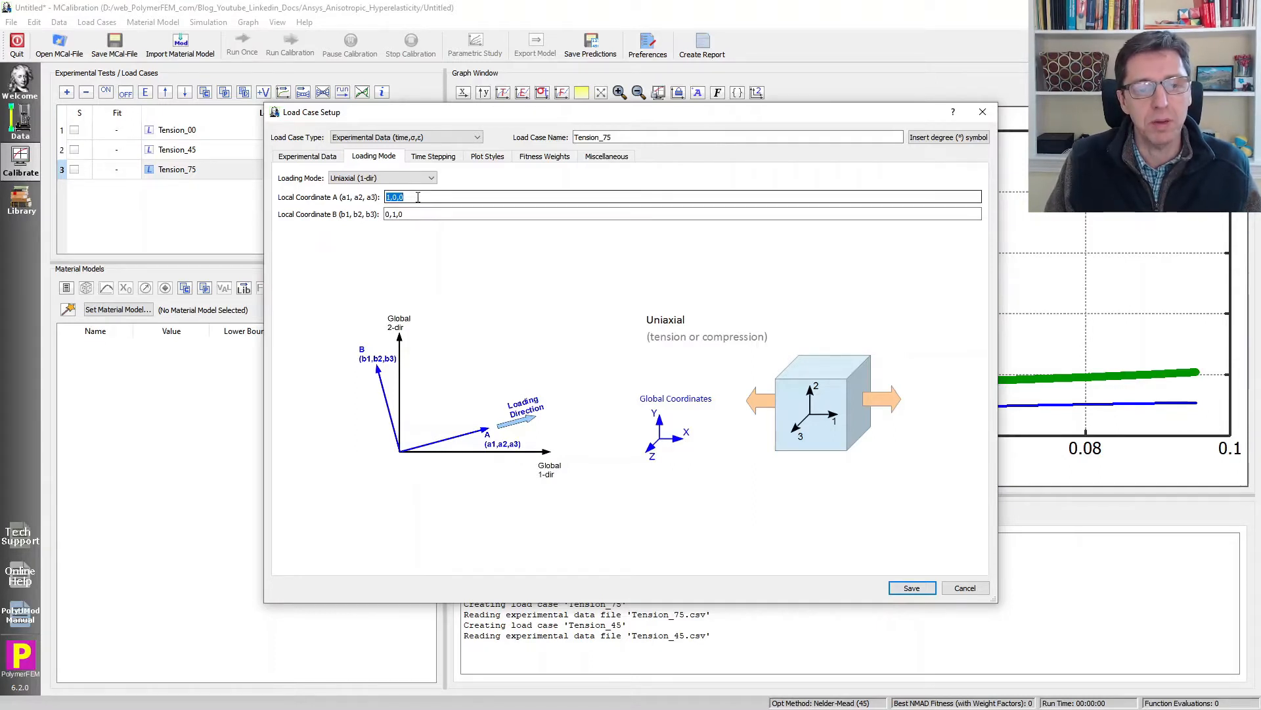
pyautogui.write('cos()')
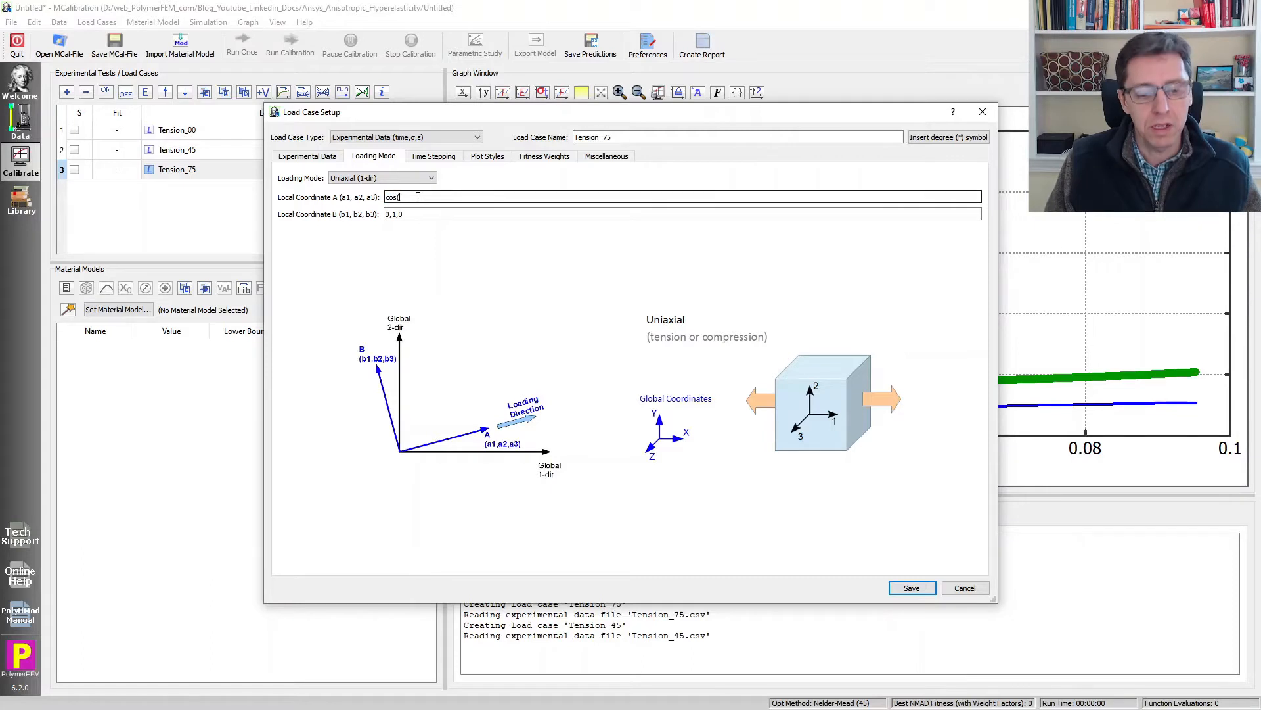
pyautogui.write('75°')
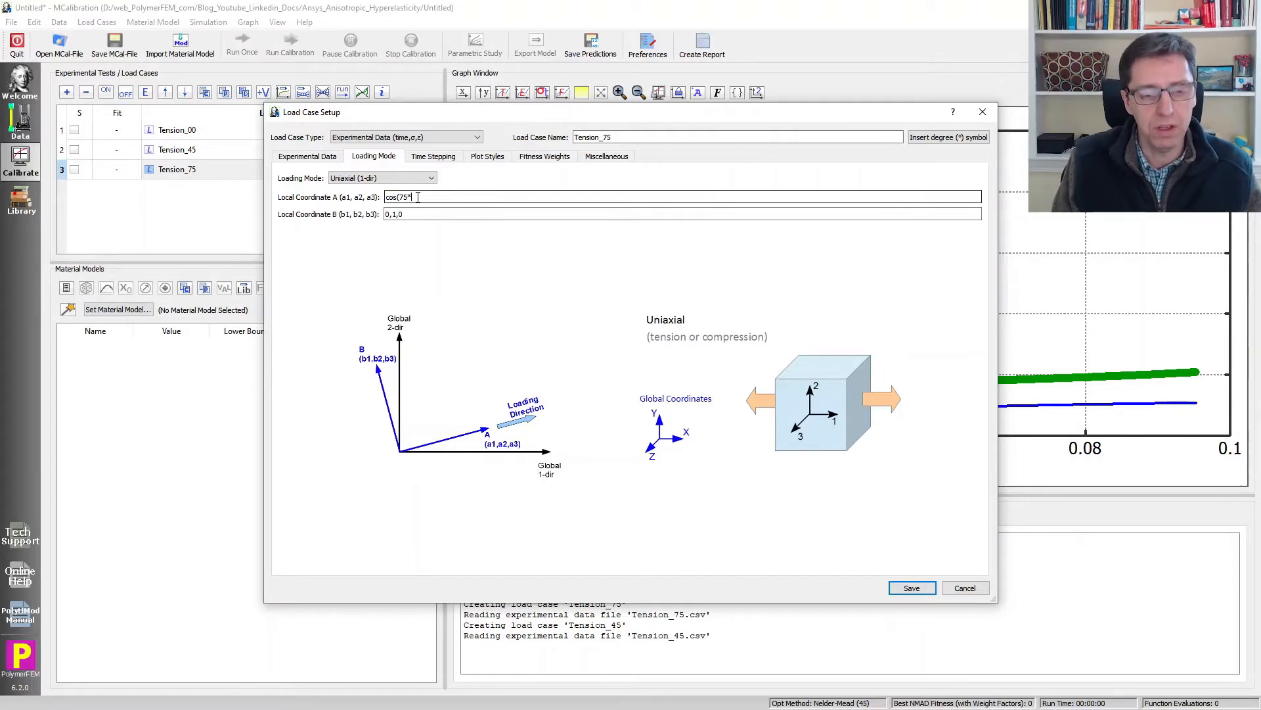
pyautogui.write('pi')
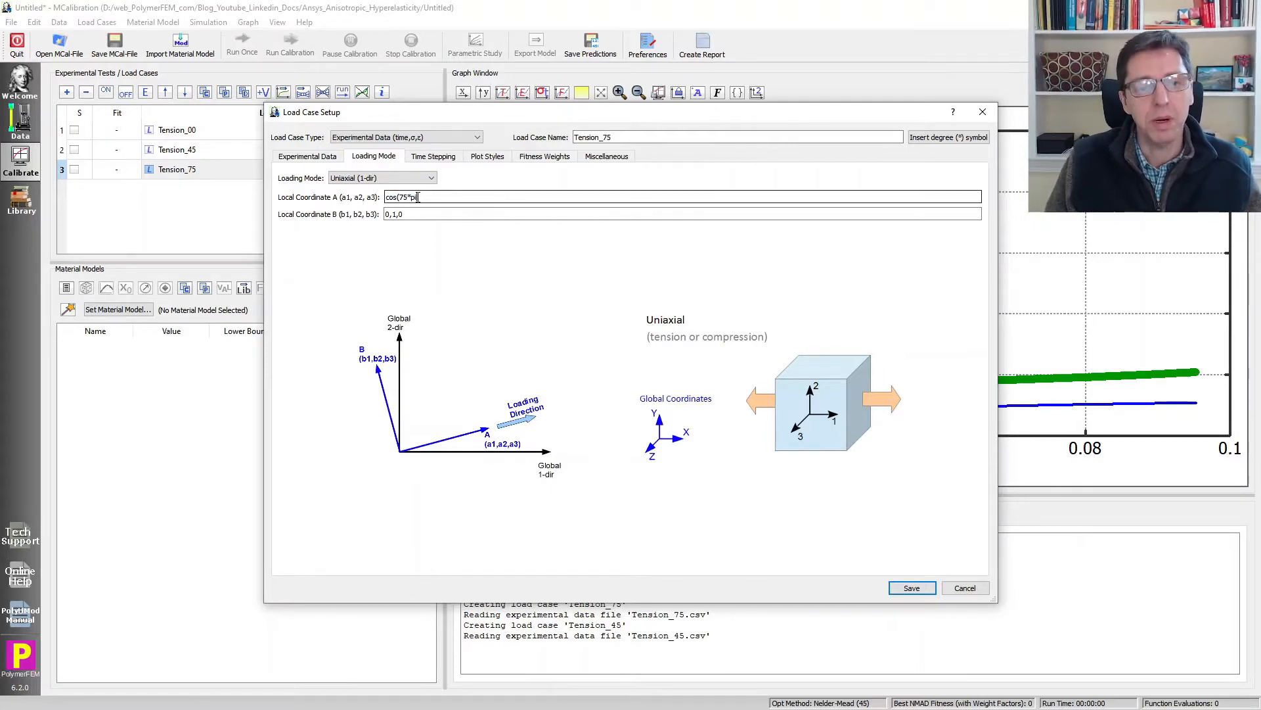
pyautogui.write('/180),')
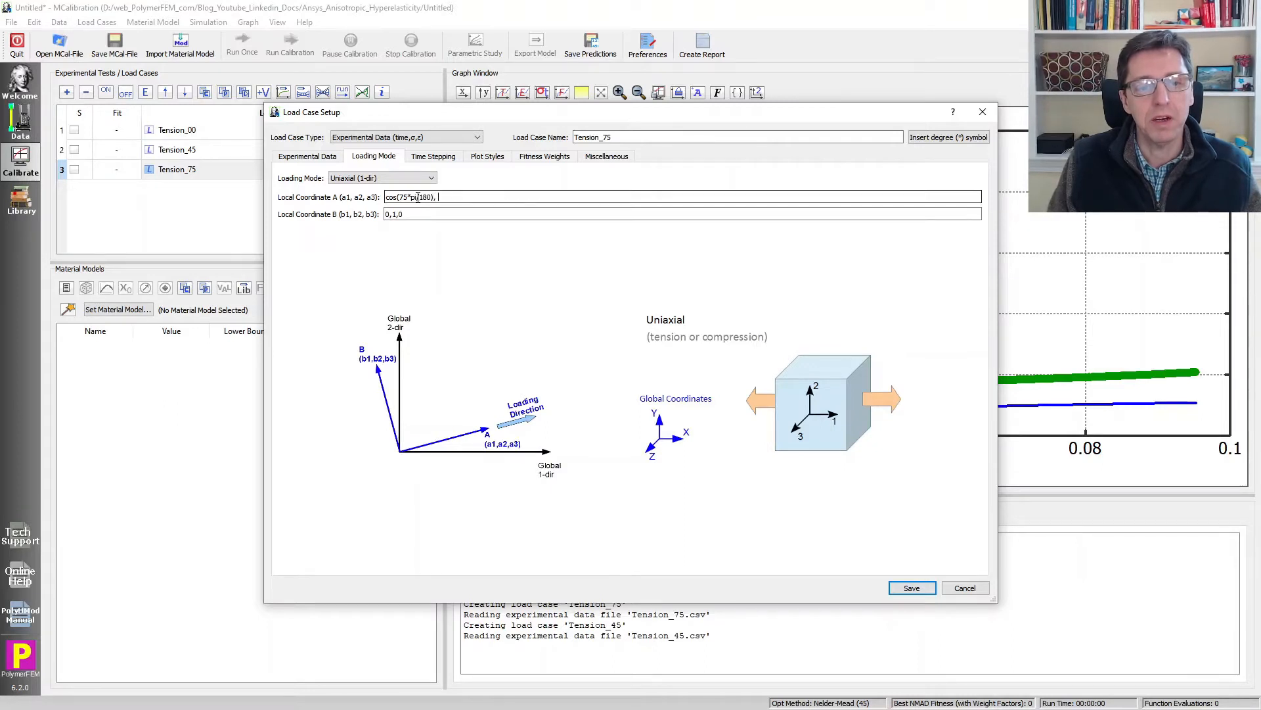
pyautogui.write('sin(')
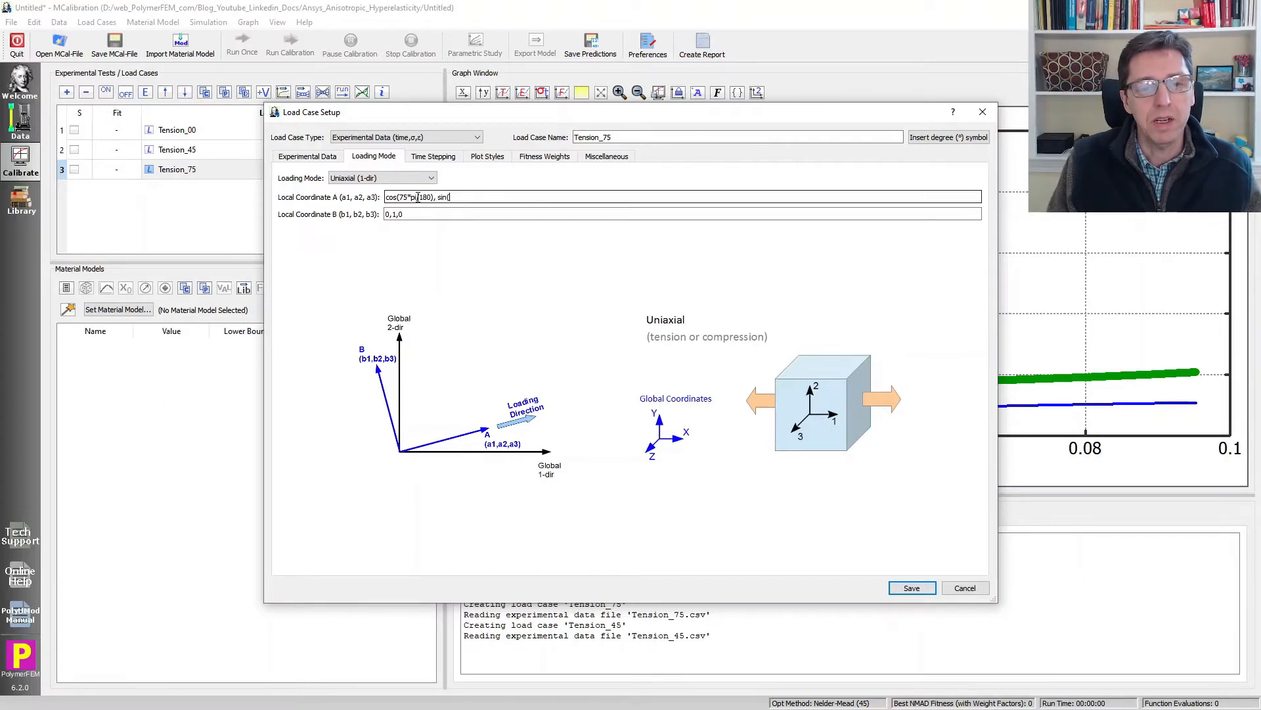
pyautogui.write('75')
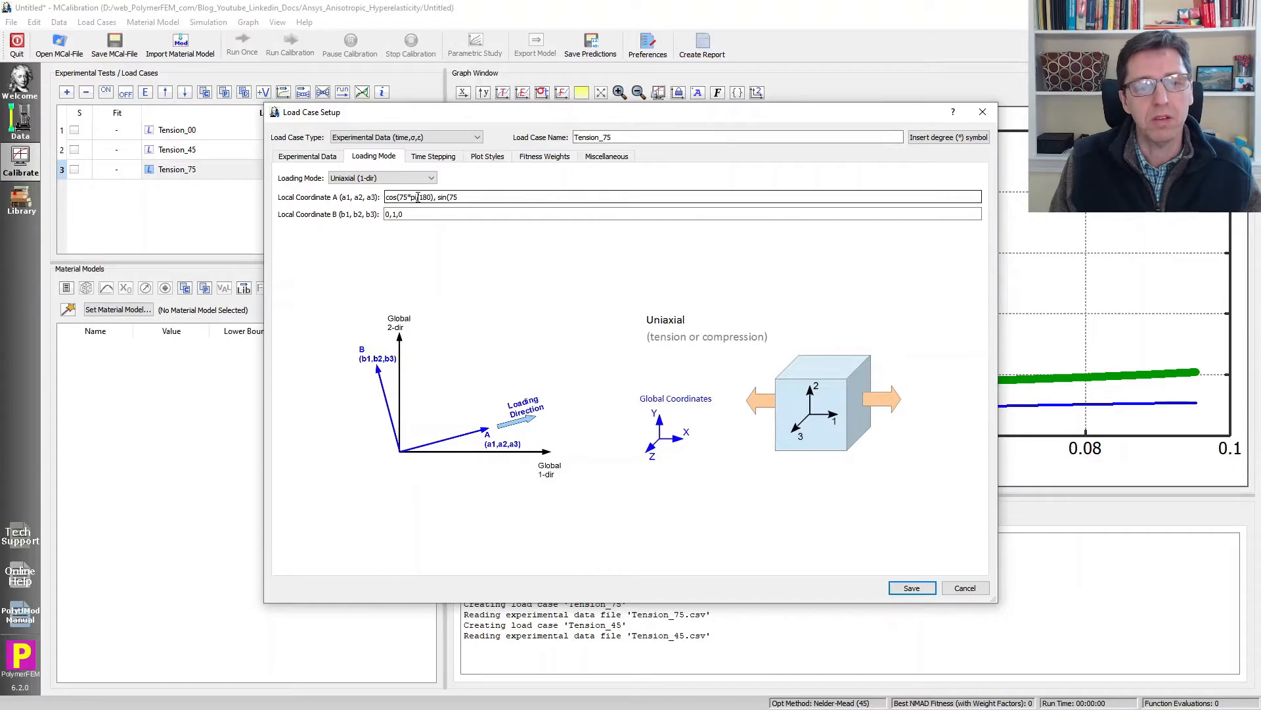
pyautogui.write('*pi/180), 0')
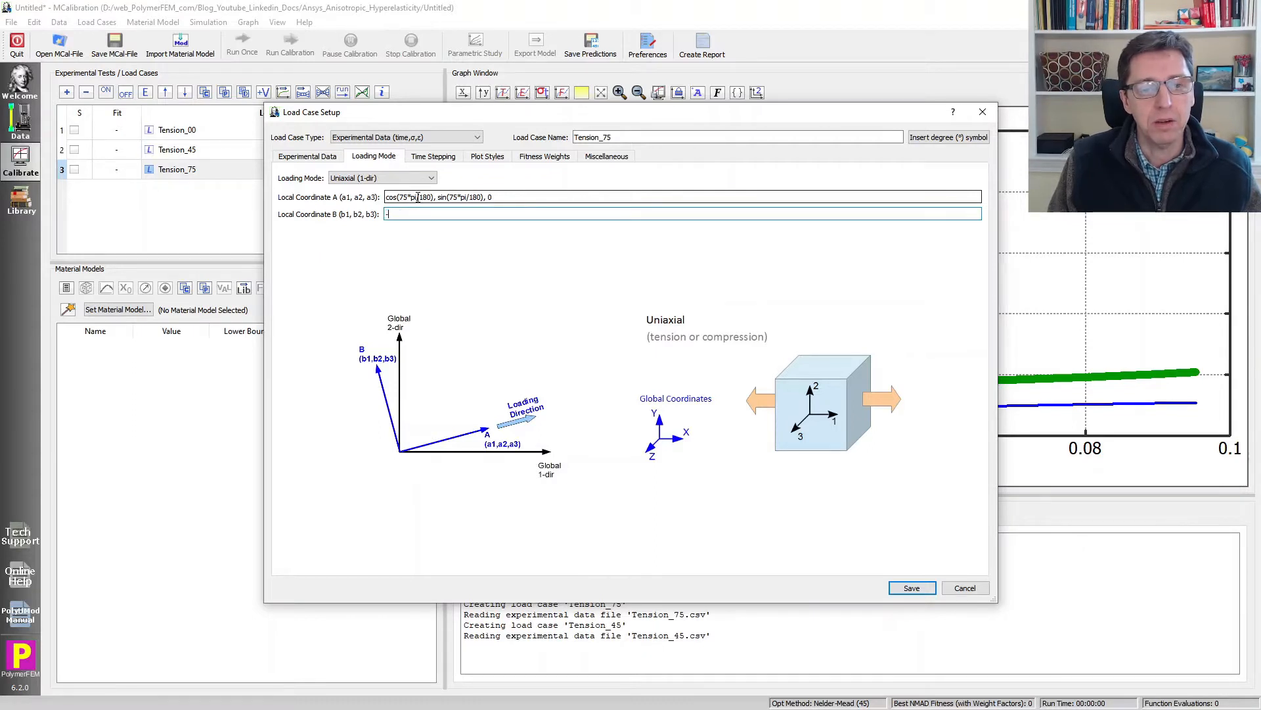
pyautogui.write('-sin(75*pi/180), cos(')
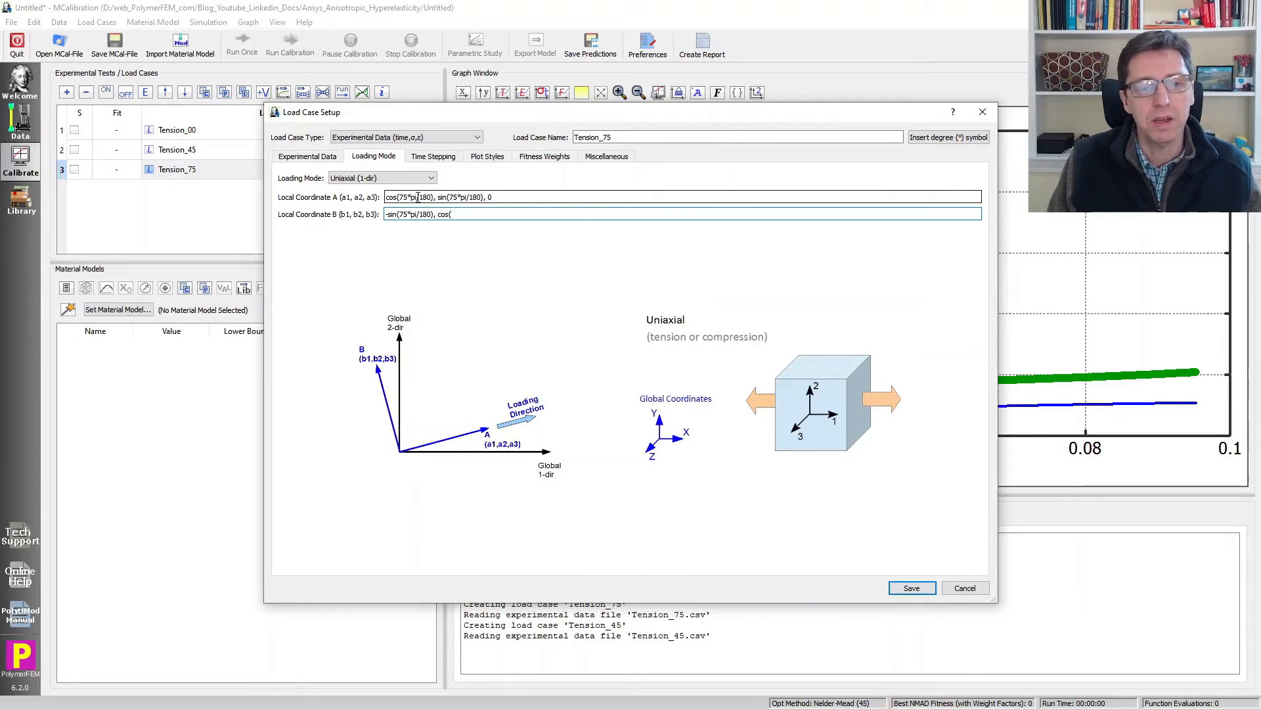
pyautogui.write('75*pi/180),0')
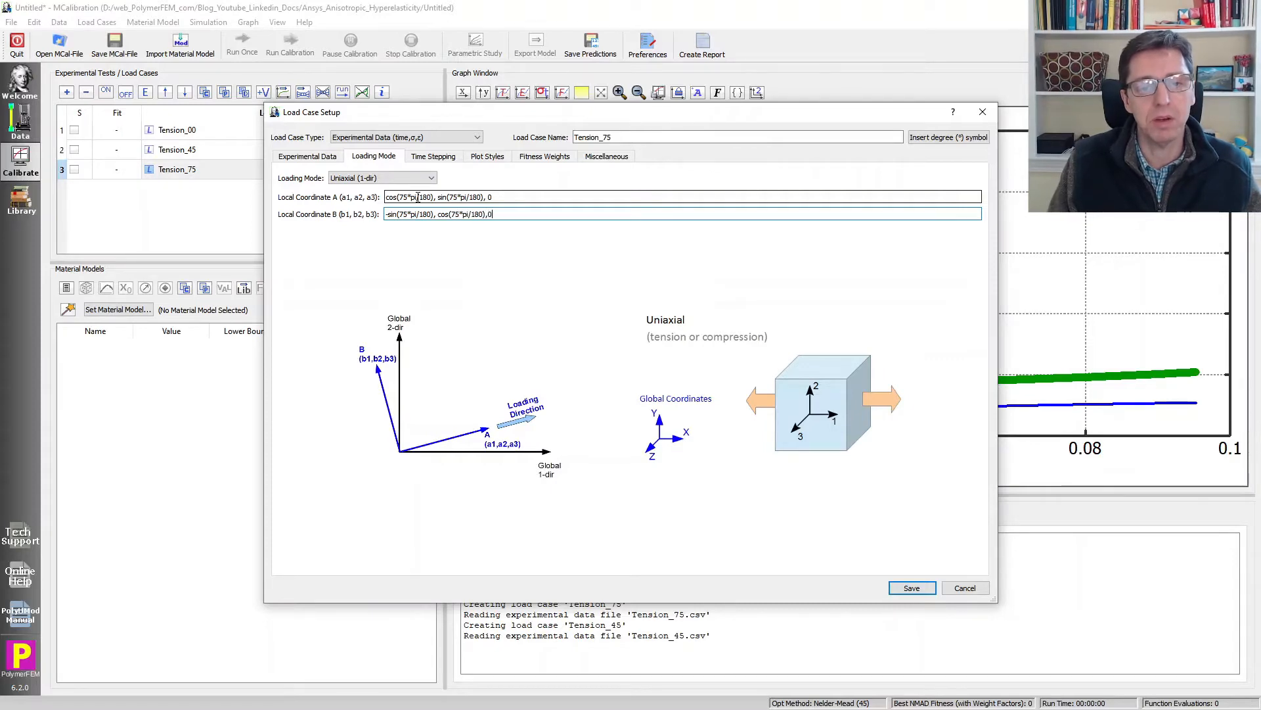
pyautogui.click(912, 587)
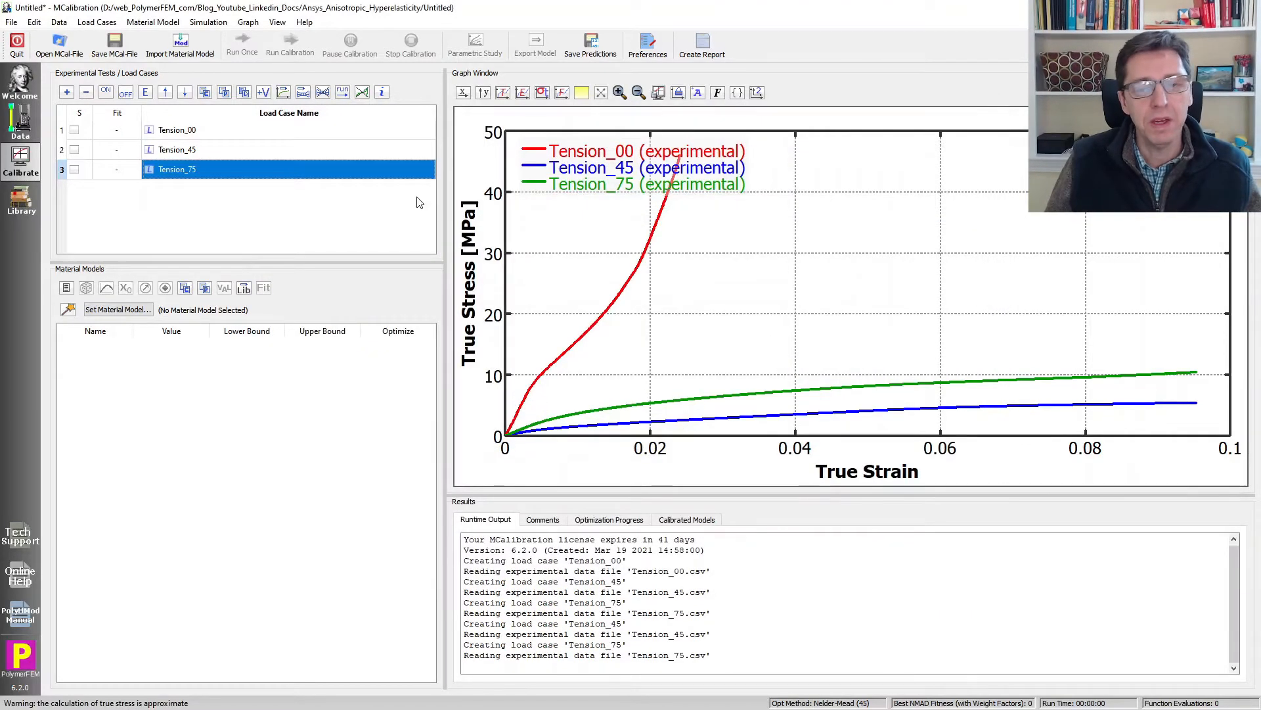
pyautogui.moveTo(274, 217)
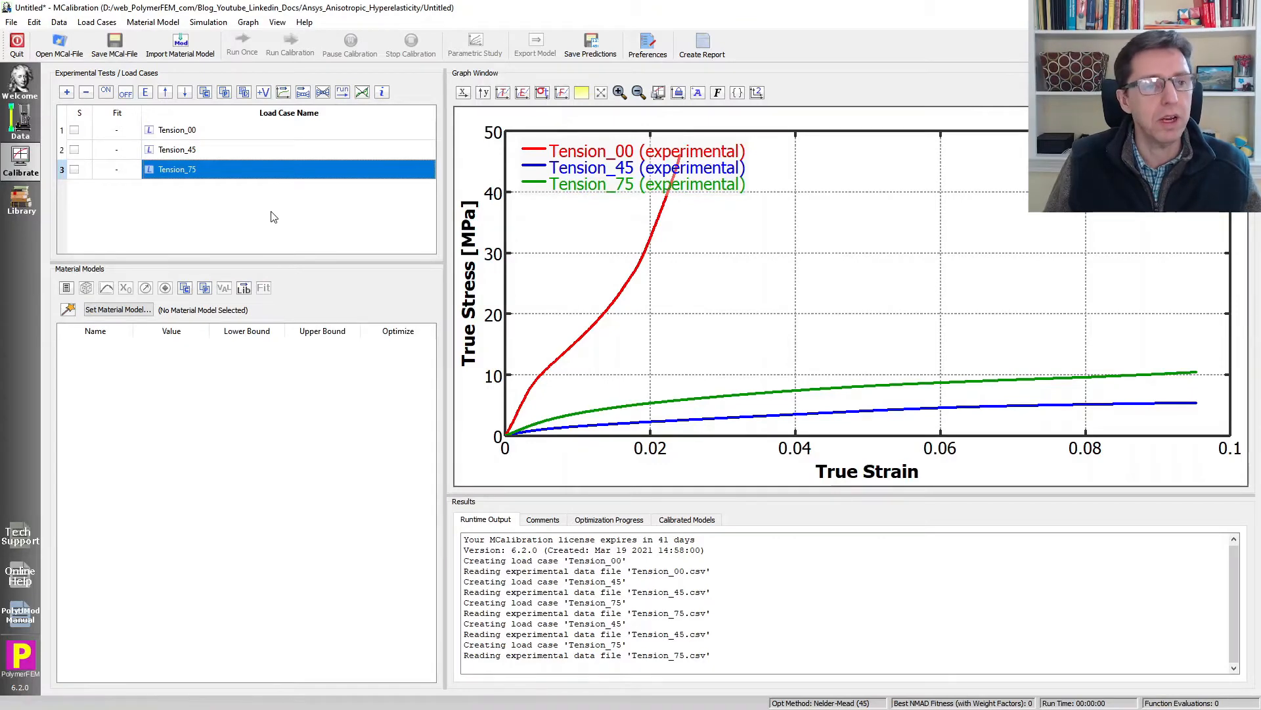
# Save the MCalibration project as test2.mcal
pyautogui.click(114, 36)
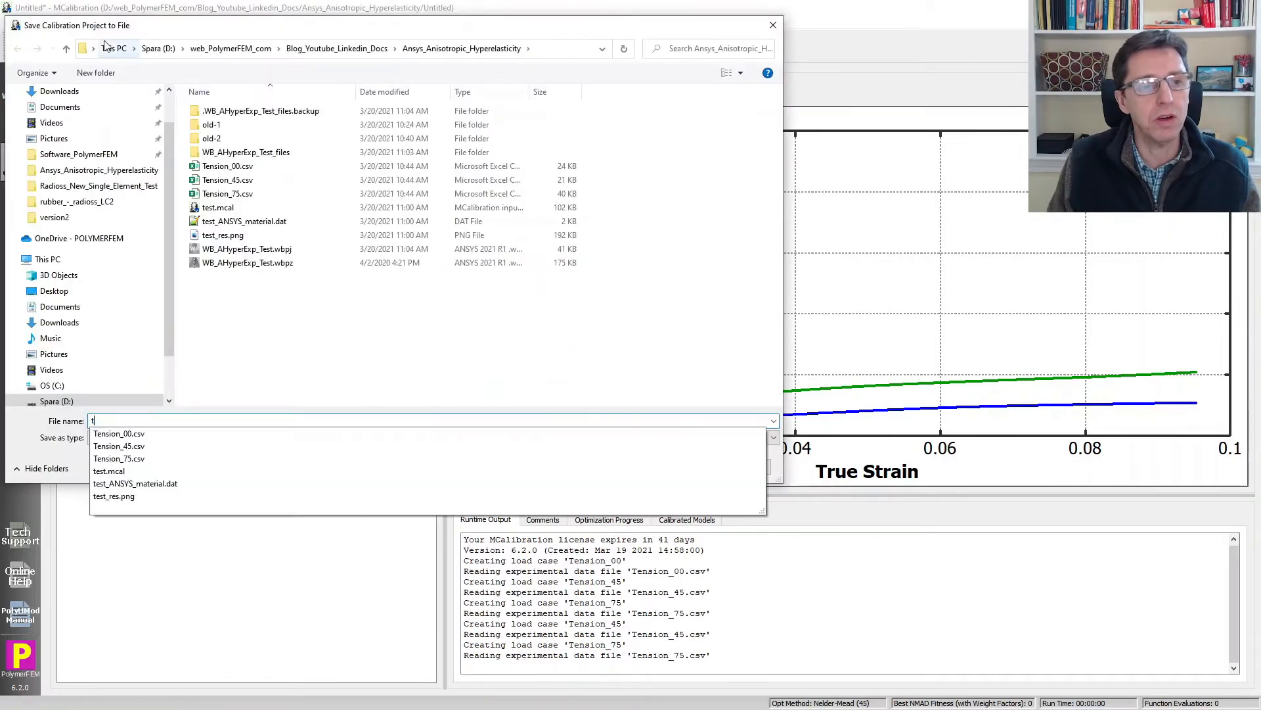
pyautogui.write('est2')
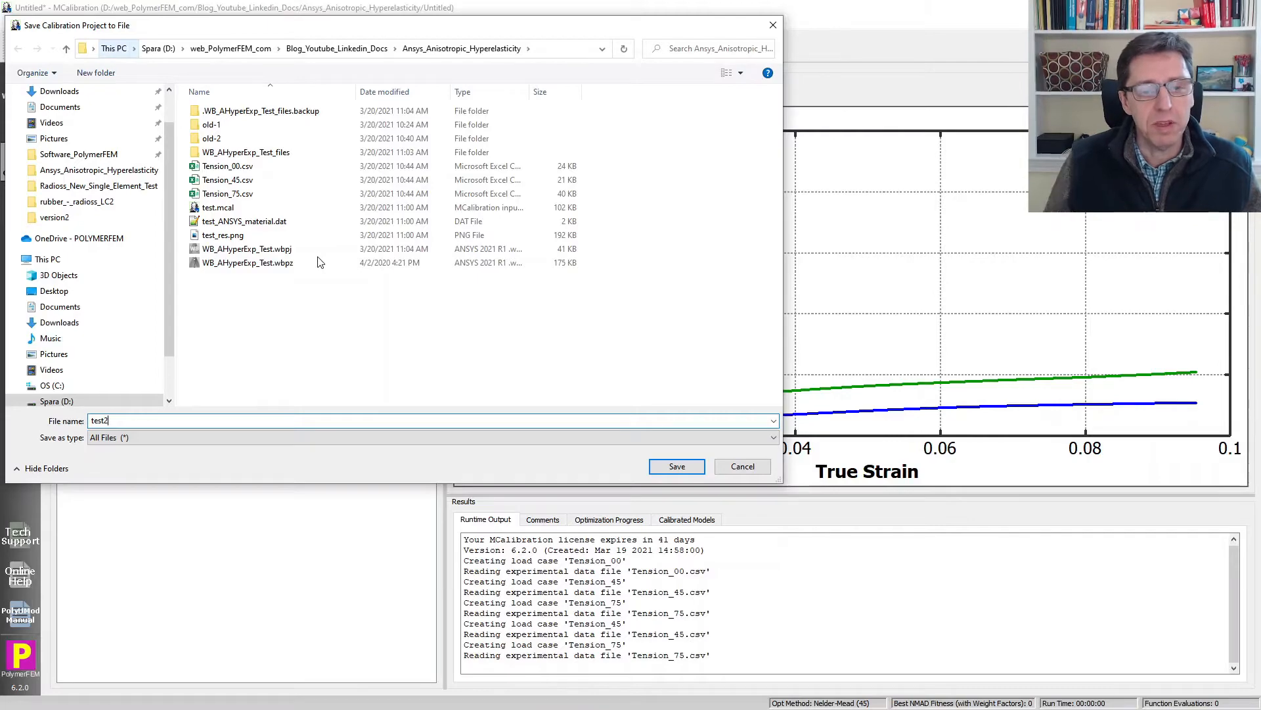
pyautogui.click(677, 467)
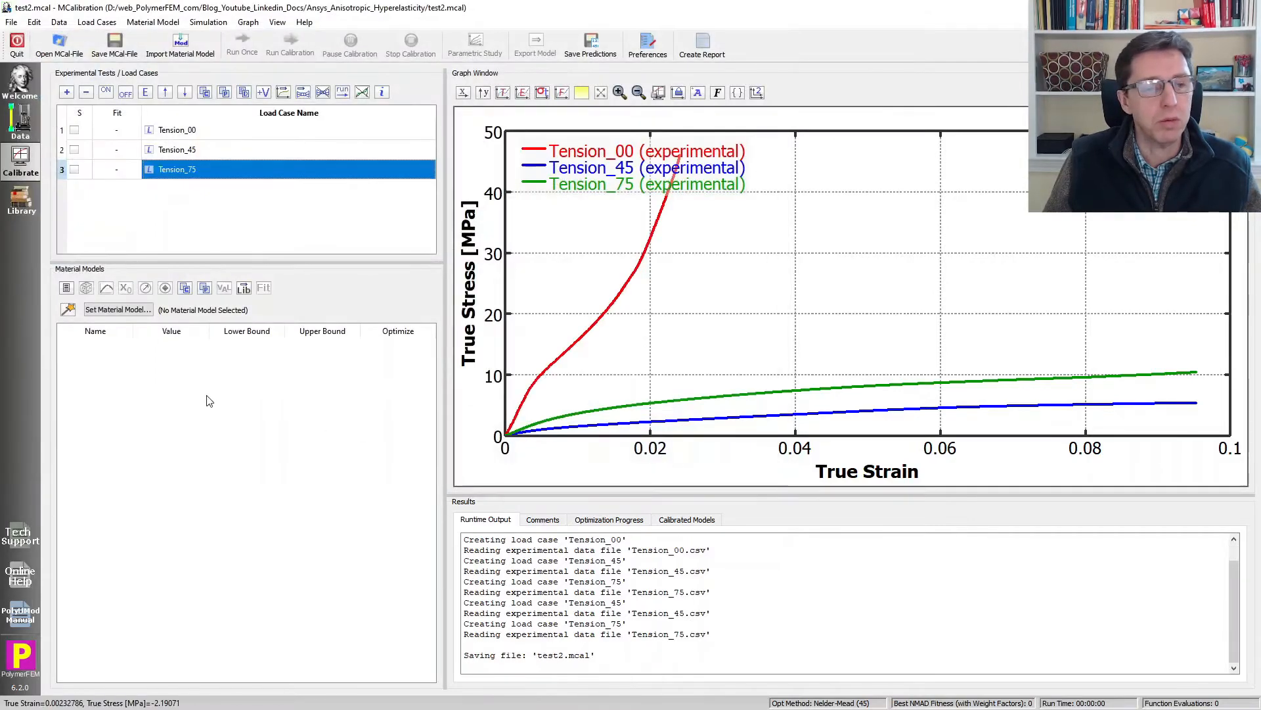
# Select ANSYS-Ahyper-Poly under ANSYS Models and read its online description article
pyautogui.click(118, 309)
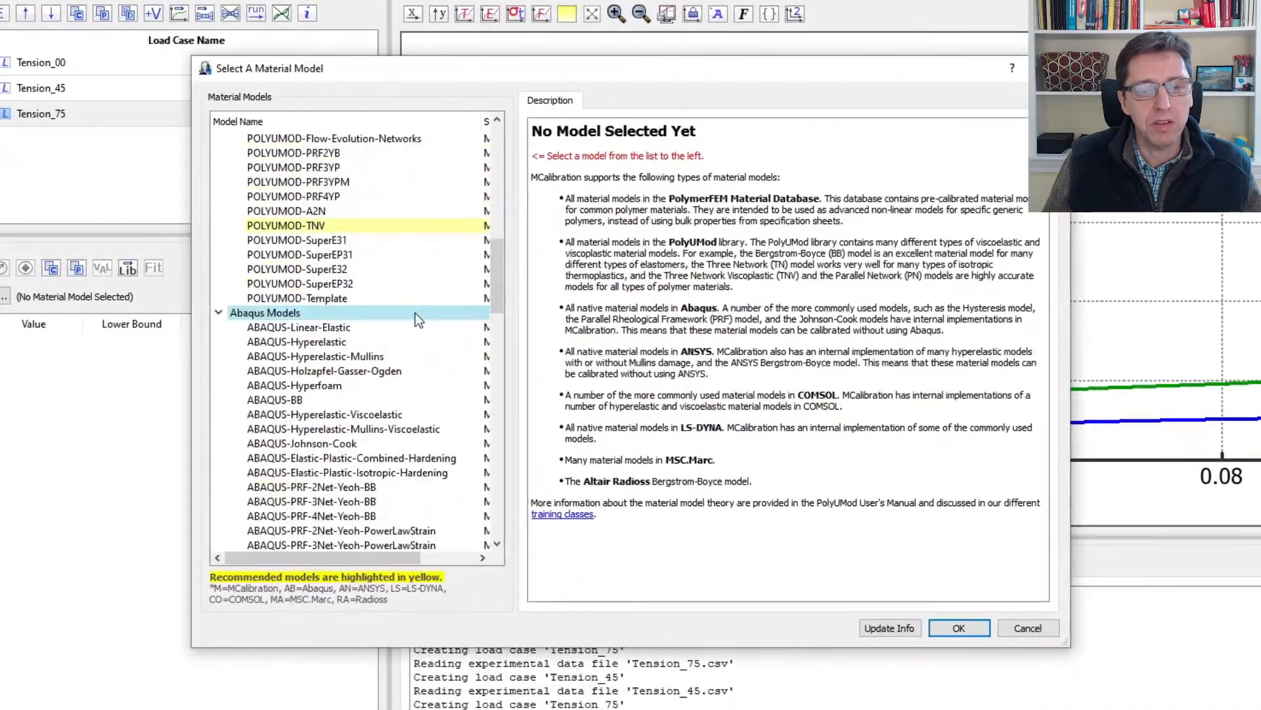
pyautogui.scroll(-3)
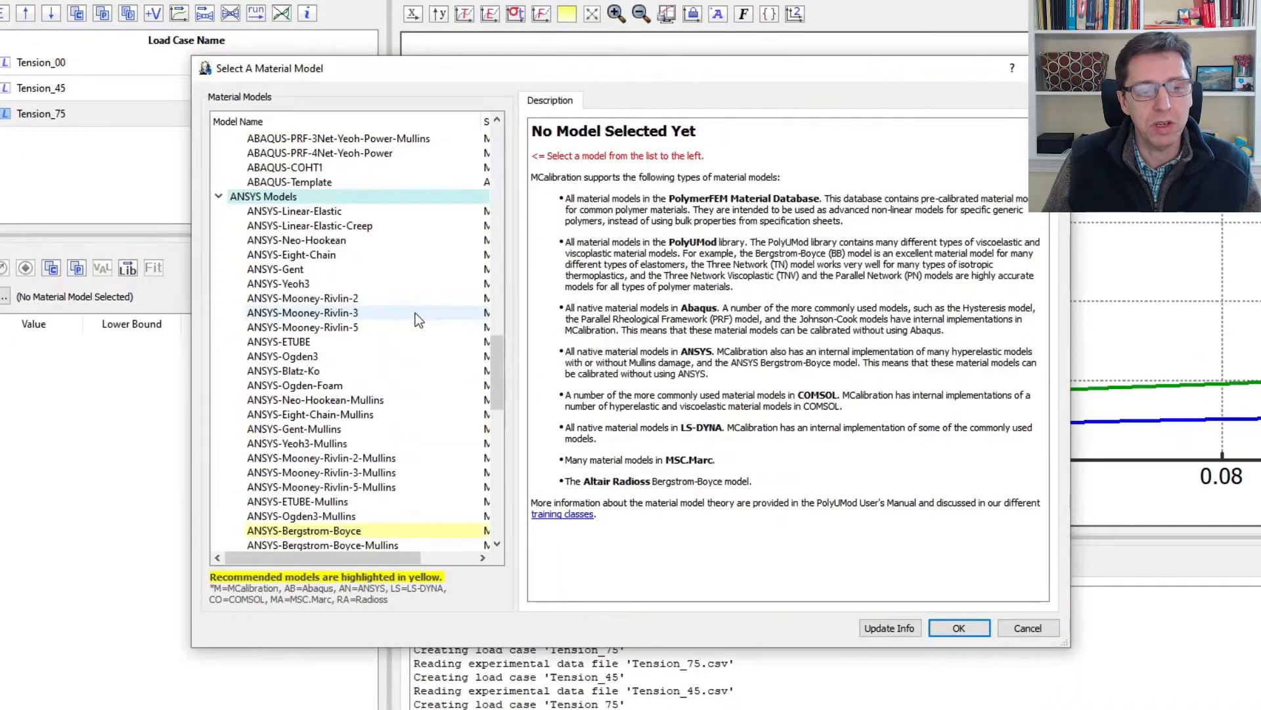
pyautogui.scroll(-3)
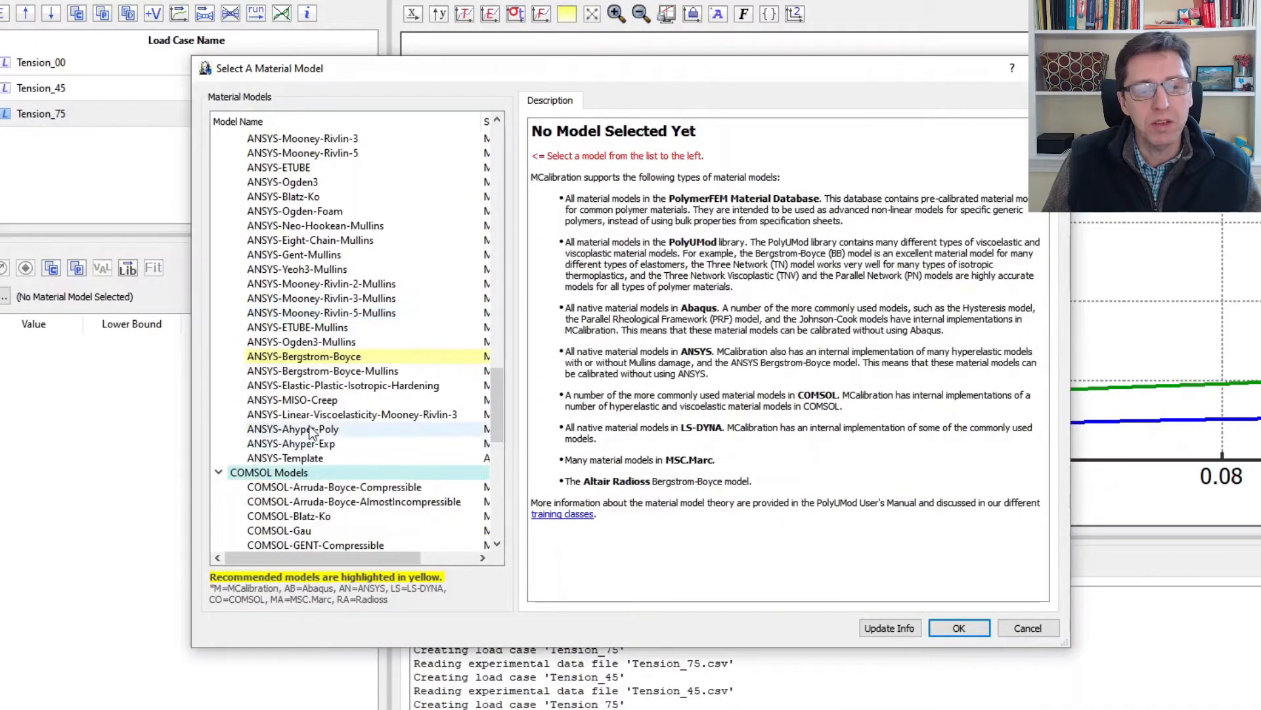
pyautogui.click(293, 428)
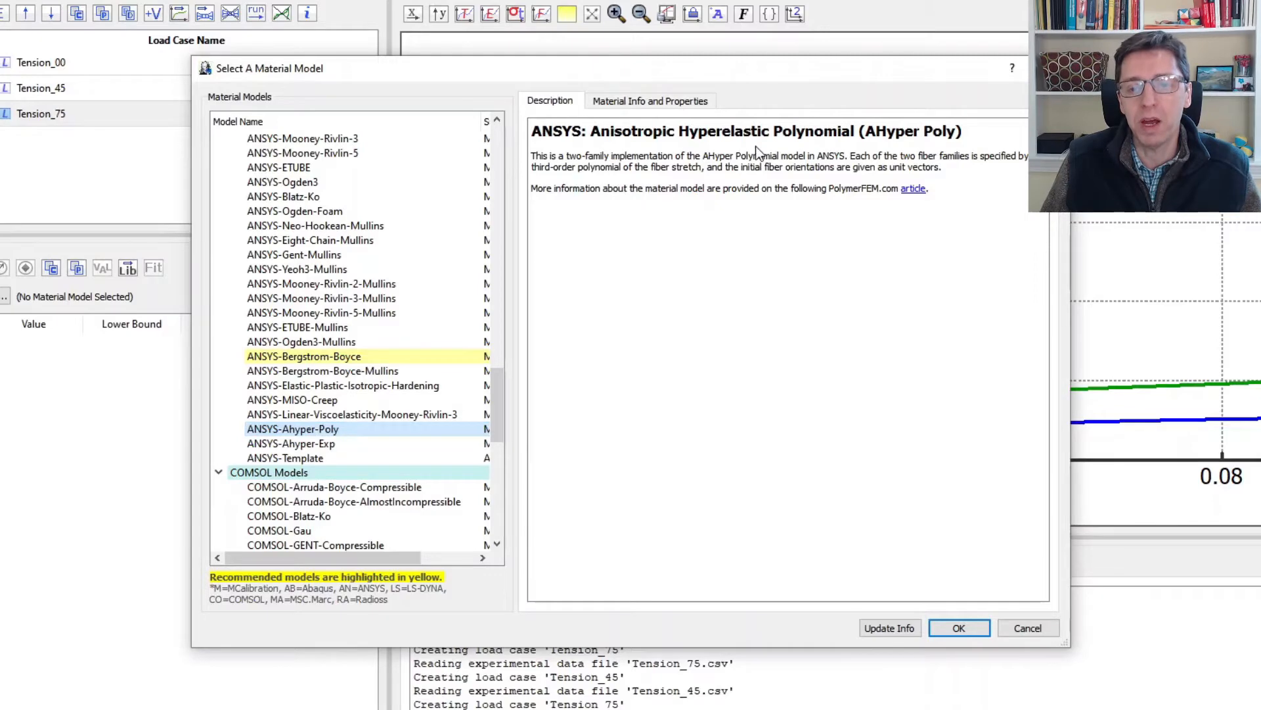
pyautogui.moveTo(884, 219)
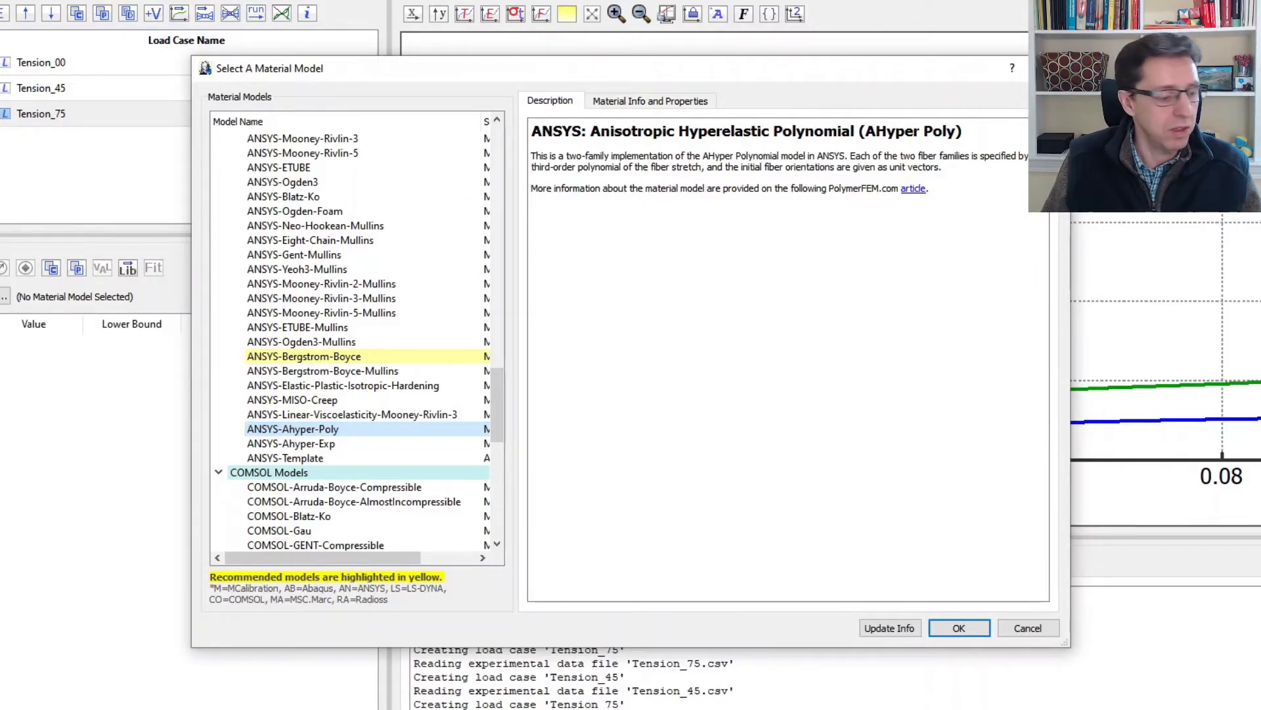
pyautogui.click(912, 189)
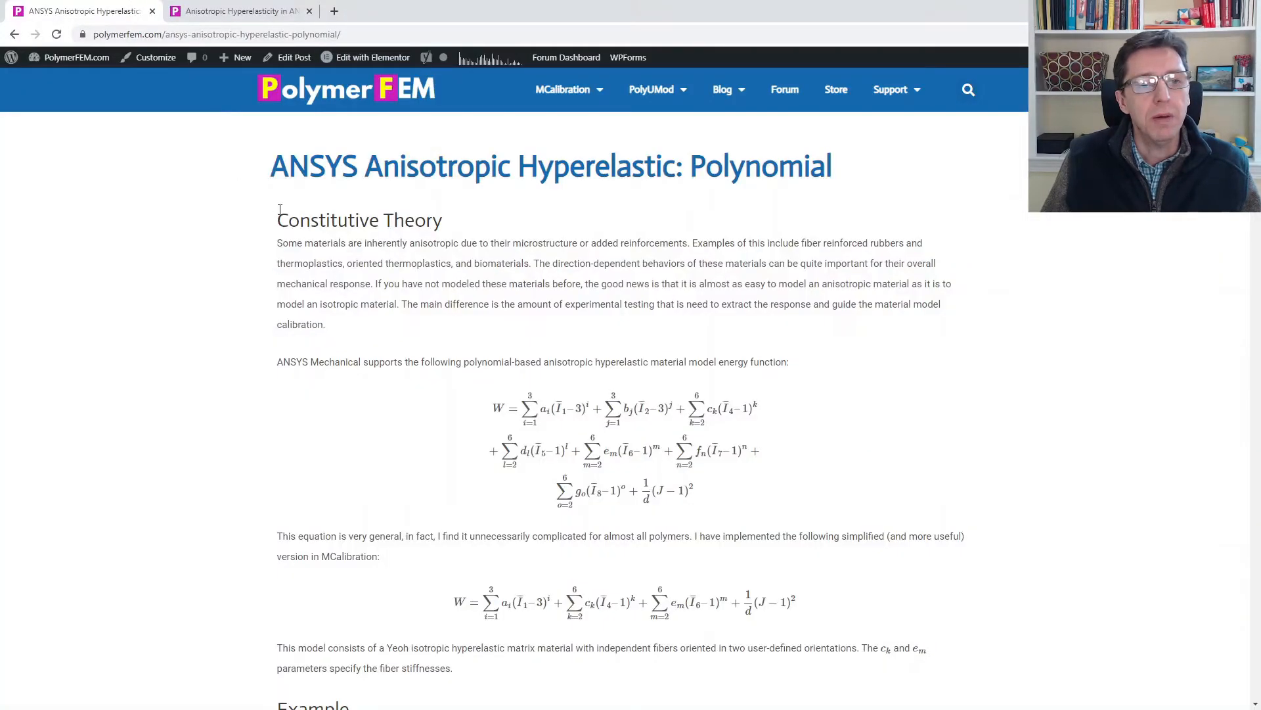
pyautogui.scroll(-3)
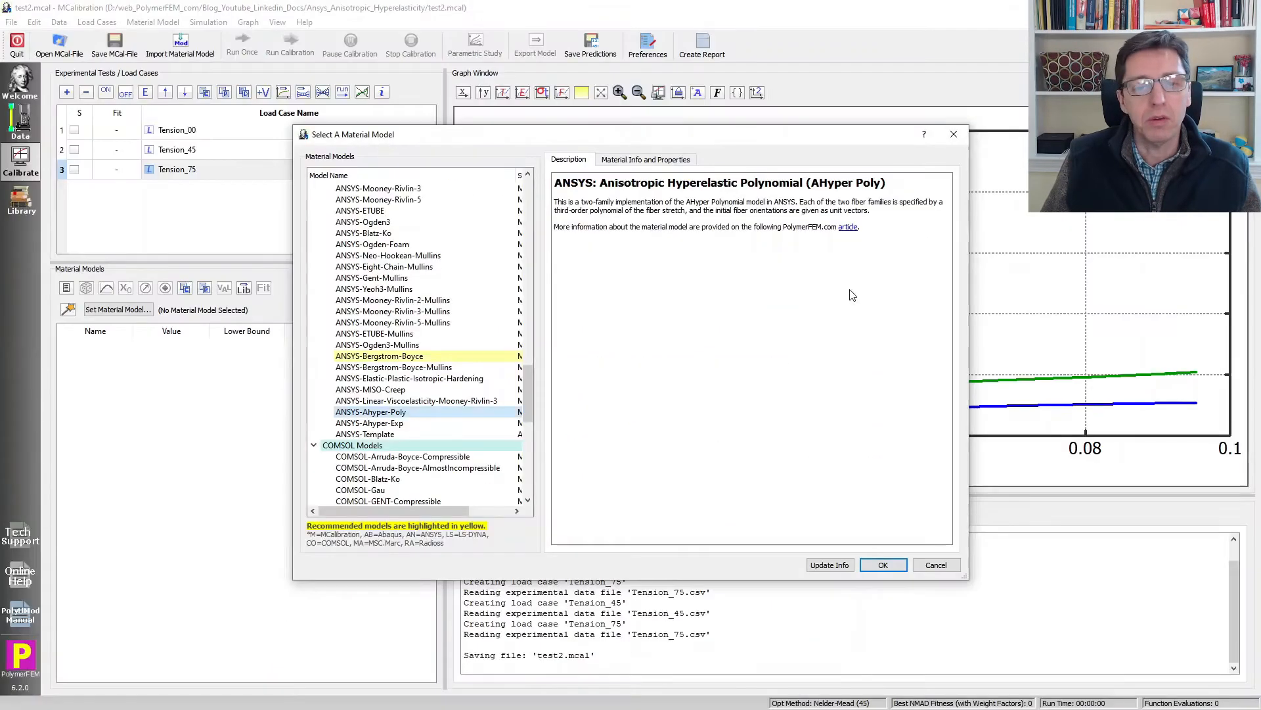
pyautogui.moveTo(790, 486)
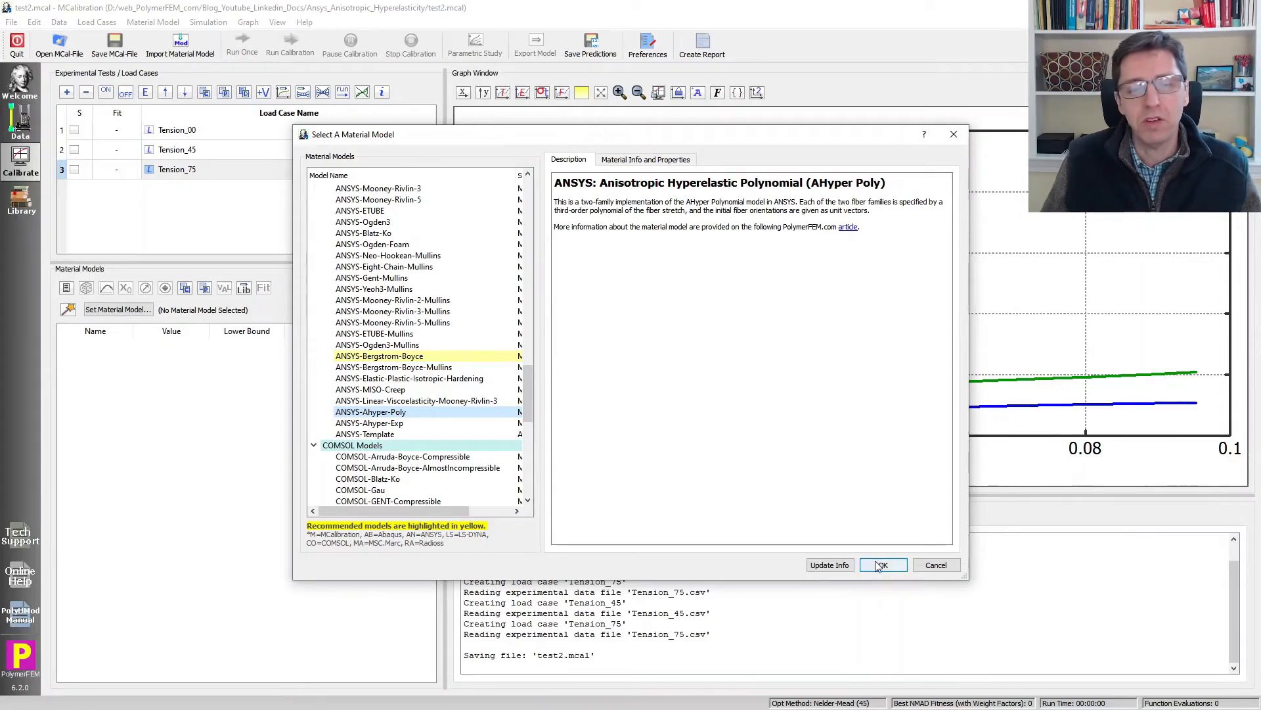
# Confirm ANSYS-Ahyper-Poly with OK in the Select A Material Model dialog
pyautogui.click(884, 564)
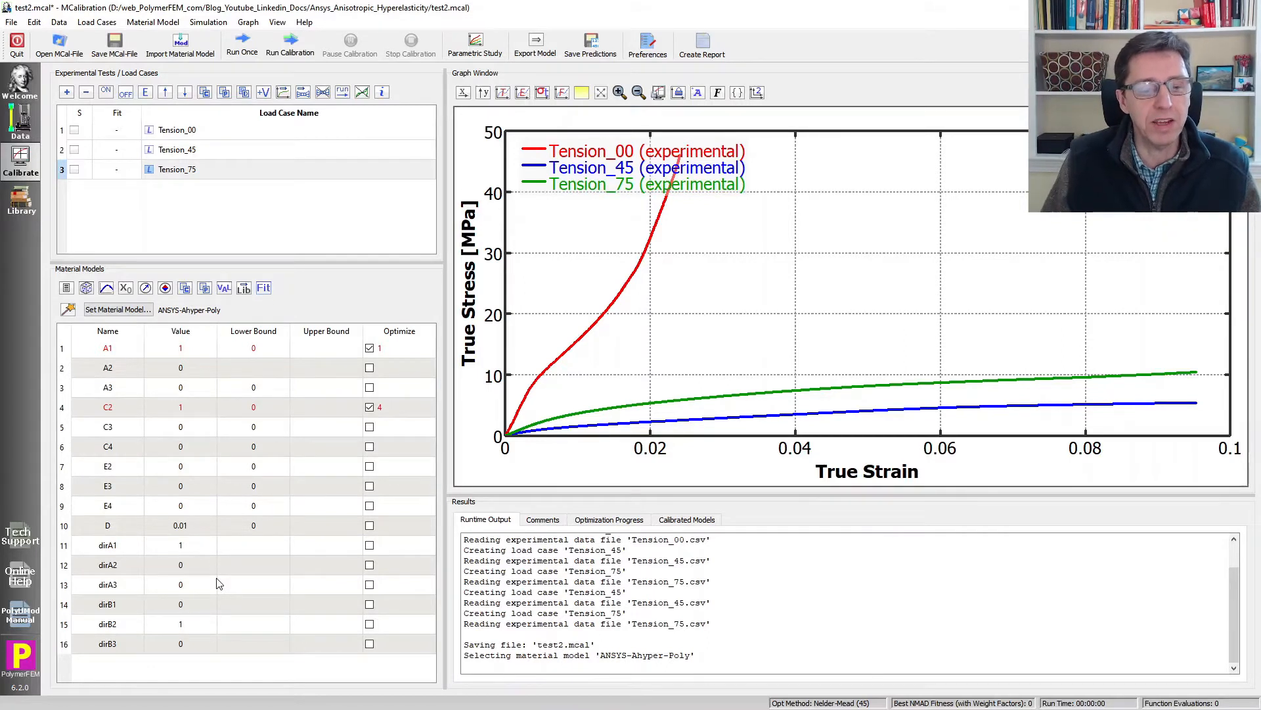
pyautogui.moveTo(250, 573)
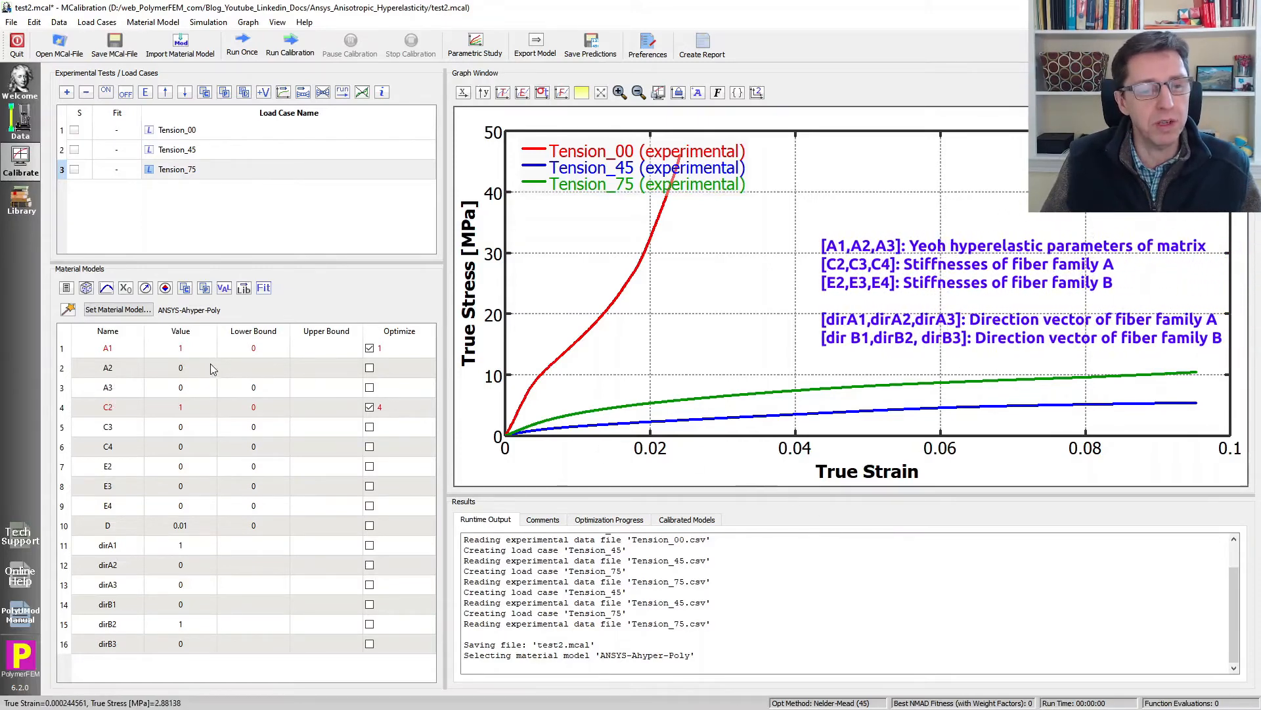
# Edit A1 to value 5 with lower bound 1 and review C2, C4 and fiber directions
pyautogui.click(180, 347)
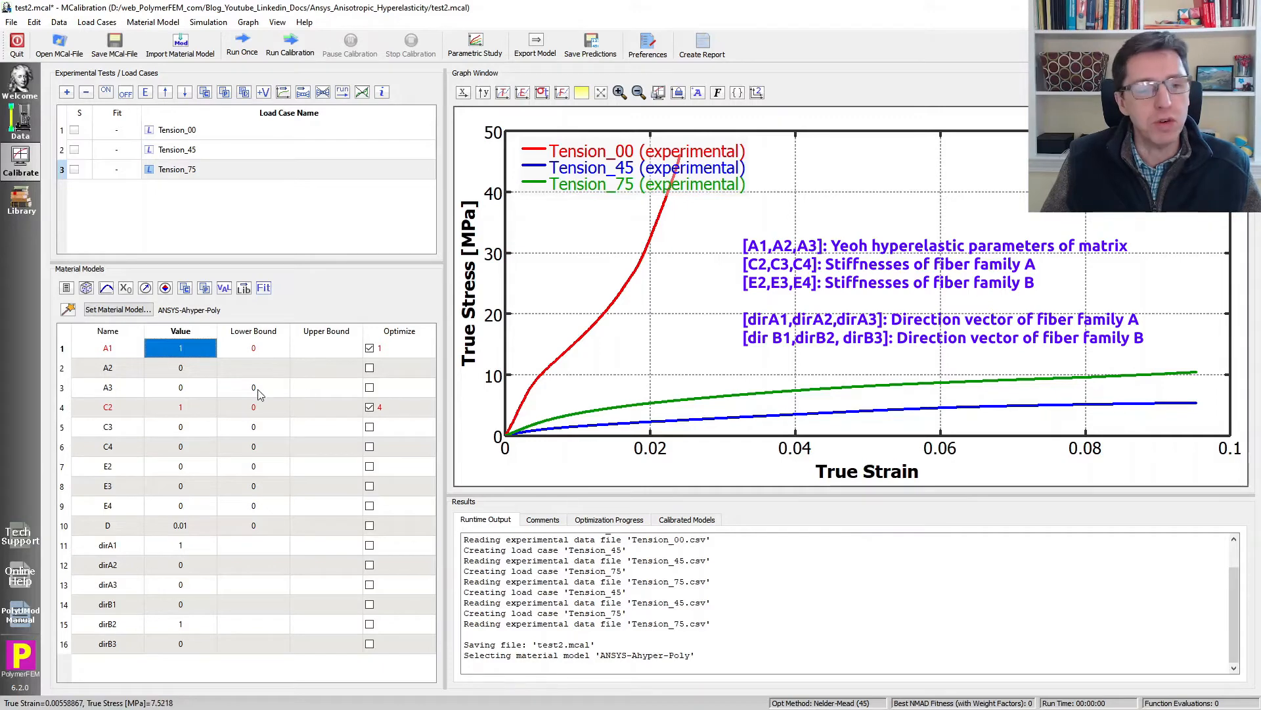
pyautogui.click(253, 348)
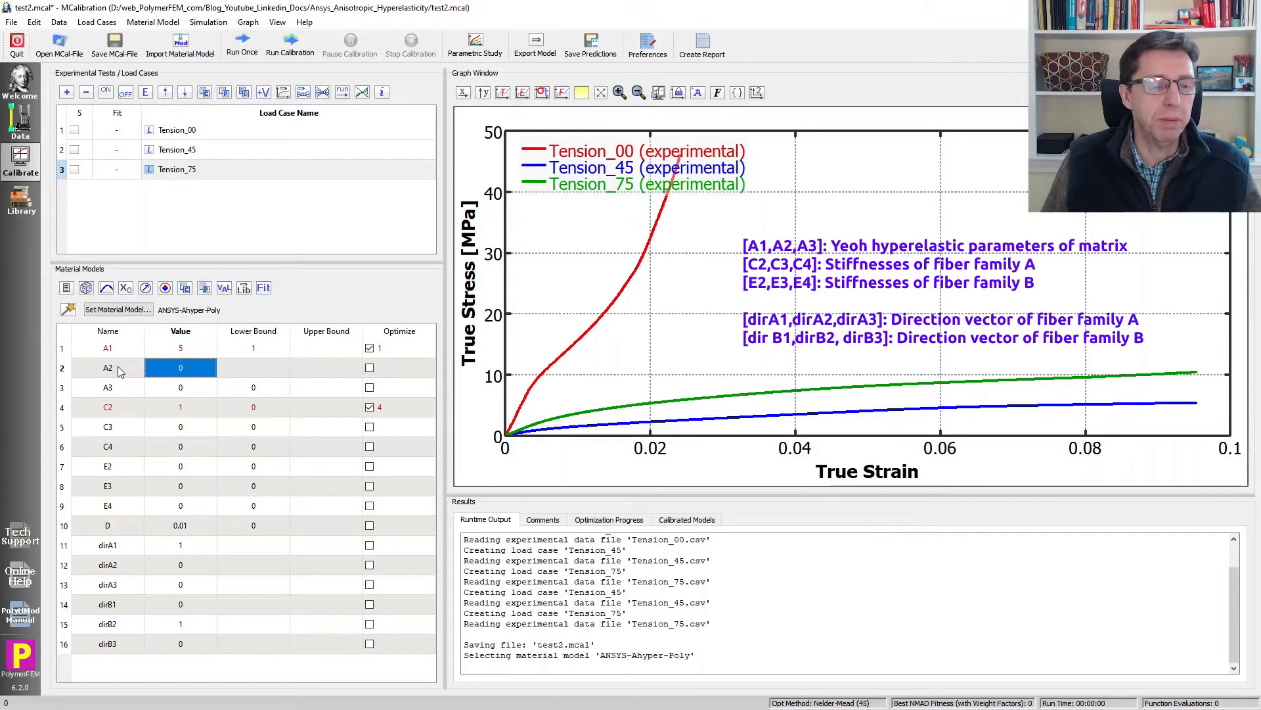
pyautogui.moveTo(121, 390)
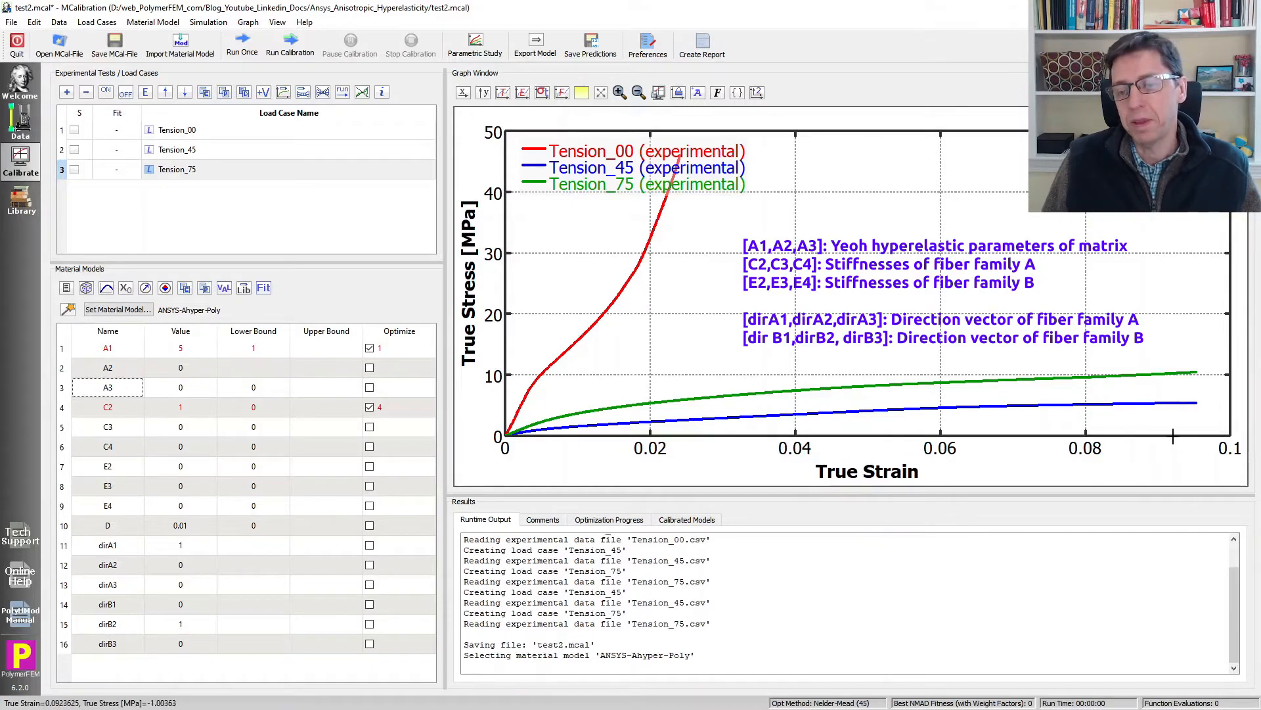
pyautogui.moveTo(1100, 414)
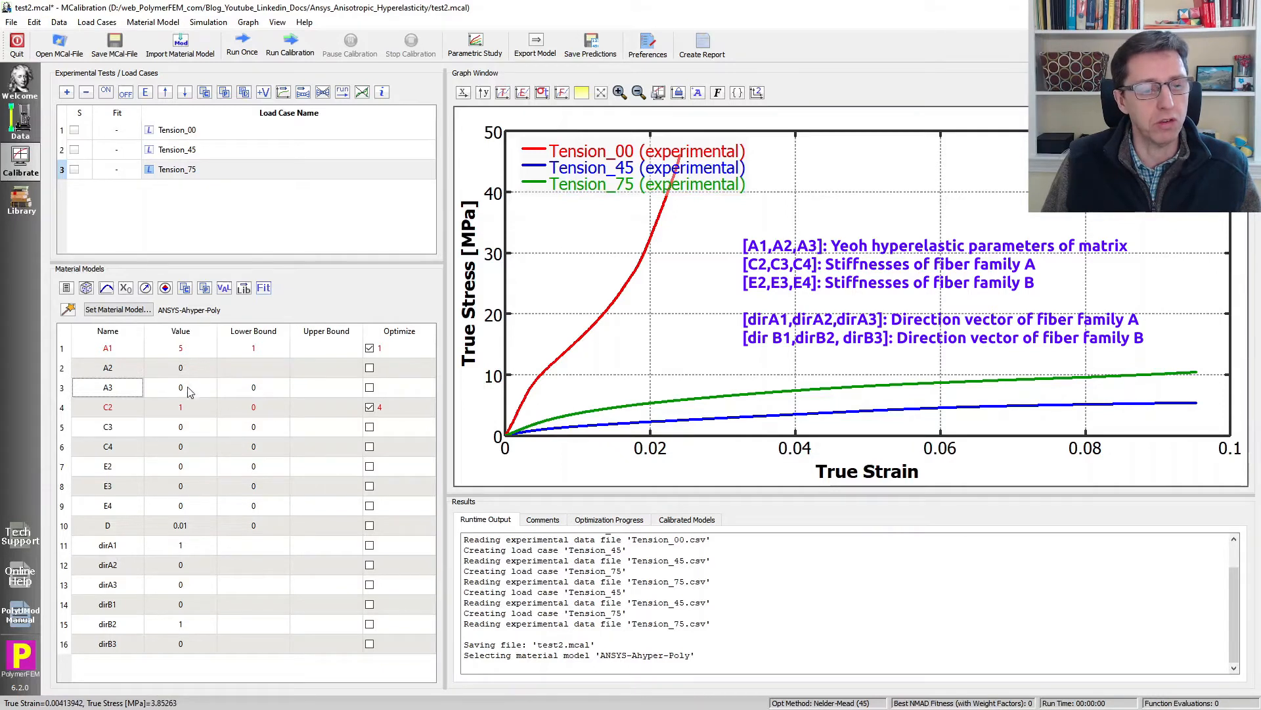
pyautogui.click(180, 407)
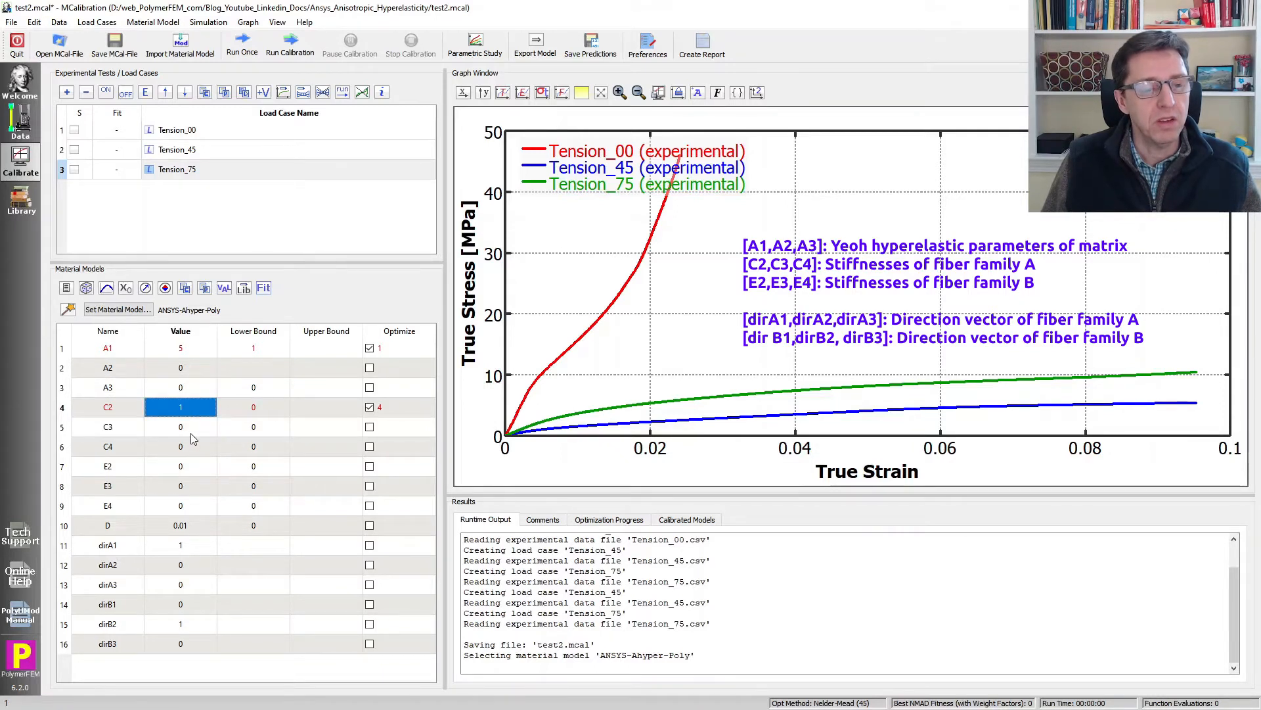
pyautogui.click(181, 446)
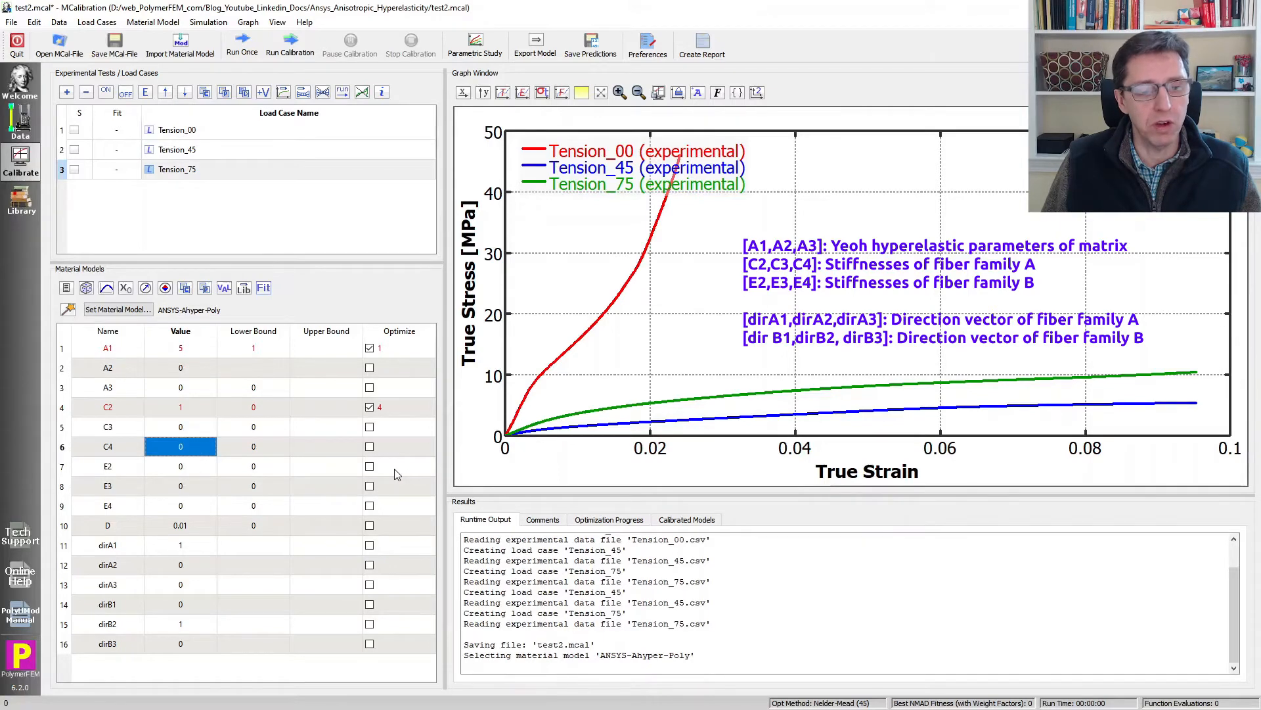
pyautogui.moveTo(126, 564)
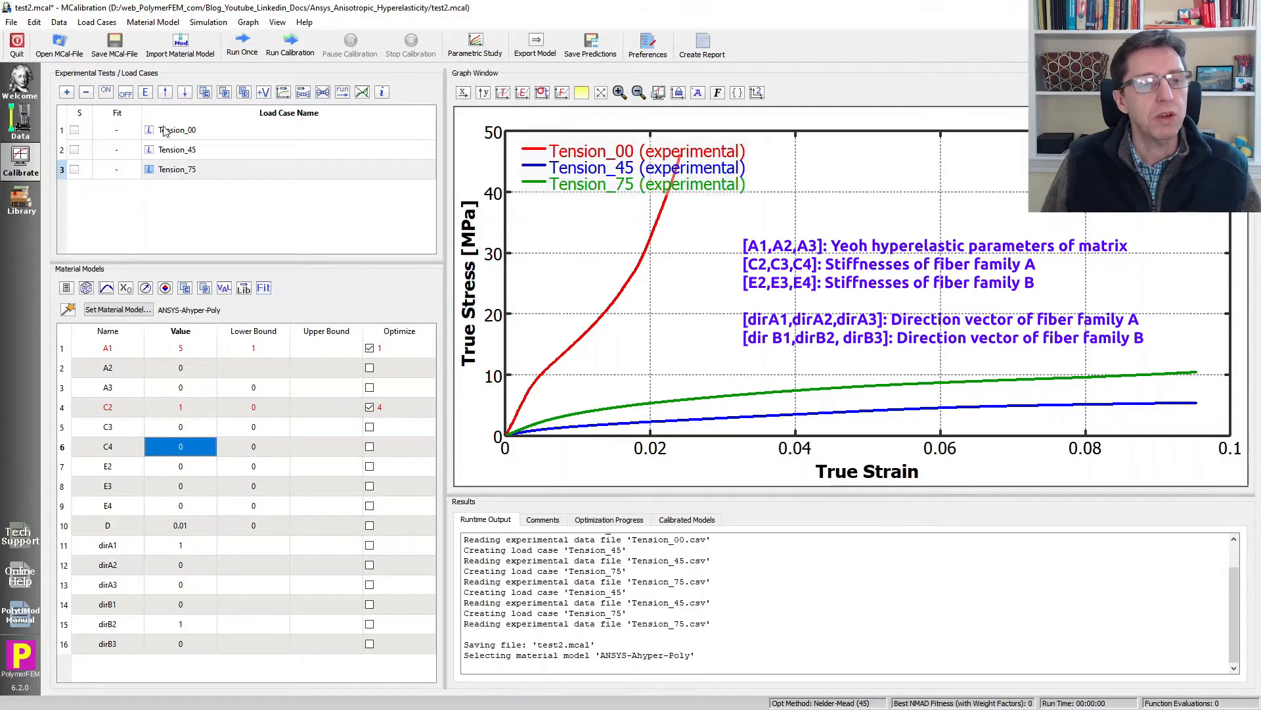
pyautogui.click(178, 129)
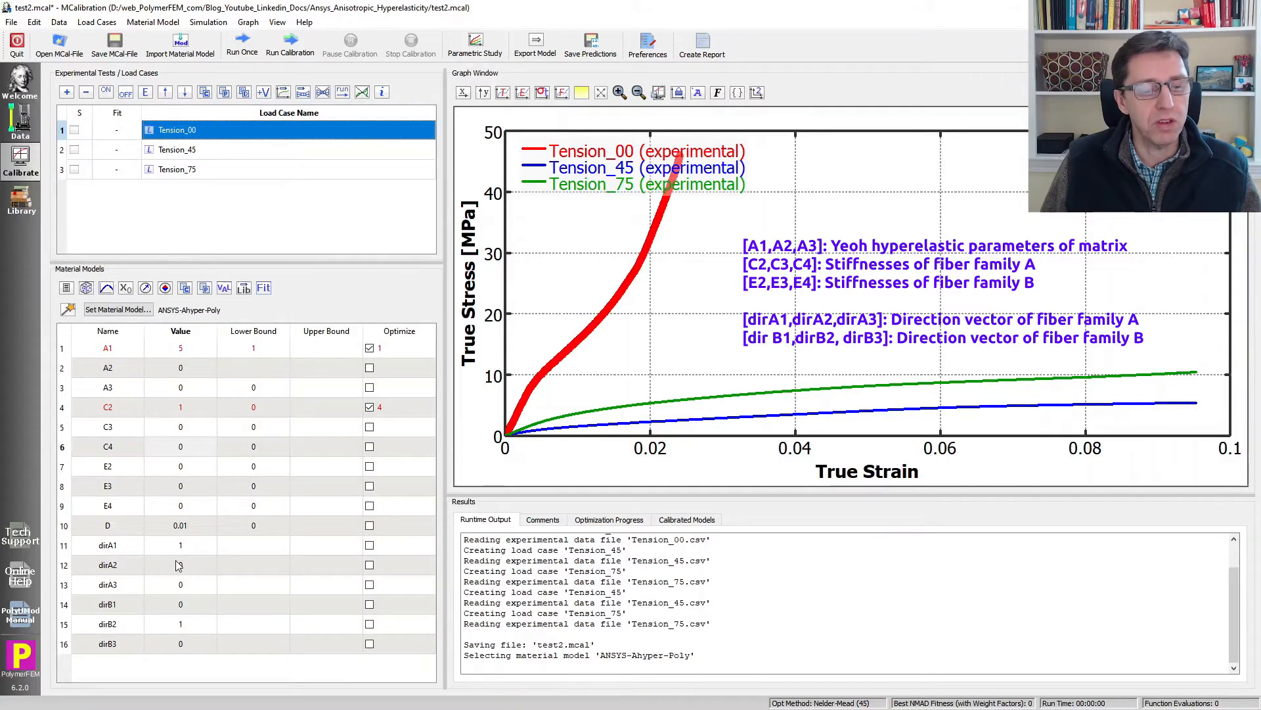
pyautogui.click(180, 584)
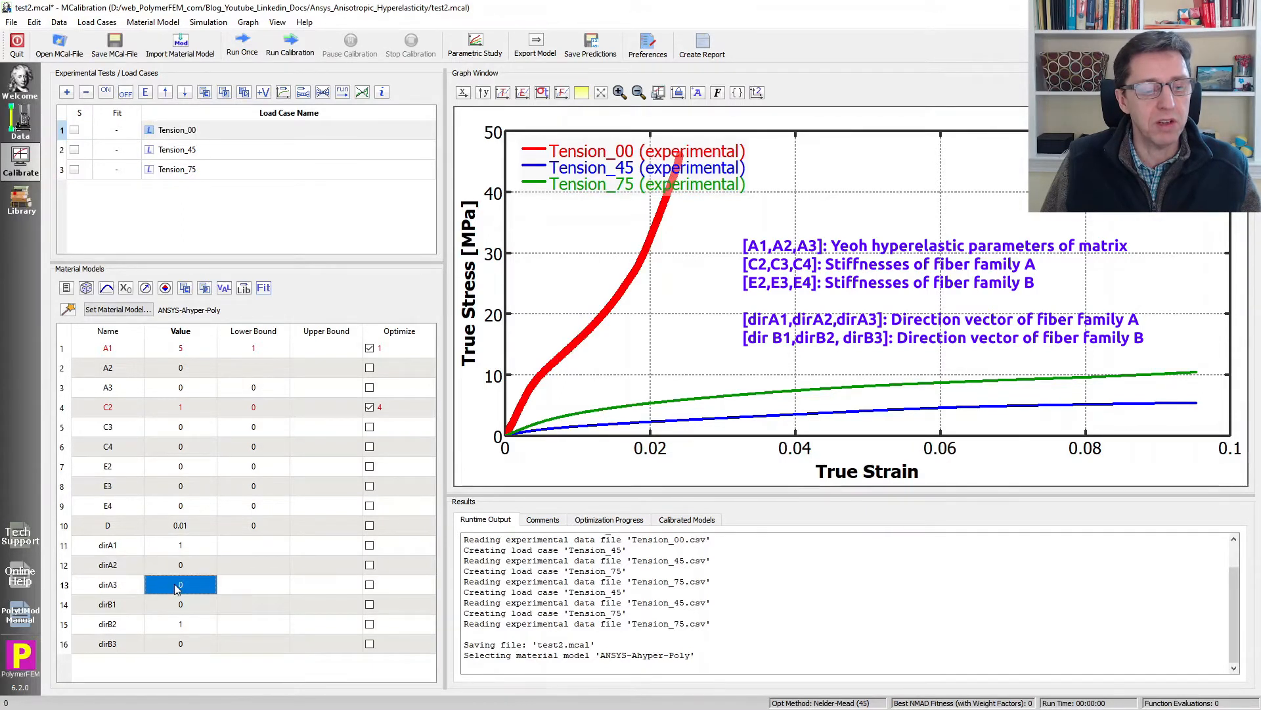
# Set C2 starting value to 10 and mark C3 for optimization
pyautogui.click(181, 407)
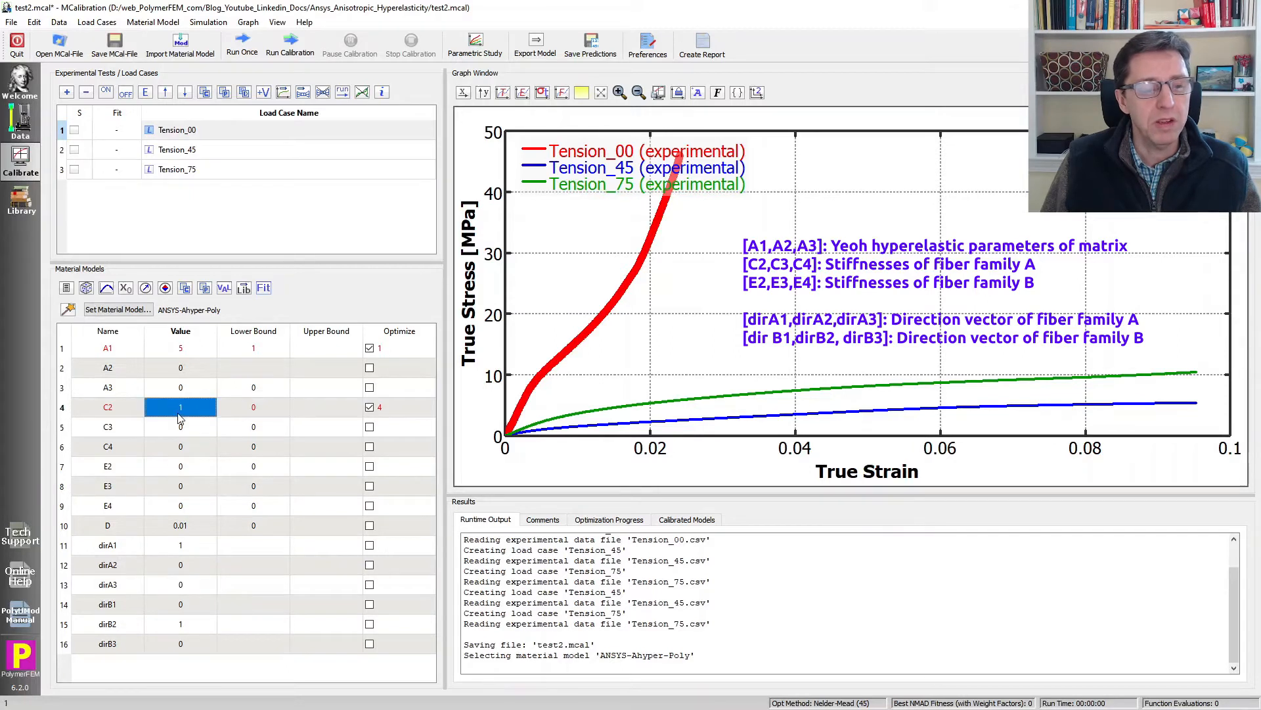
pyautogui.write('10')
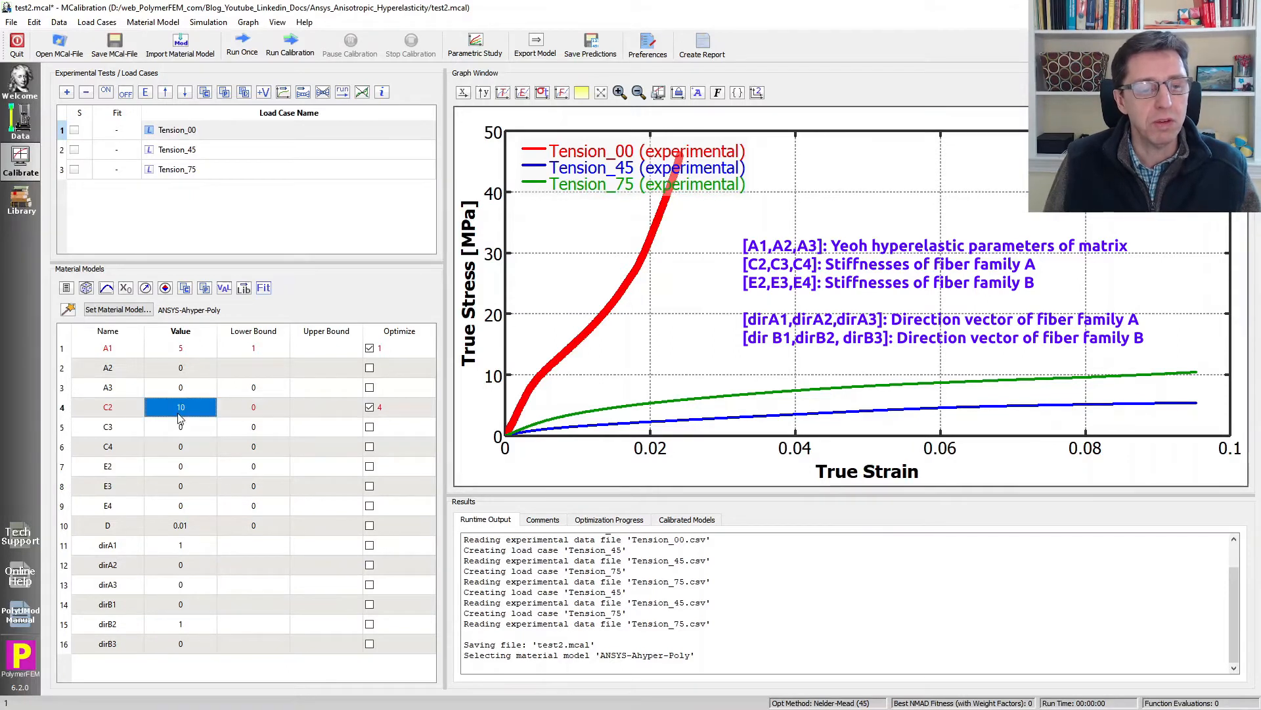
pyautogui.click(180, 427)
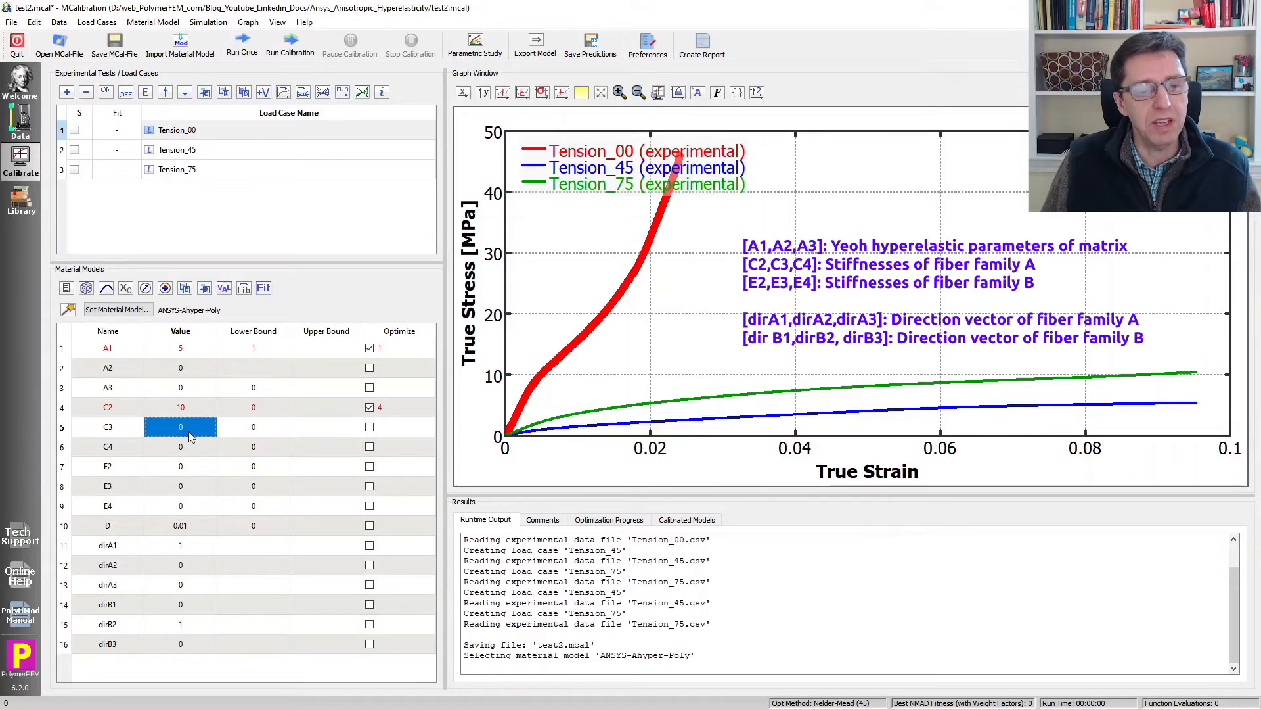
pyautogui.click(369, 427)
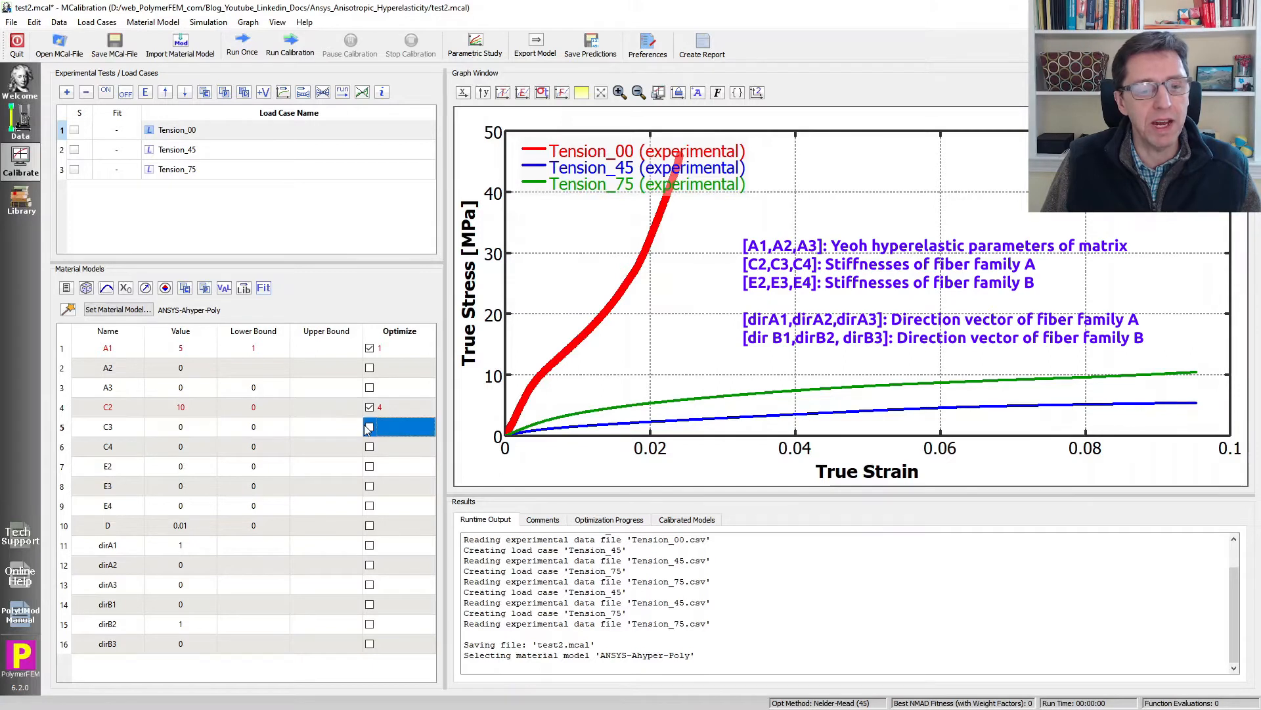
pyautogui.click(369, 426)
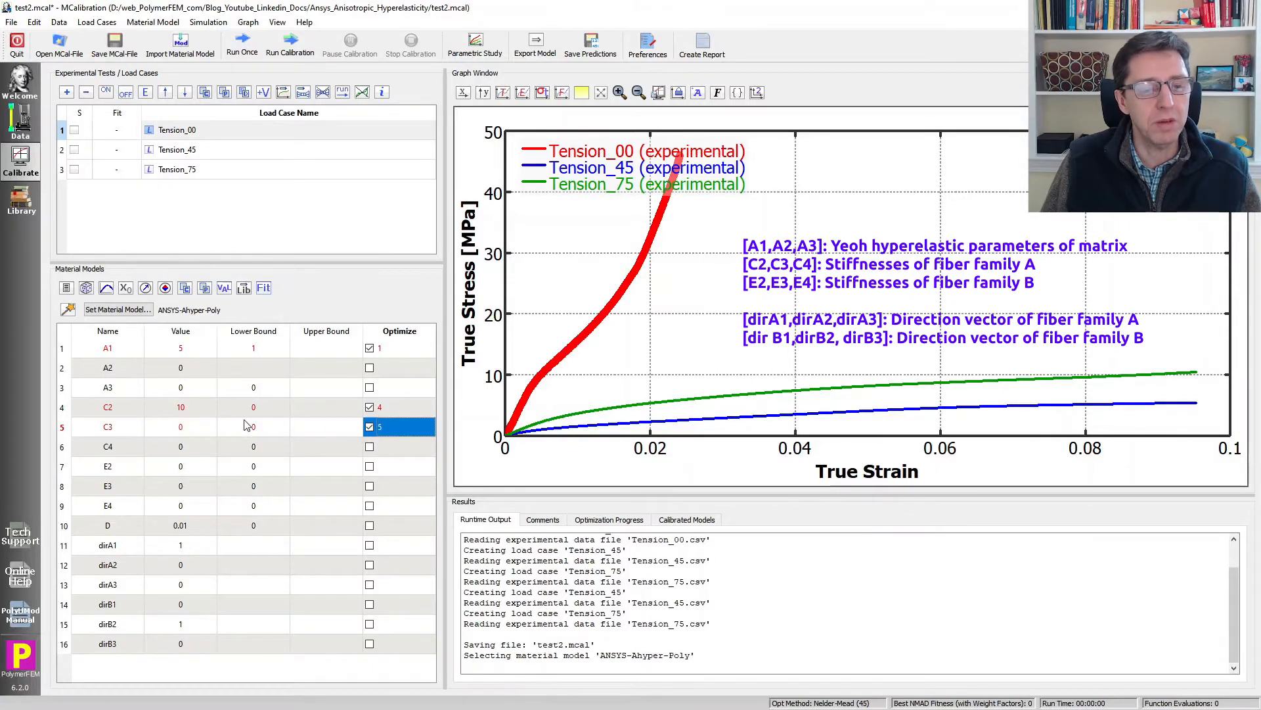
pyautogui.click(180, 486)
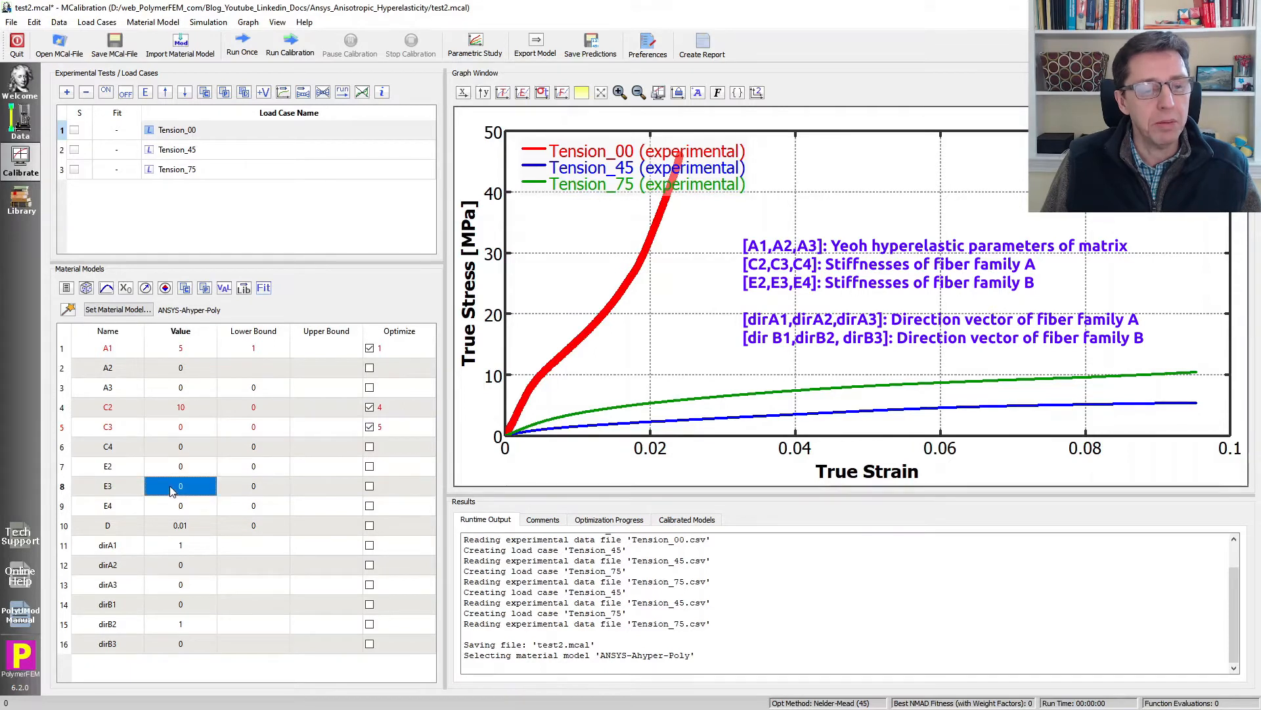
pyautogui.click(180, 505)
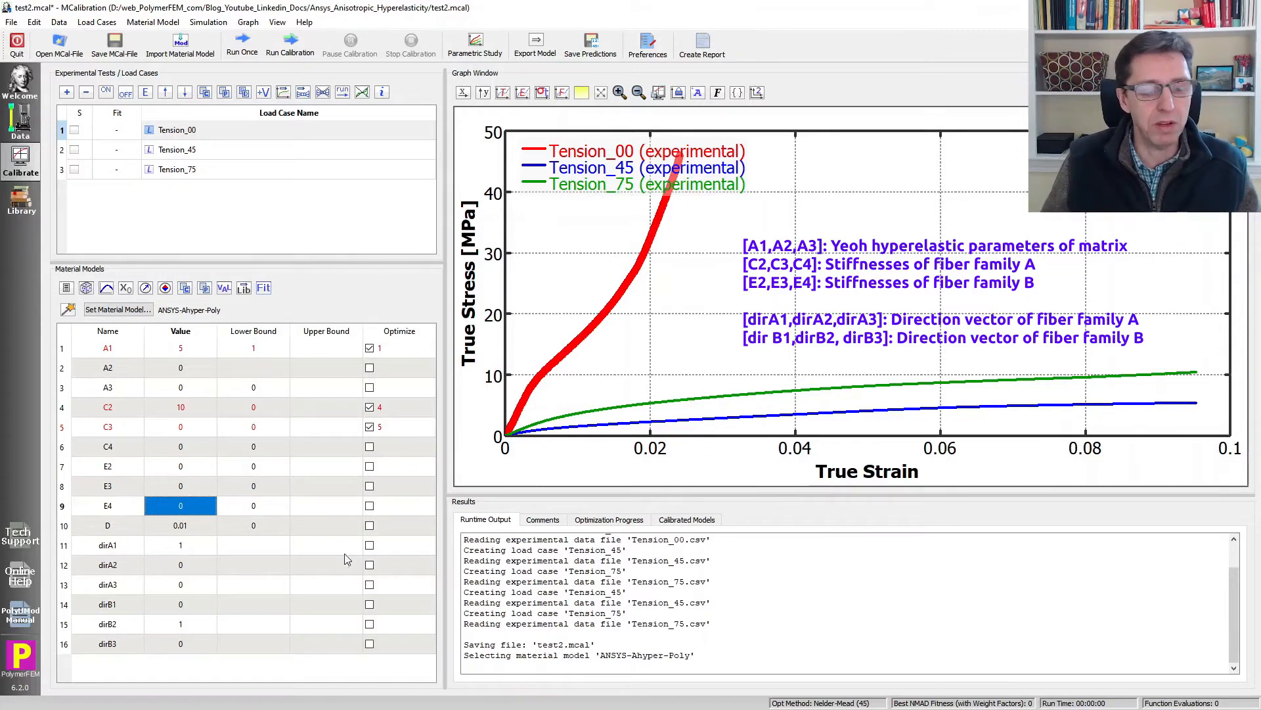
pyautogui.click(177, 150)
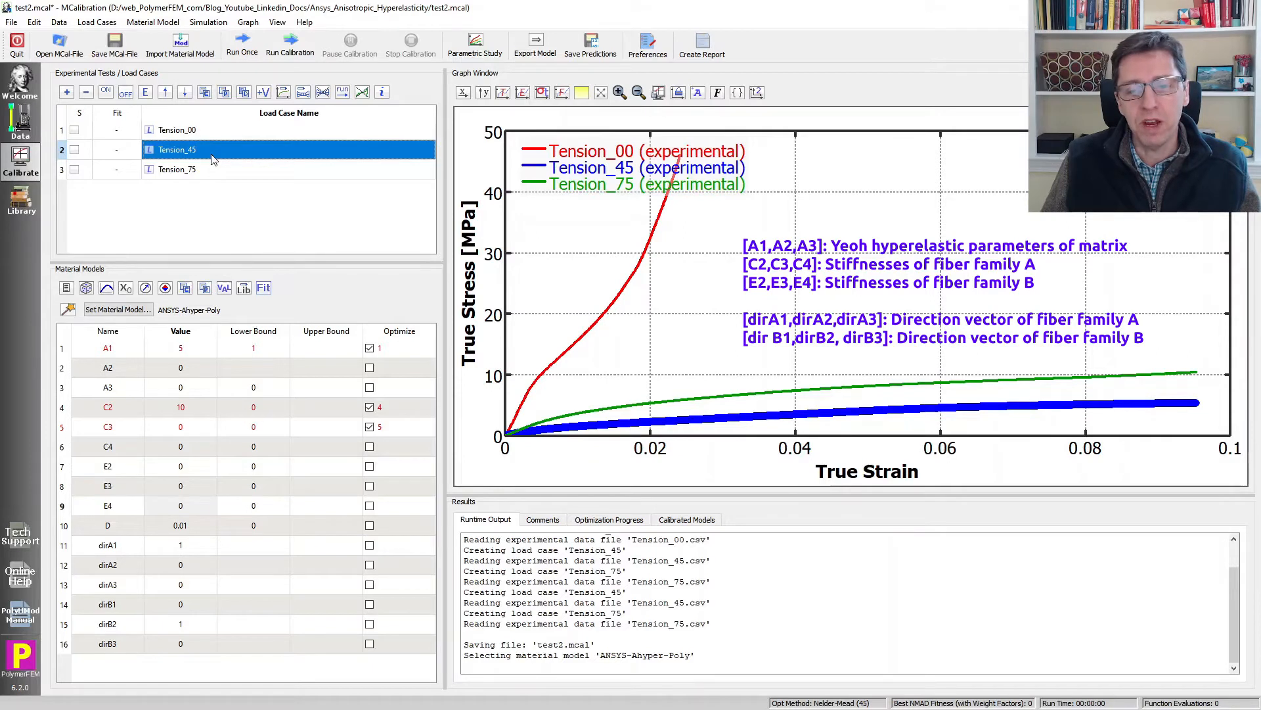
pyautogui.moveTo(210, 173)
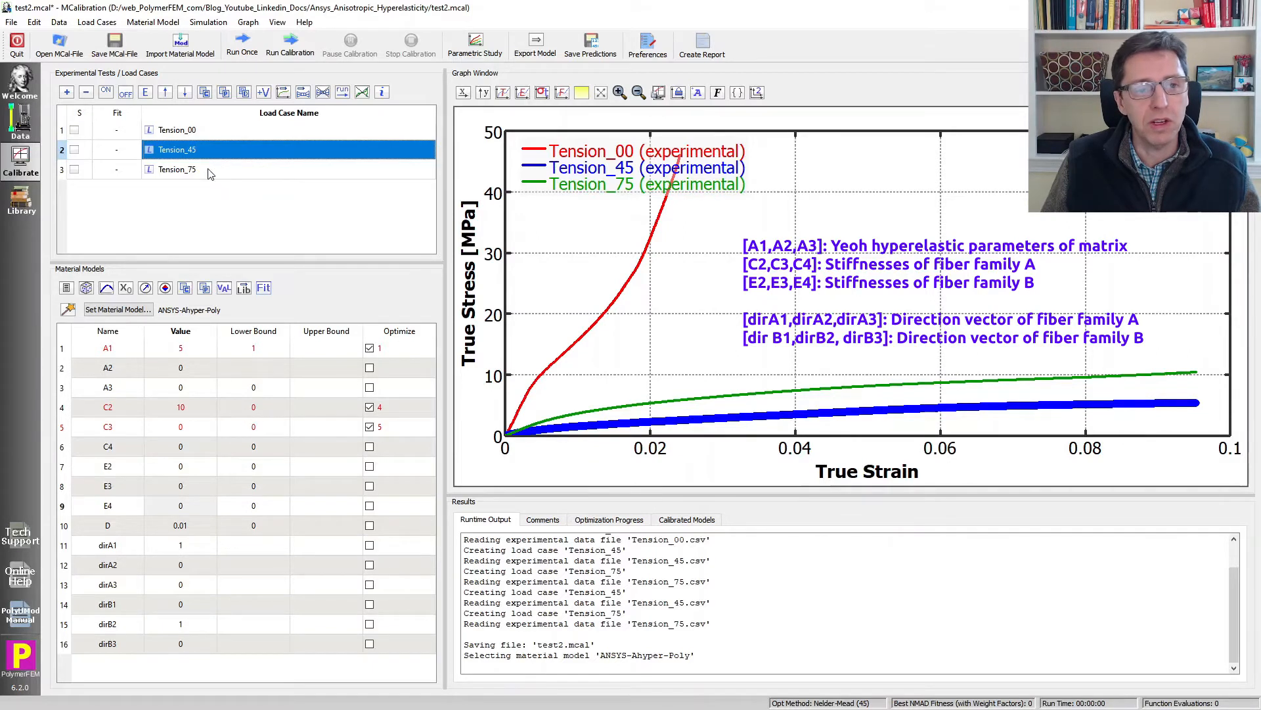
# Orient fiber family B at 75° with dirB1 = cos(75°) and dirB2 = sin(75°)
pyautogui.click(178, 170)
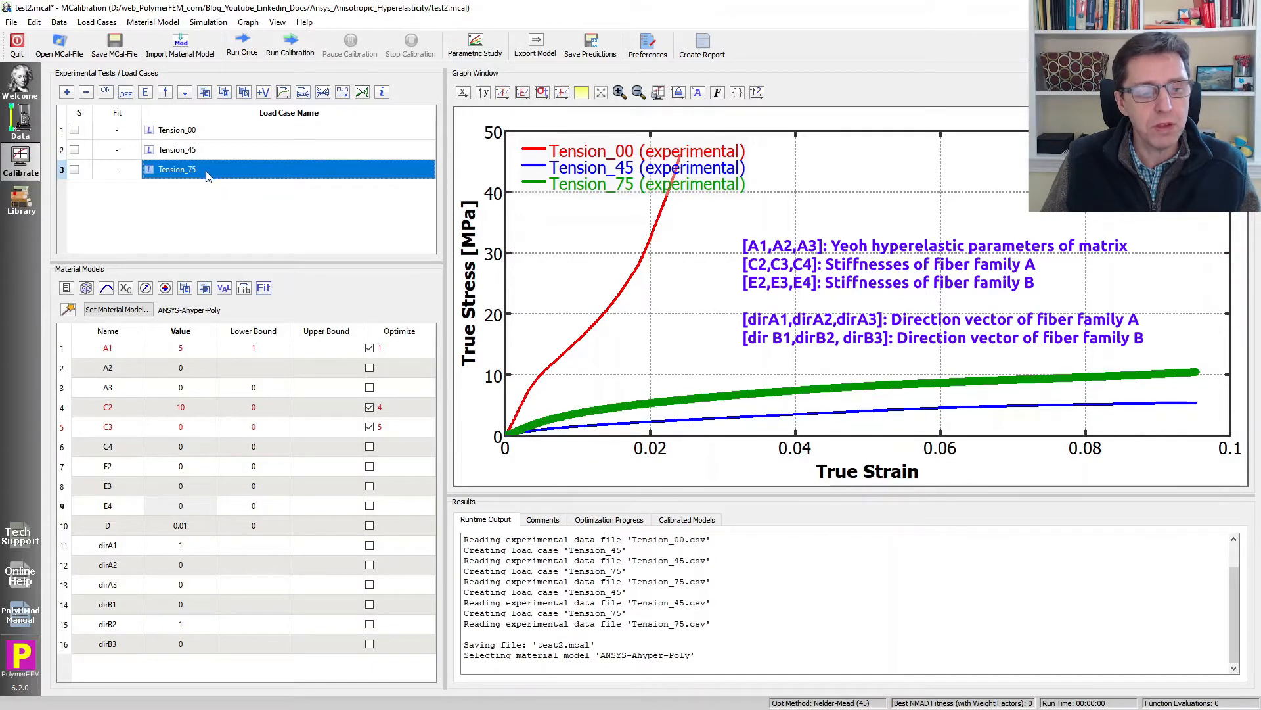
pyautogui.click(180, 603)
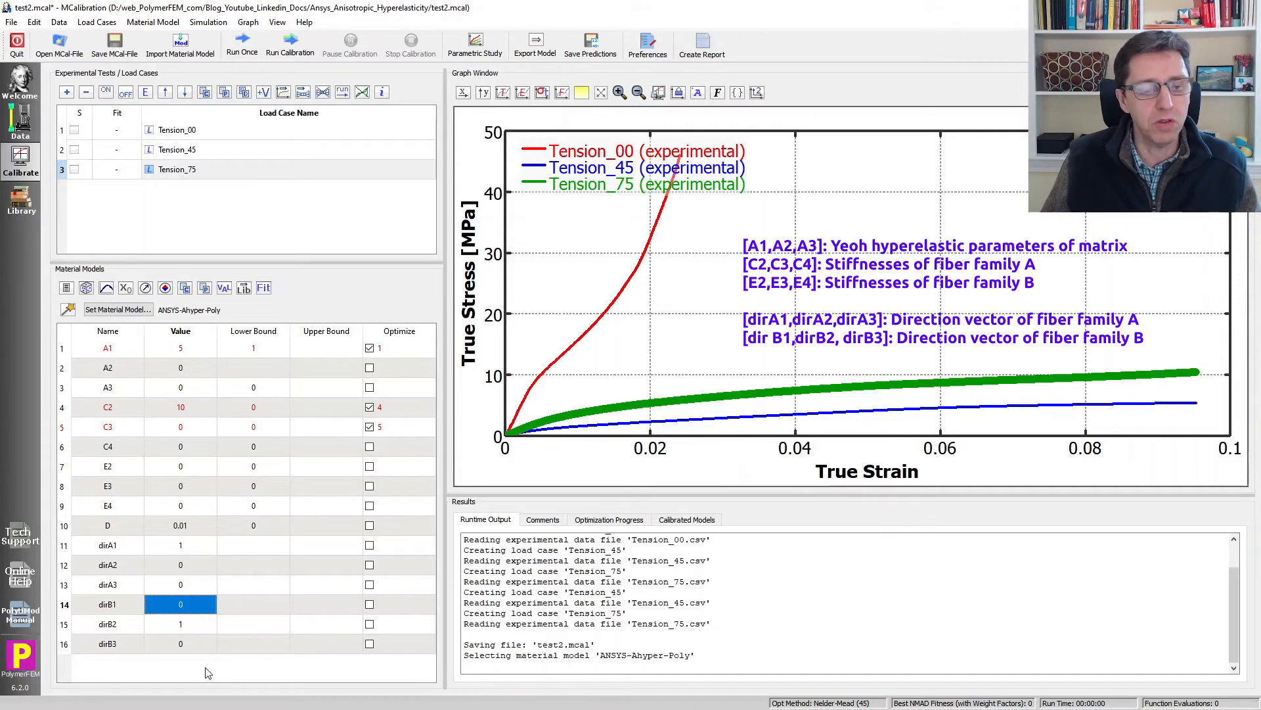
pyautogui.moveTo(222, 614)
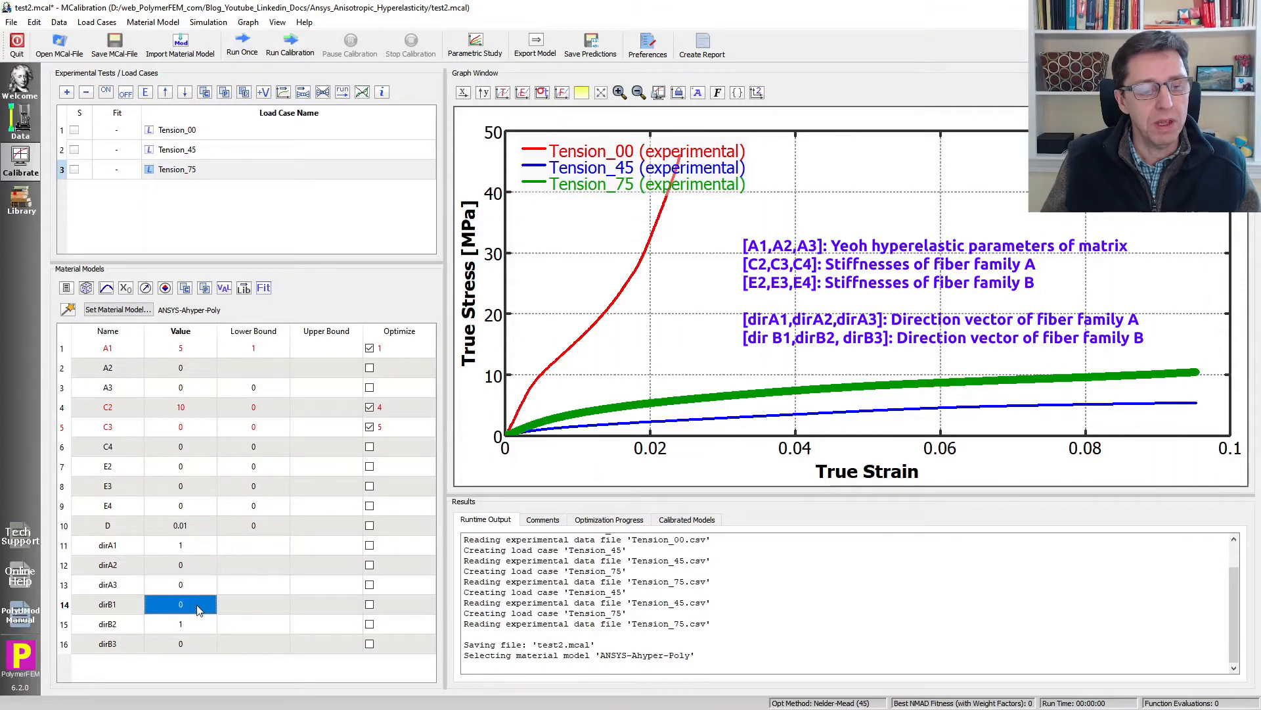
pyautogui.write('cos(75')
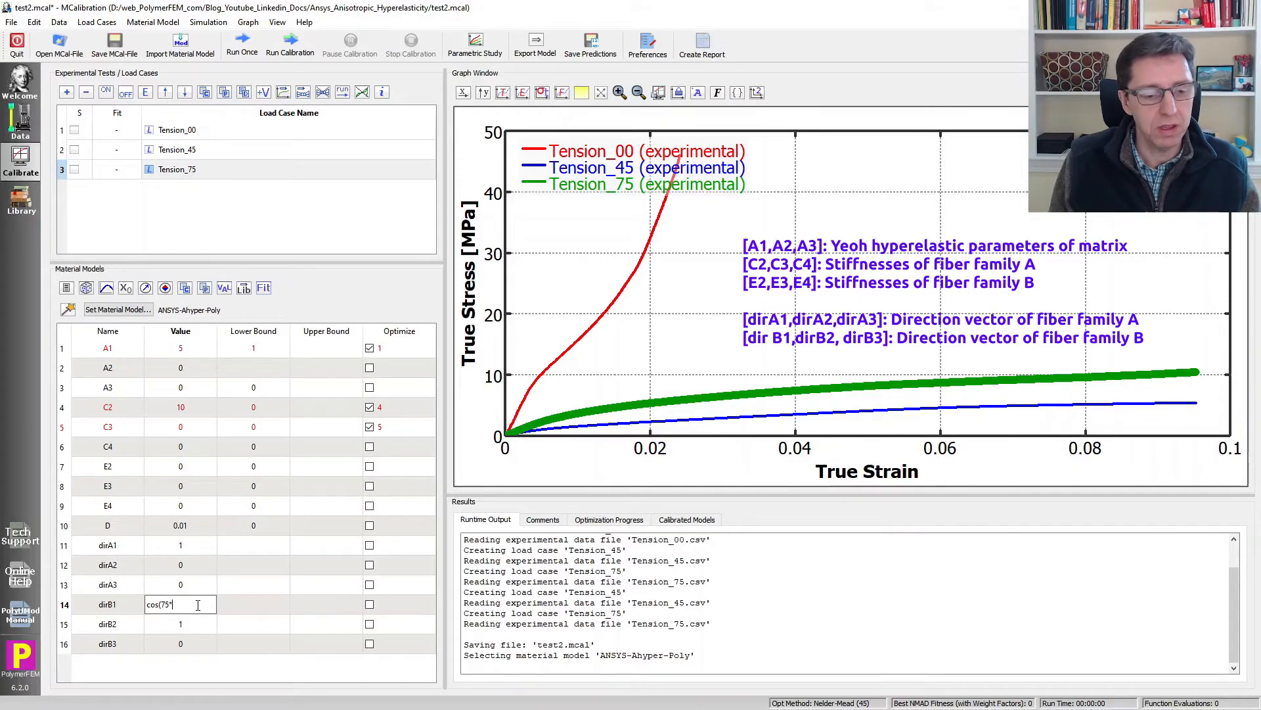
pyautogui.write('*pi/1980')
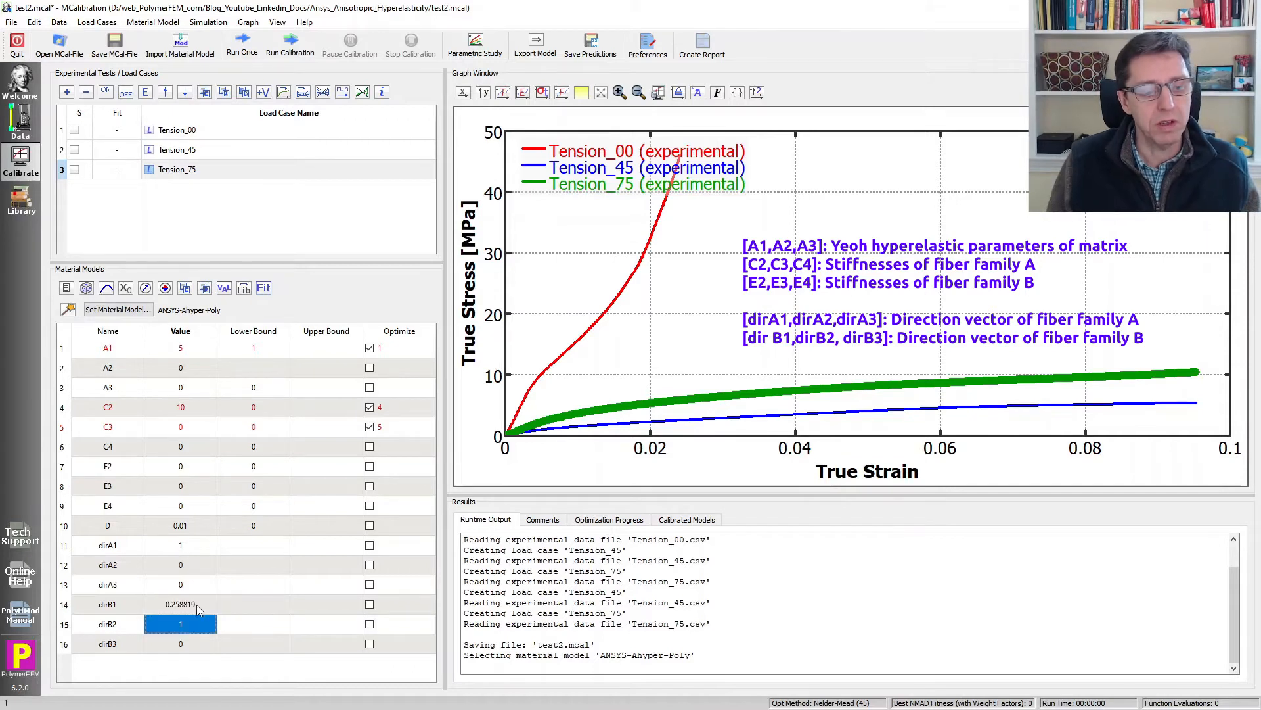
pyautogui.write('sin')
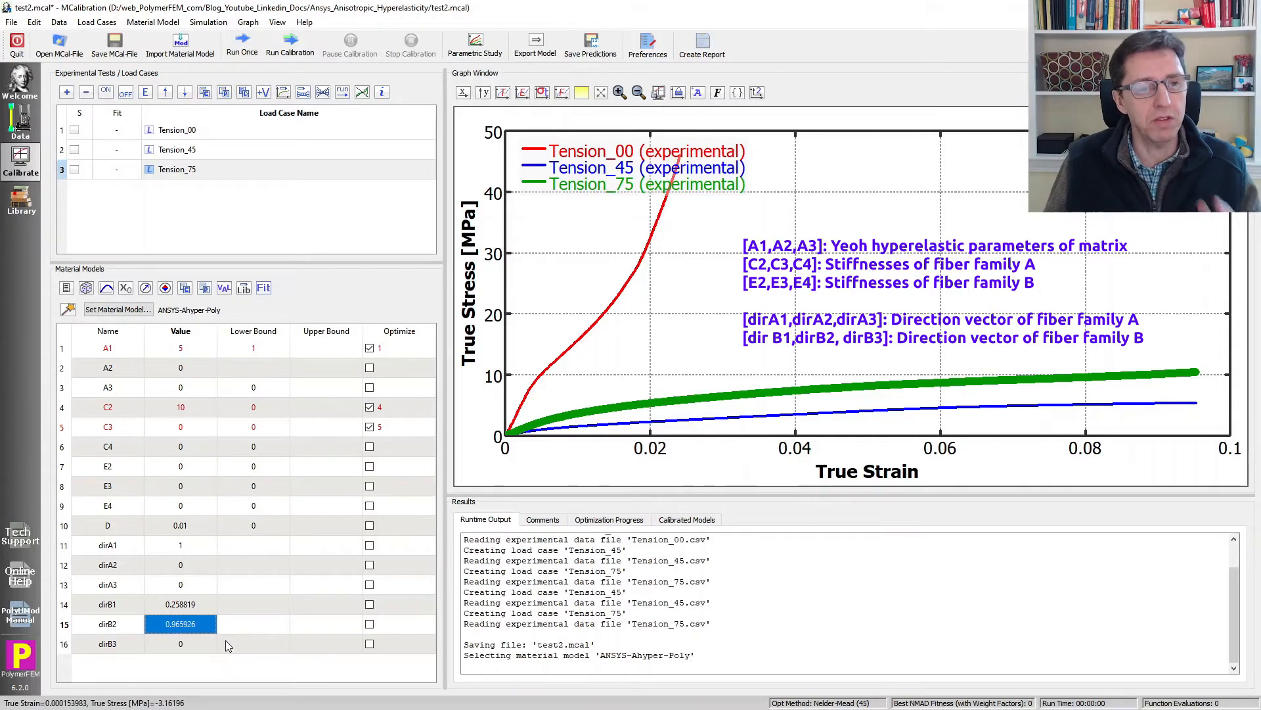
pyautogui.moveTo(192, 549)
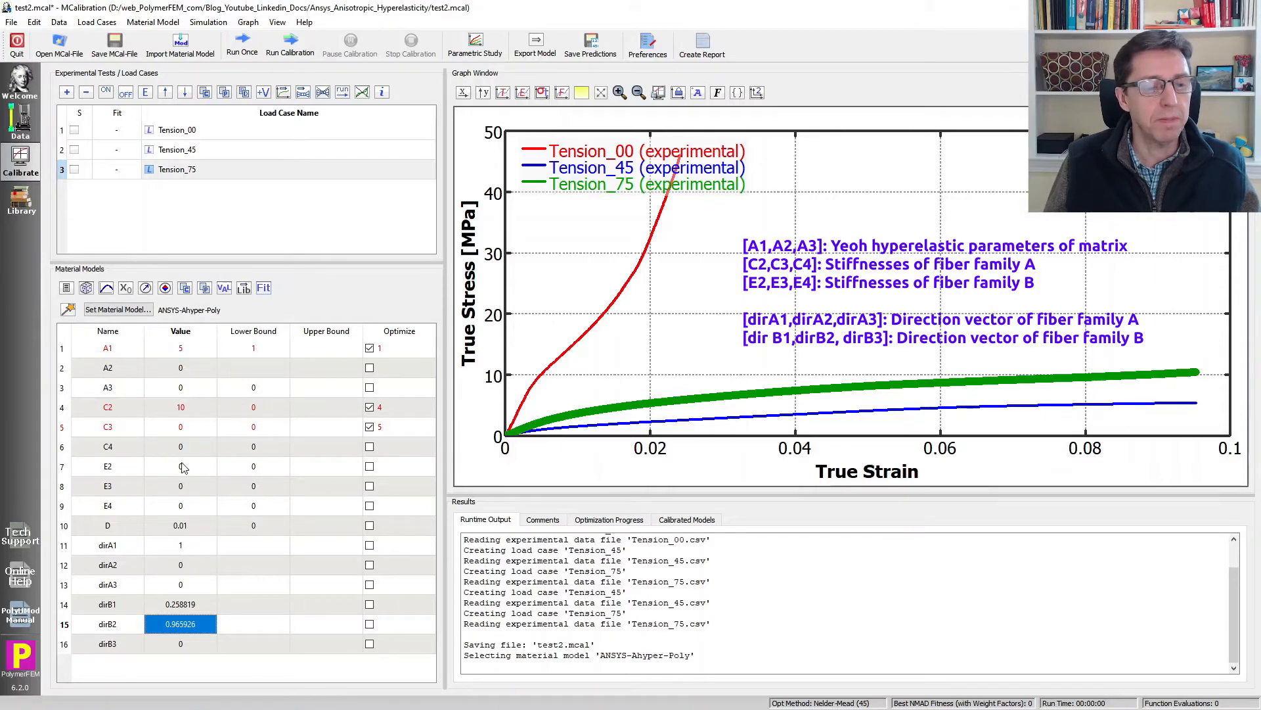
# Set E2 to 1 and mark E2 and E3 for optimization
pyautogui.click(180, 406)
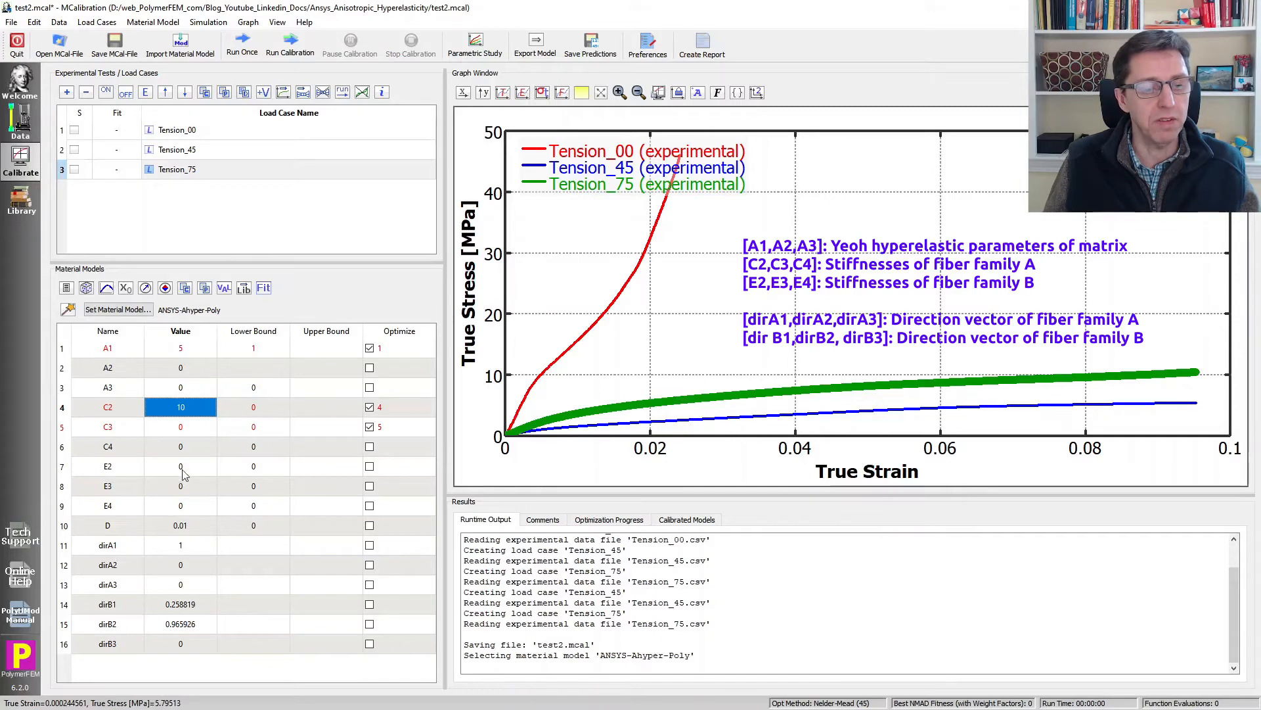
pyautogui.click(181, 465)
pyautogui.write('1')
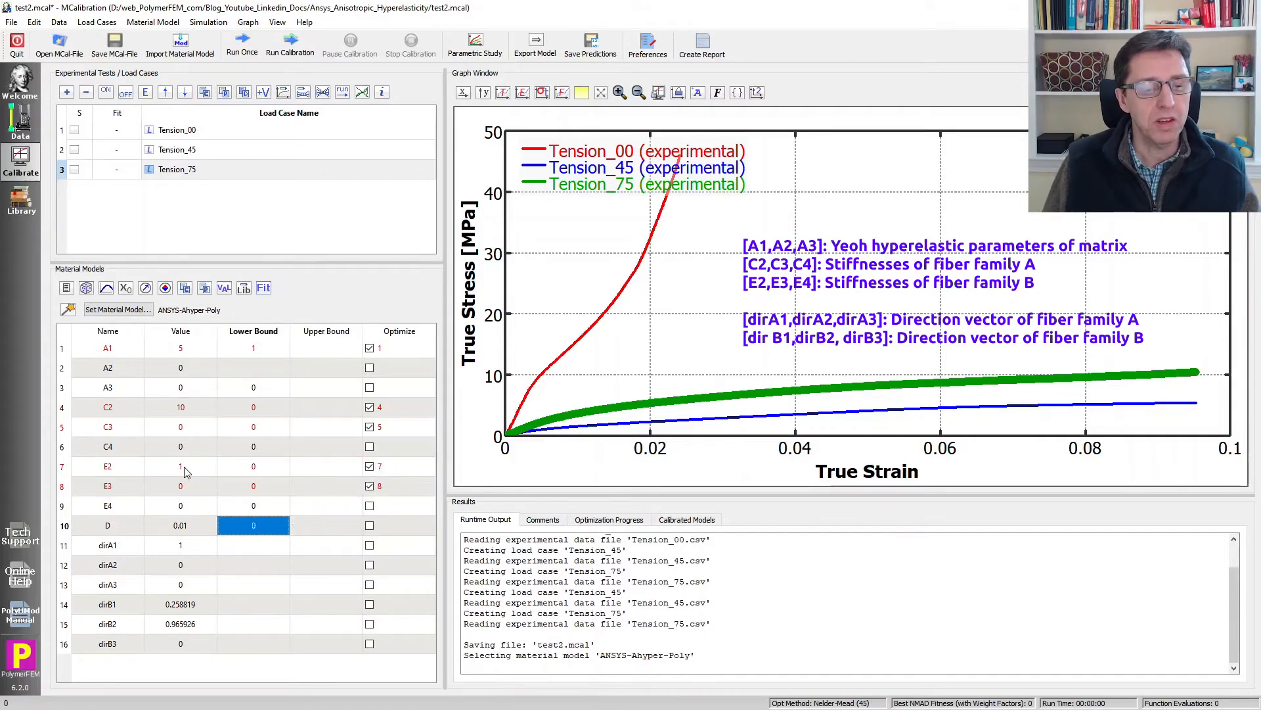
pyautogui.click(180, 525)
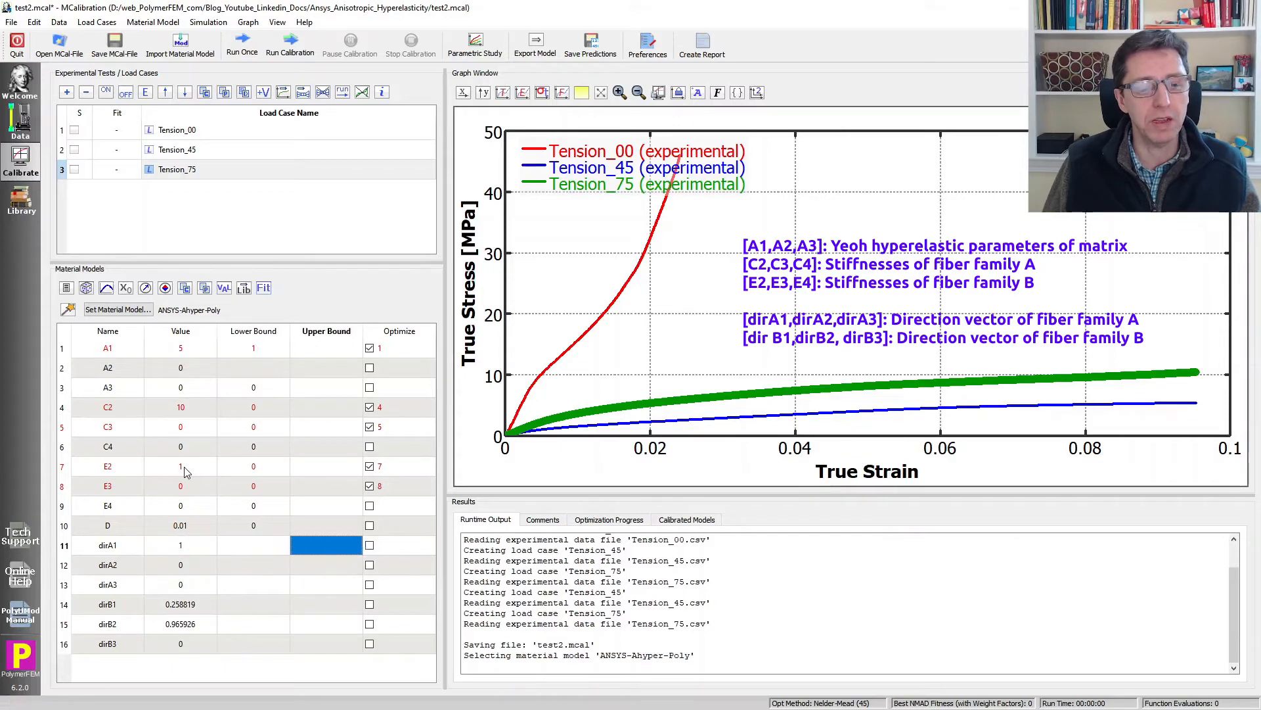
pyautogui.click(253, 347)
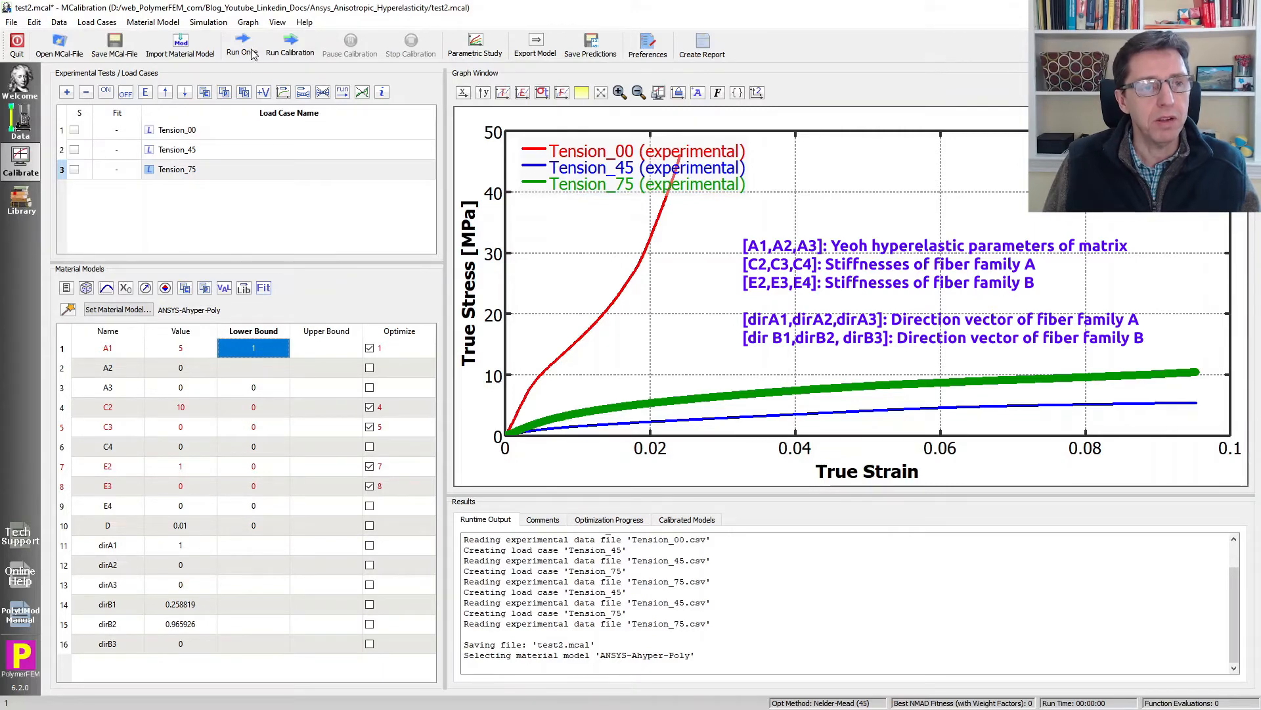
# Run a single simulation of the three tension tests, giving average NMAD fitness 73.8
pyautogui.click(239, 40)
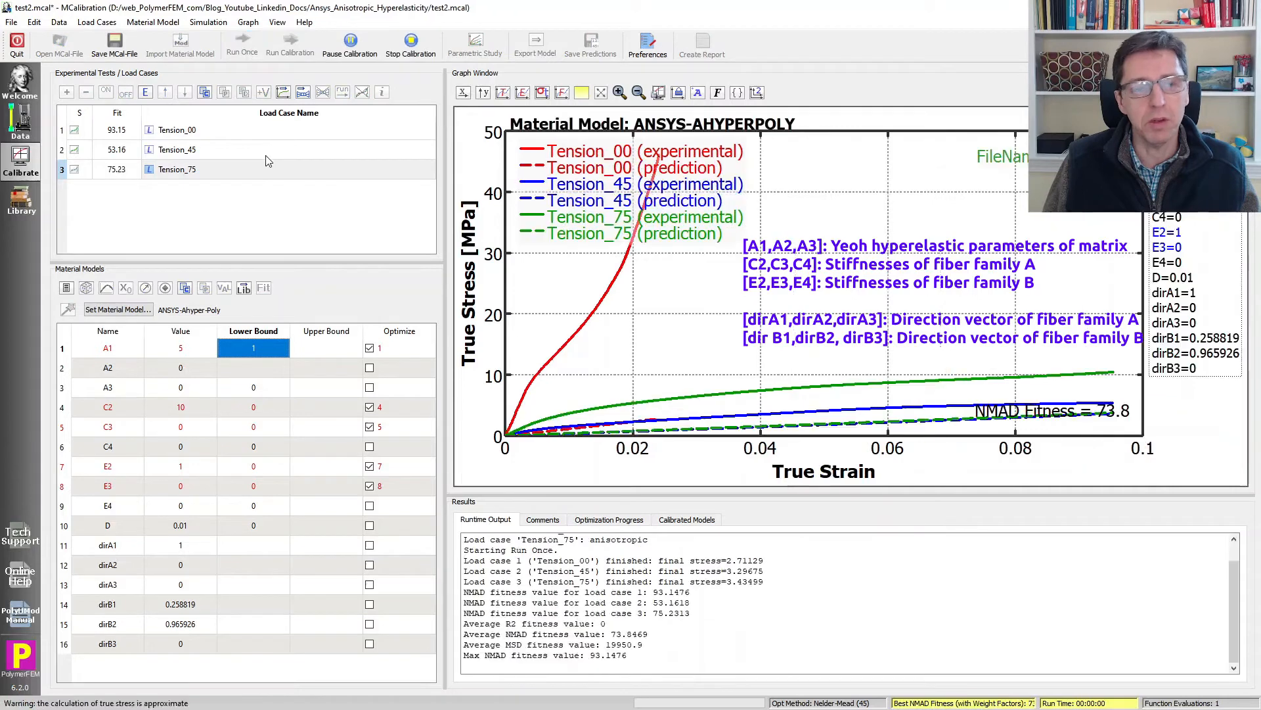
pyautogui.click(242, 40)
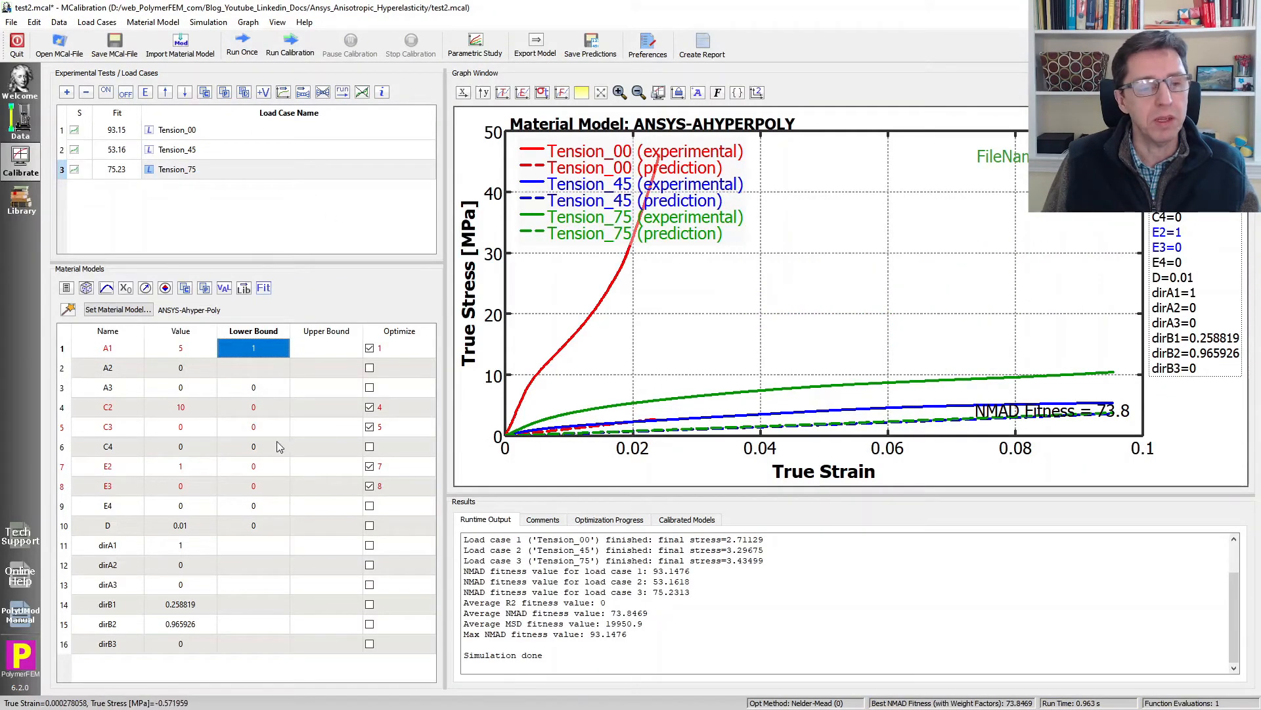
pyautogui.click(290, 42)
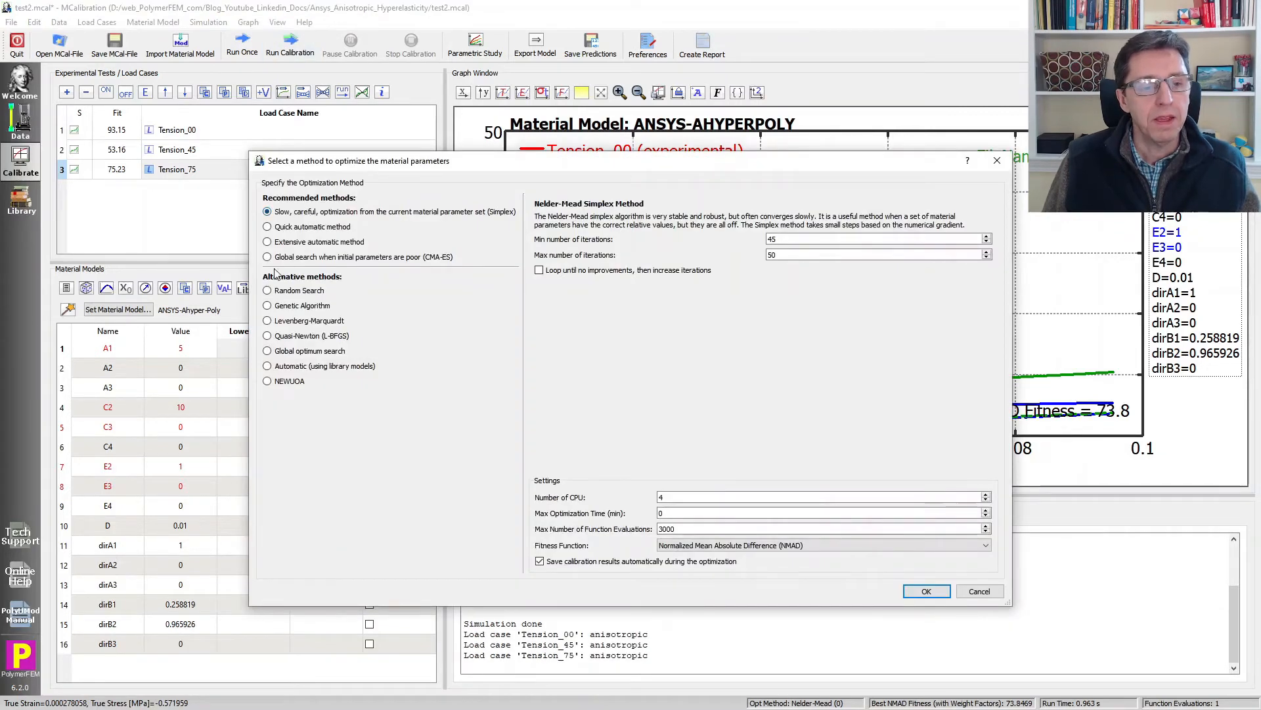
pyautogui.moveTo(241, 240)
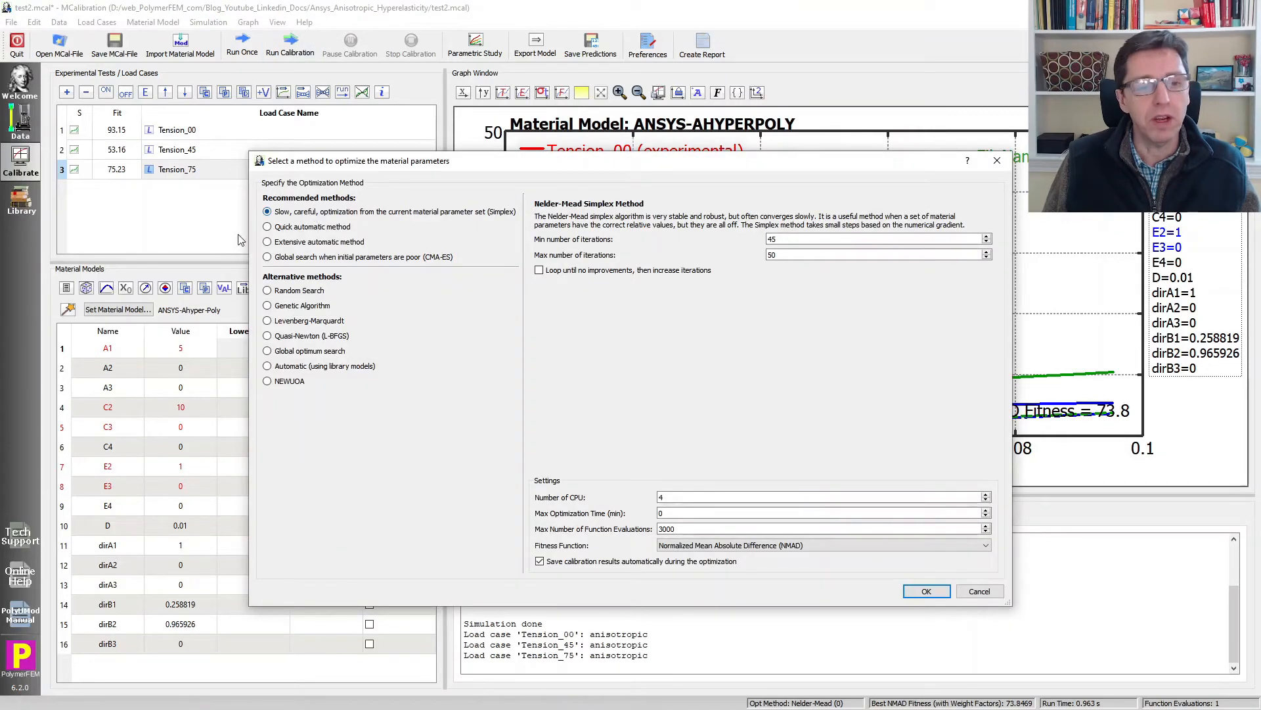
pyautogui.moveTo(452, 229)
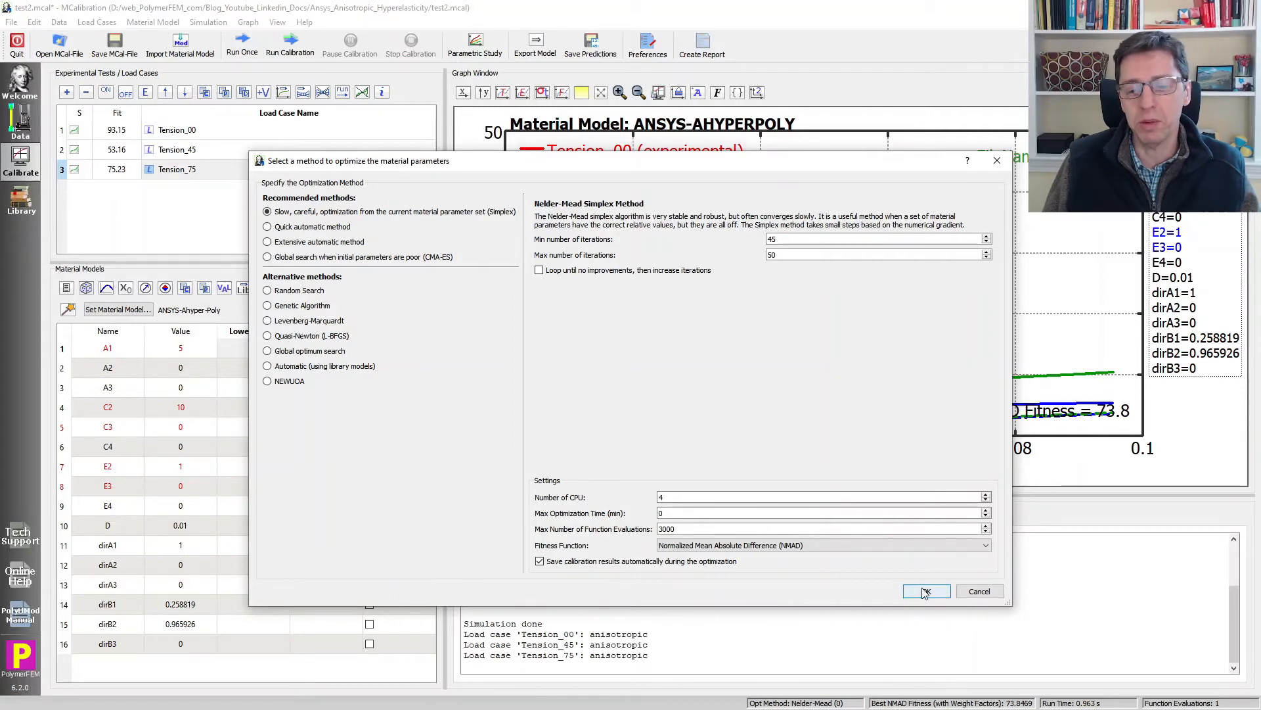
# Confirm the Nelder-Mead Simplex method to start calibrating the parameters
pyautogui.click(926, 591)
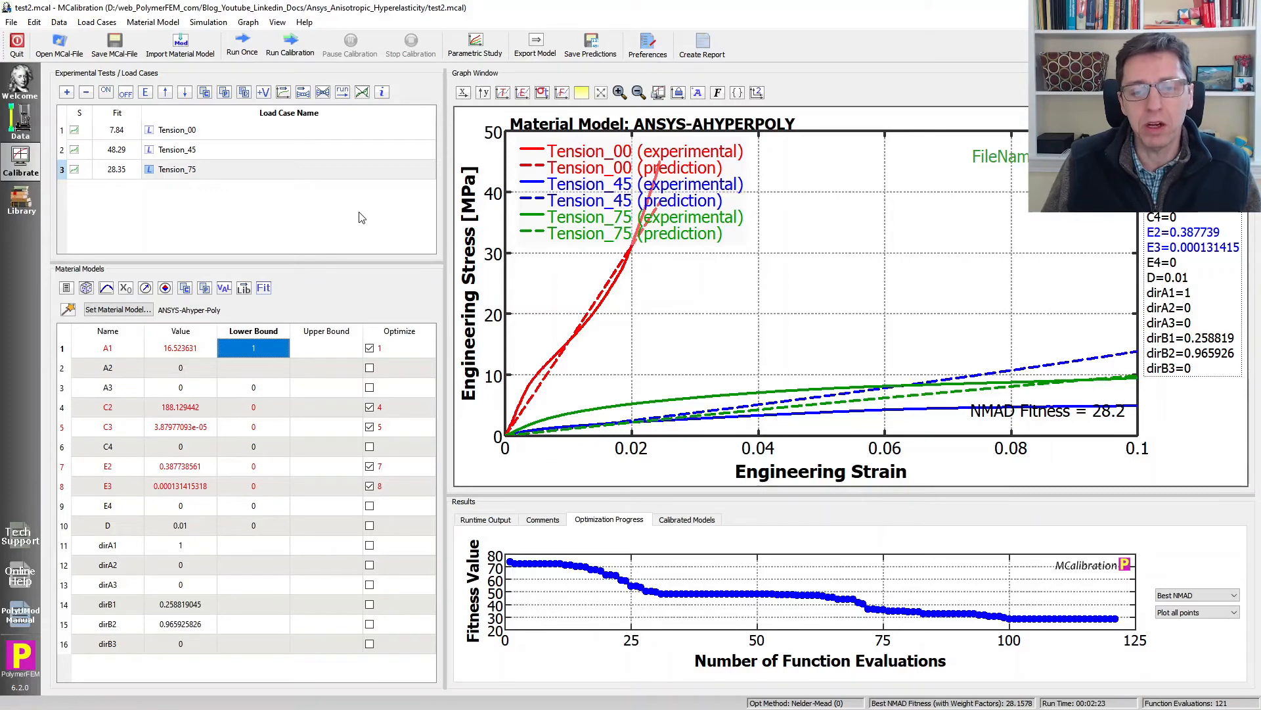
pyautogui.moveTo(373, 218)
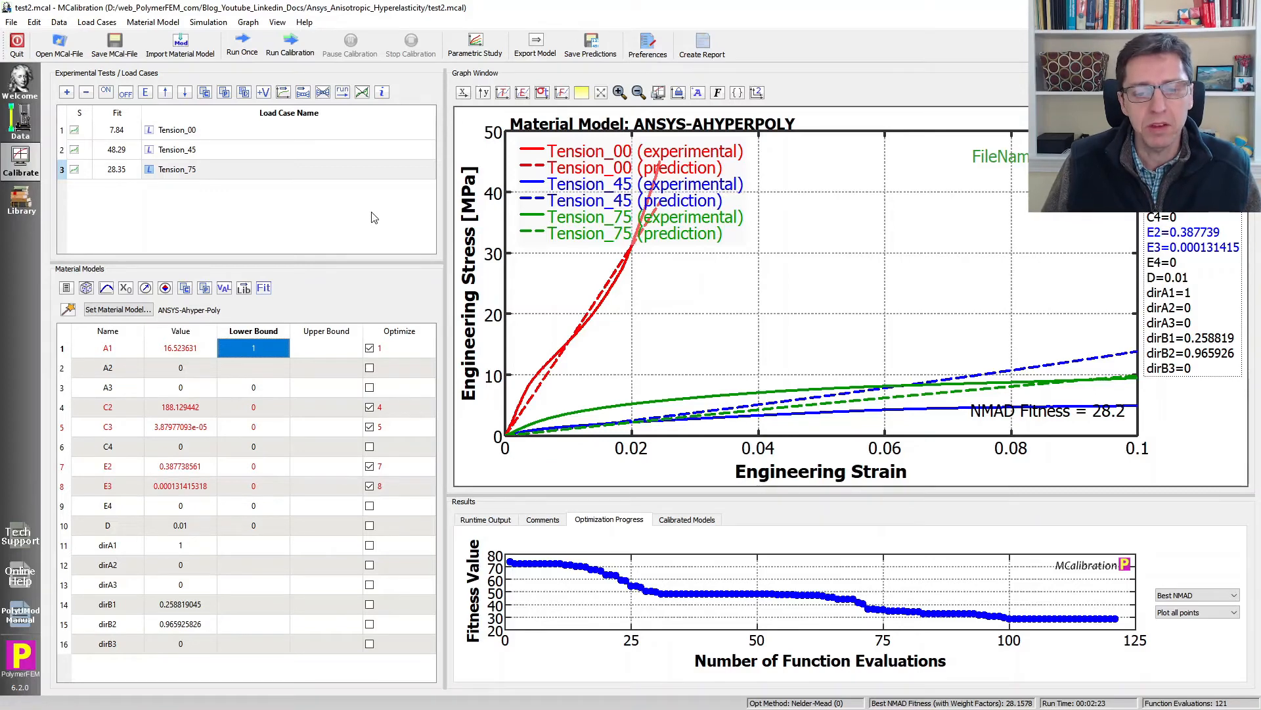
pyautogui.moveTo(782, 392)
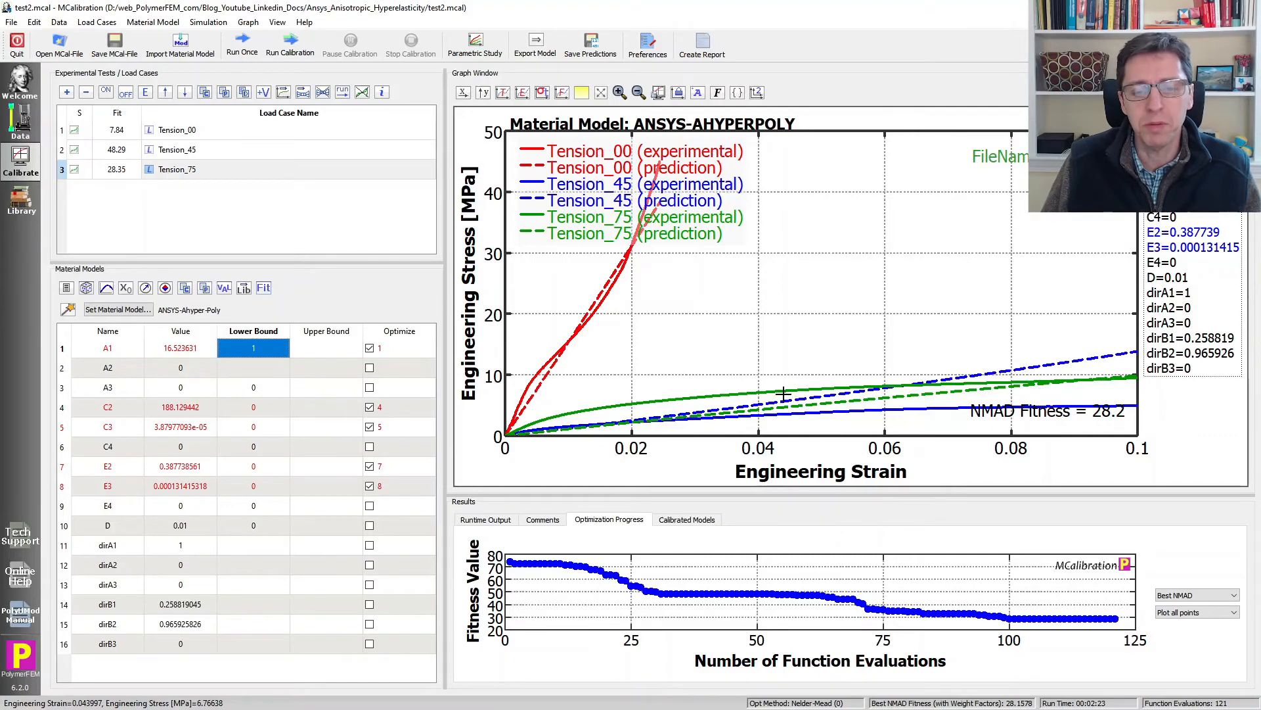
pyautogui.moveTo(882, 386)
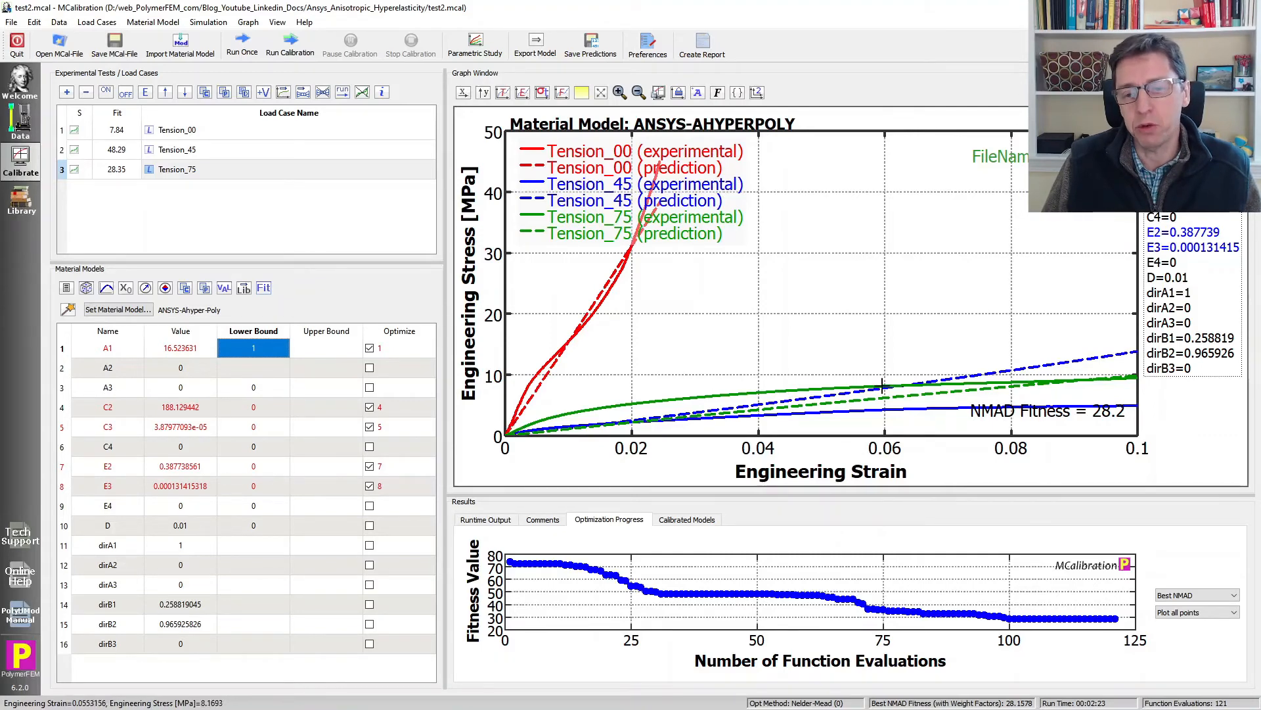
pyautogui.moveTo(668, 264)
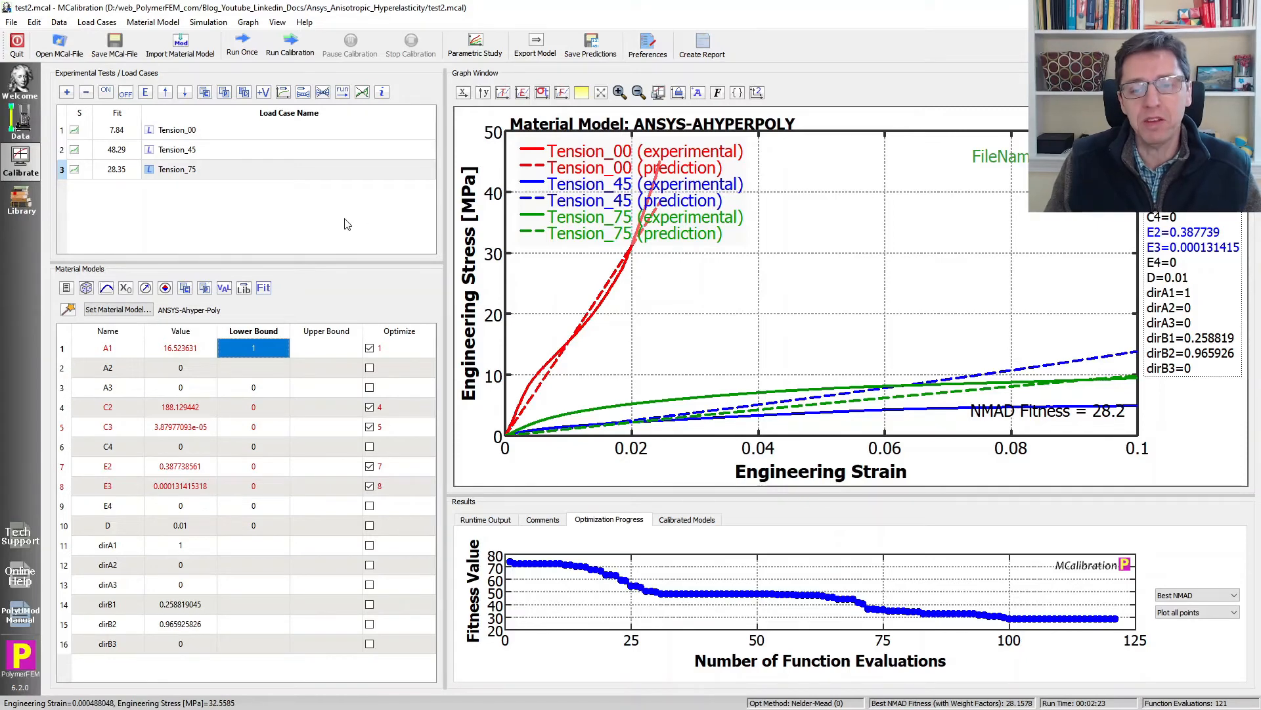
pyautogui.moveTo(628, 381)
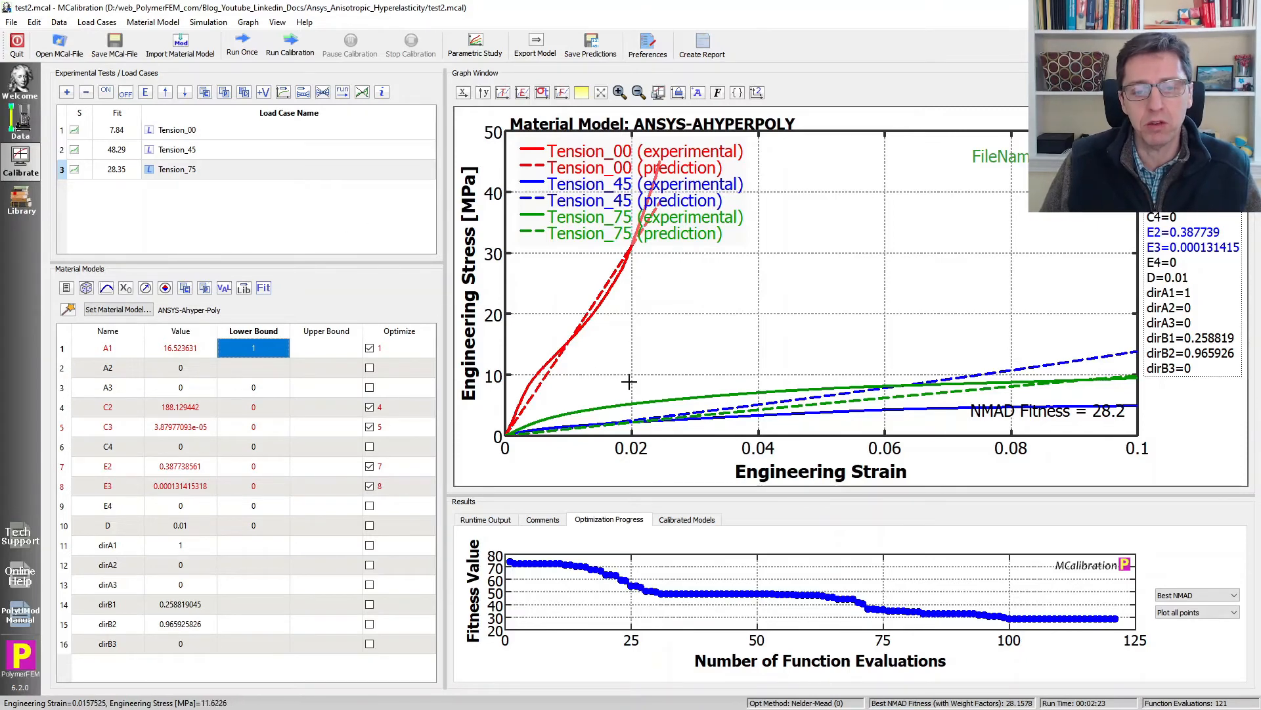
pyautogui.moveTo(604, 343)
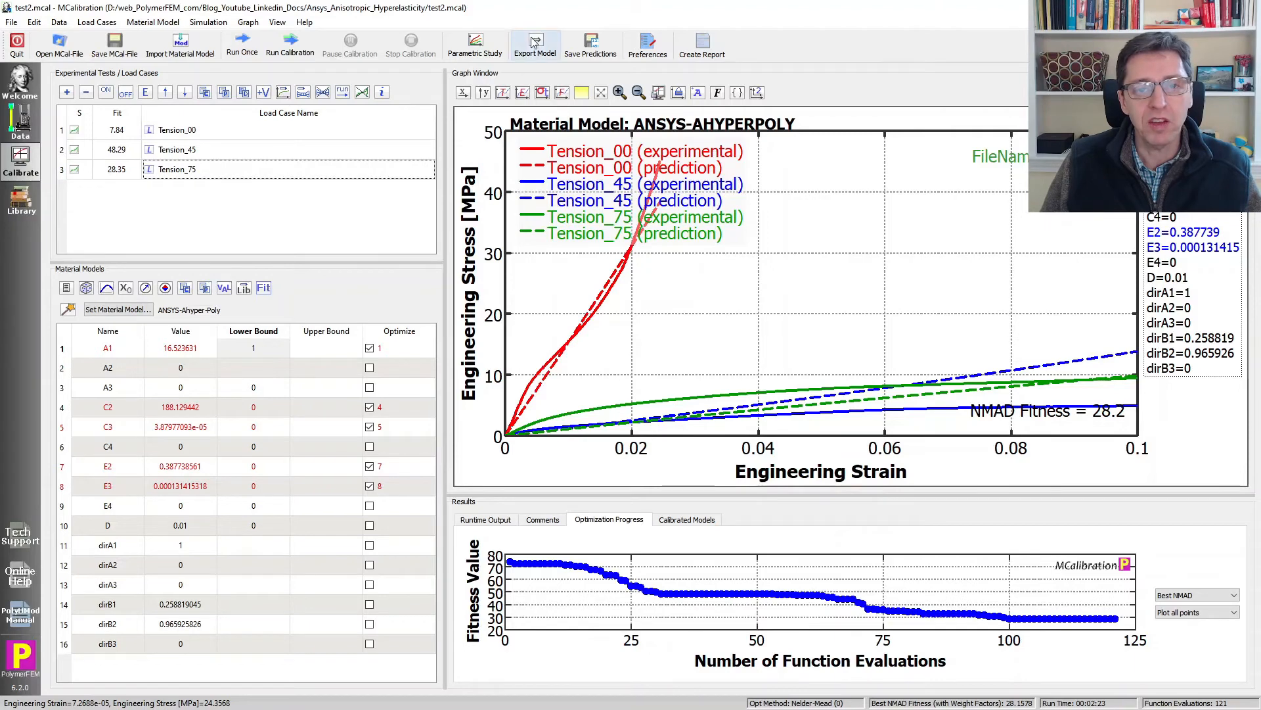
# Export the calibrated model in ANSYS APDL dat format as test2_ANSYS_material.dat
pyautogui.click(534, 41)
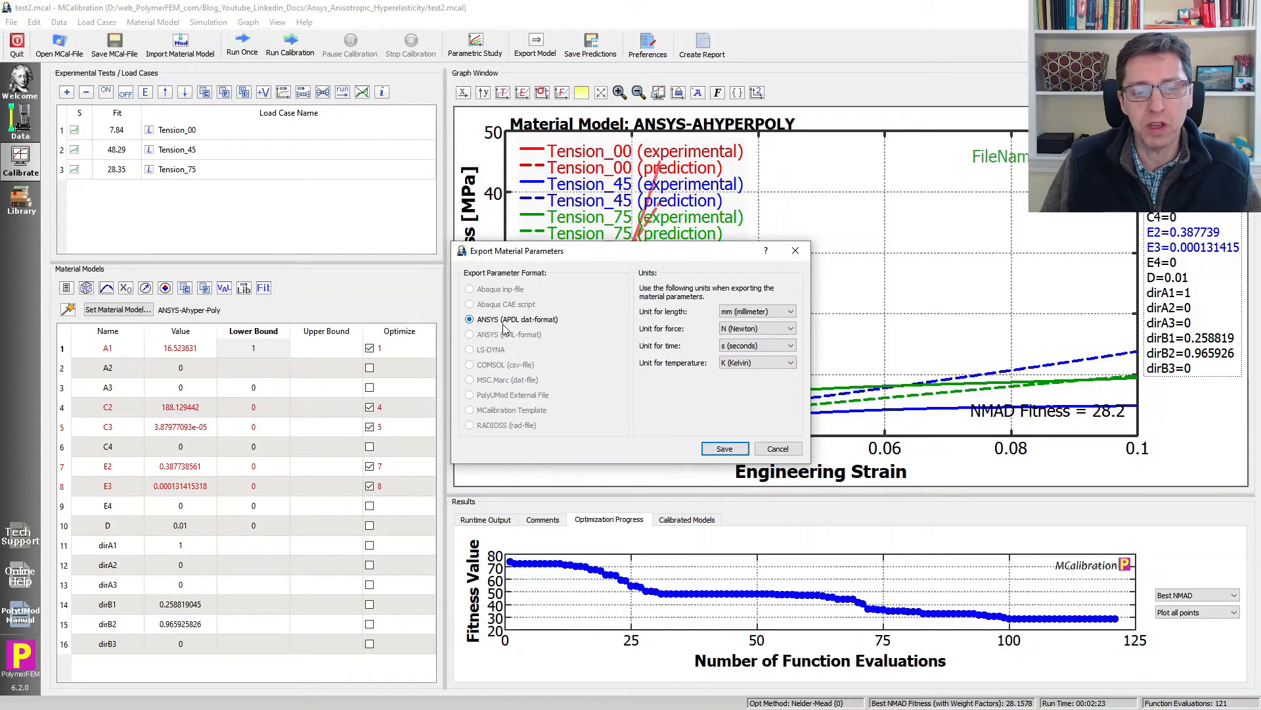
pyautogui.click(778, 448)
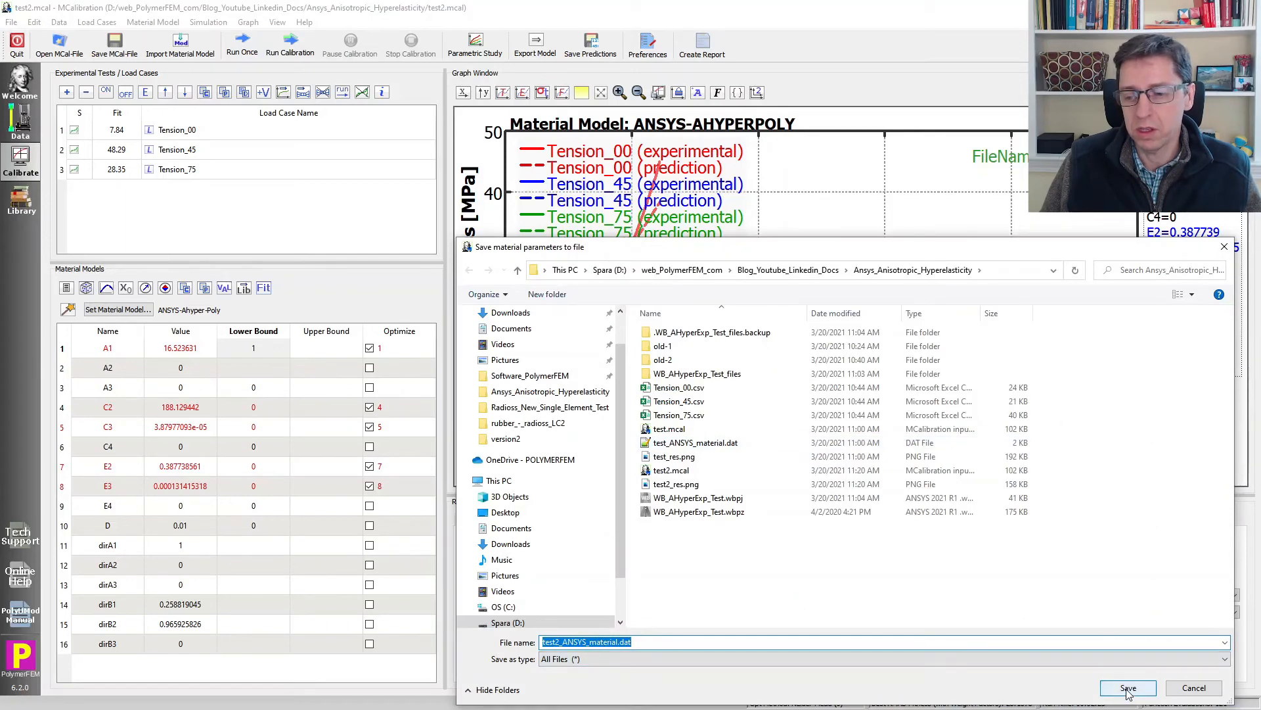
pyautogui.click(1128, 688)
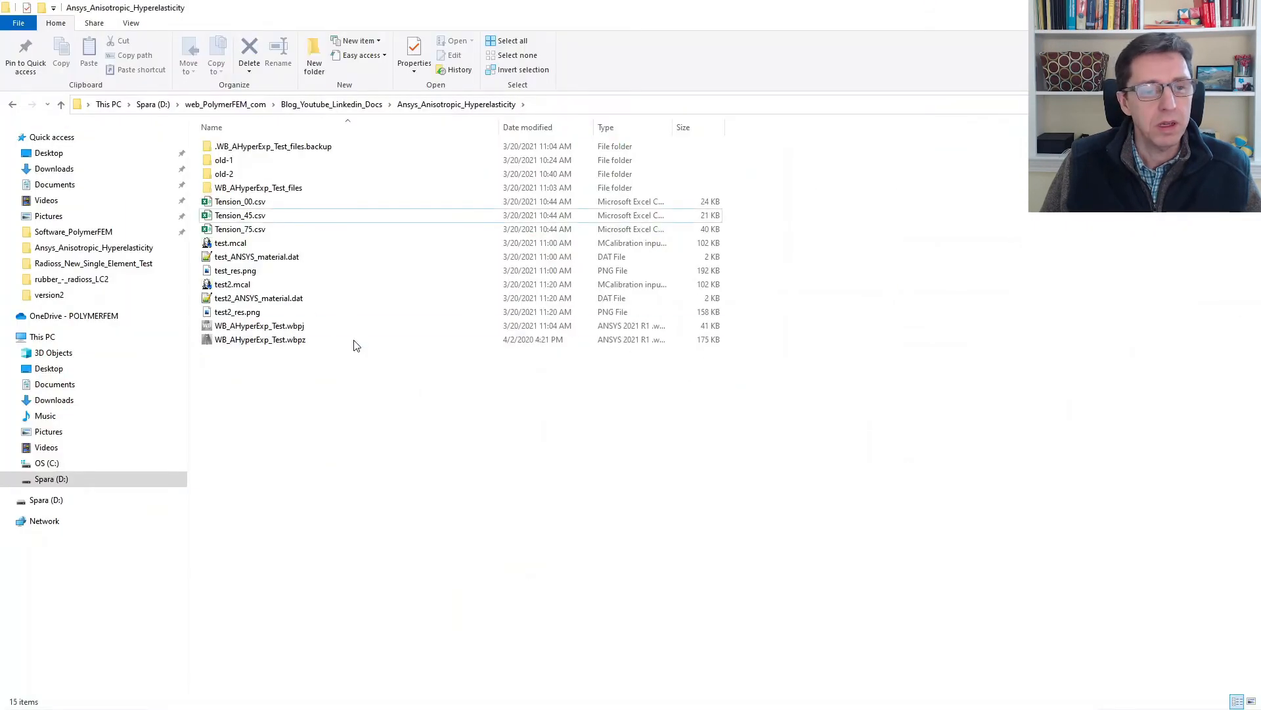
# Open test2_ANSYS_material.dat in Notepad++ and select all of its TBDATA material text
pyautogui.rightClick(258, 297)
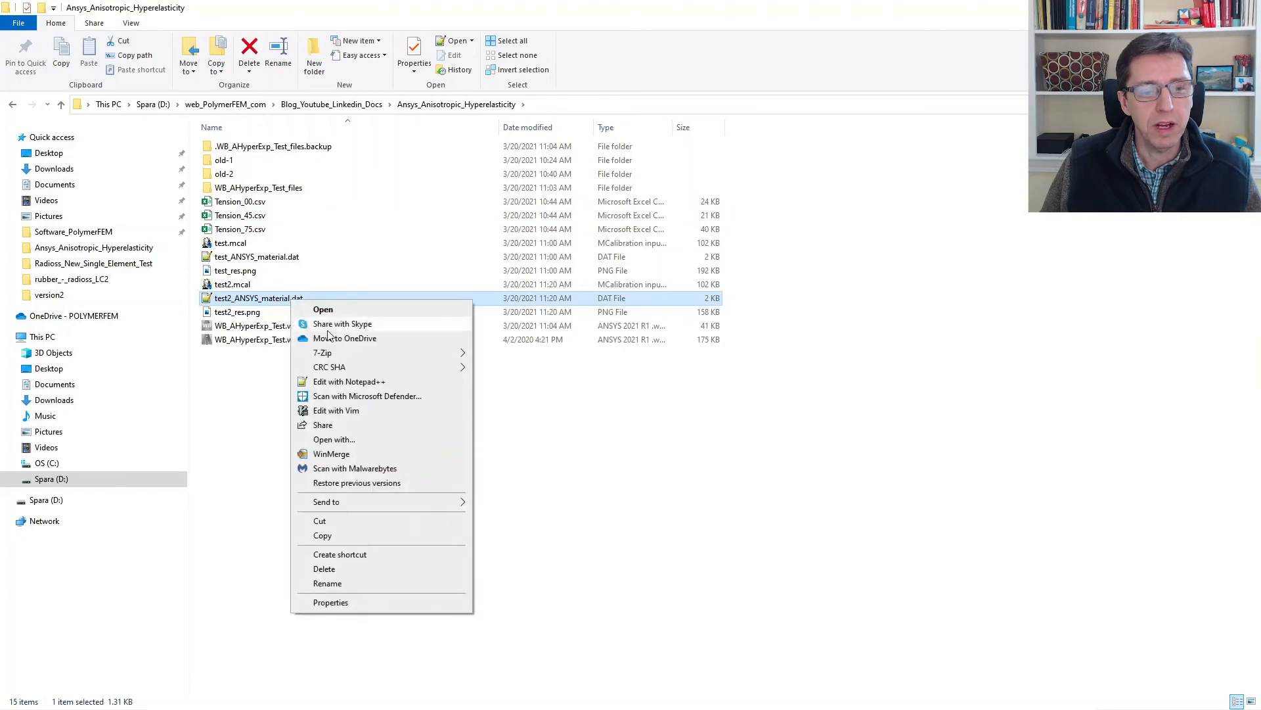
pyautogui.click(349, 381)
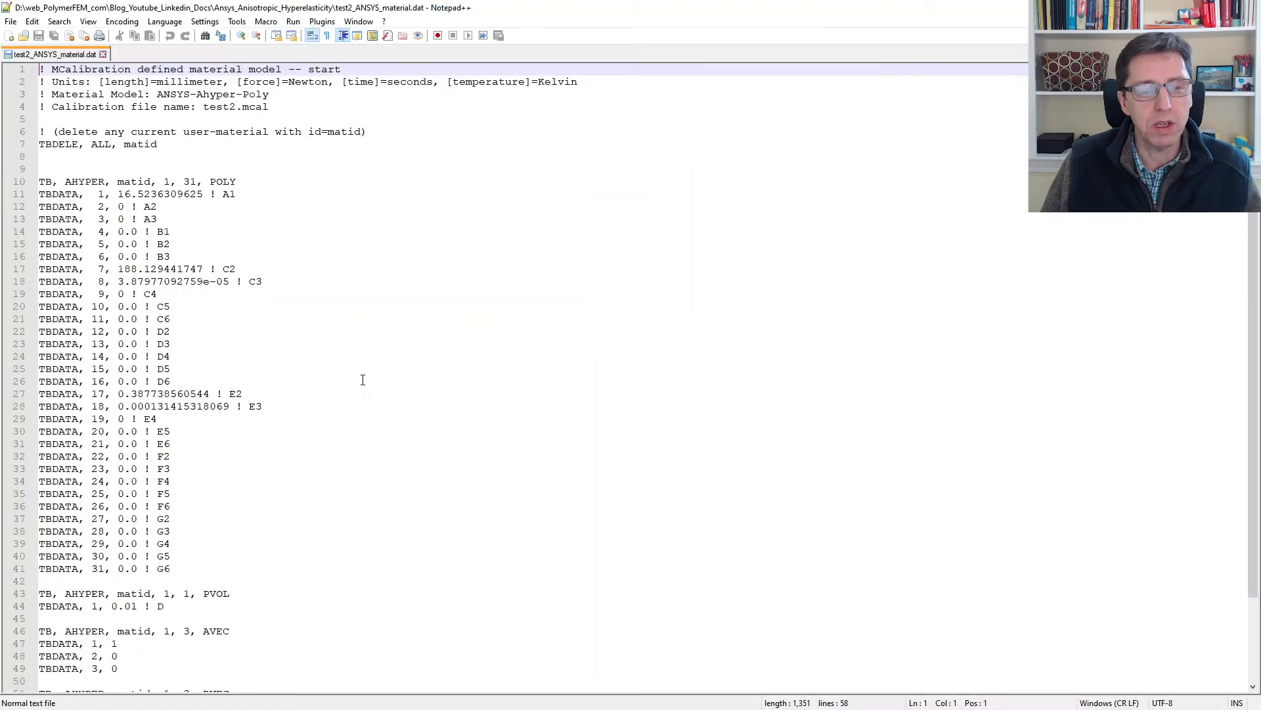
pyautogui.scroll(-3)
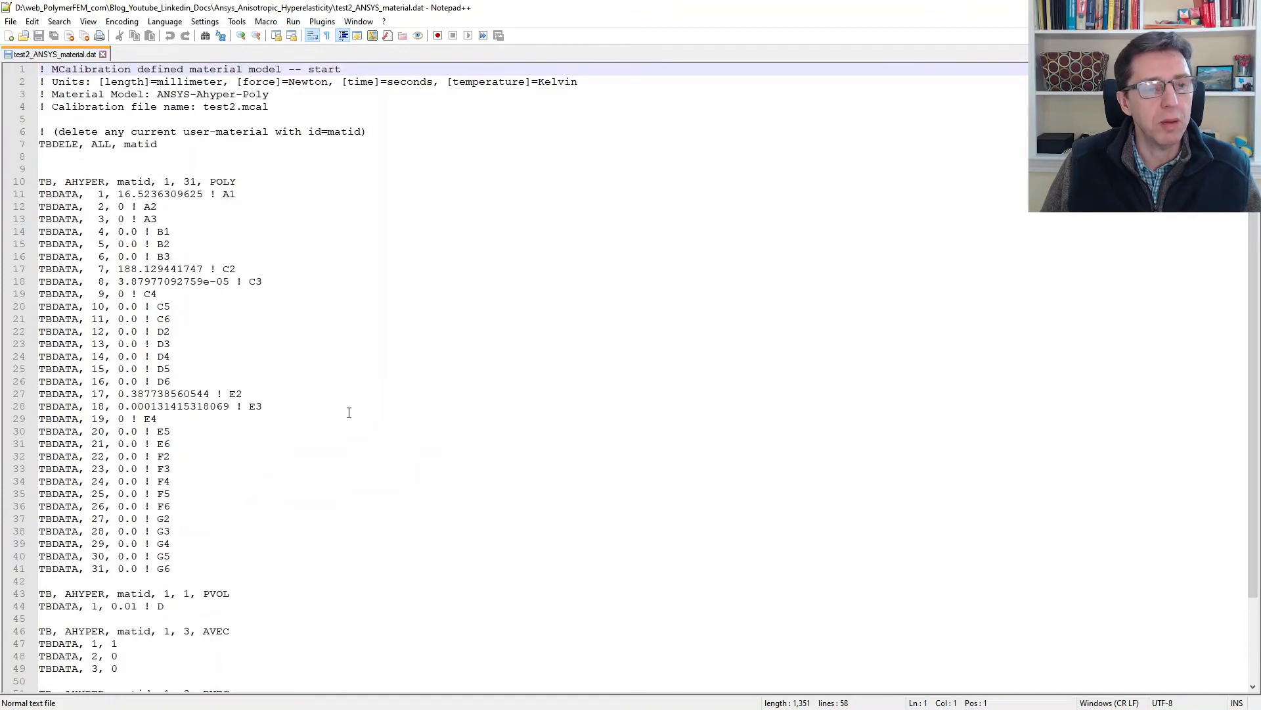
pyautogui.press('ctrl+a')
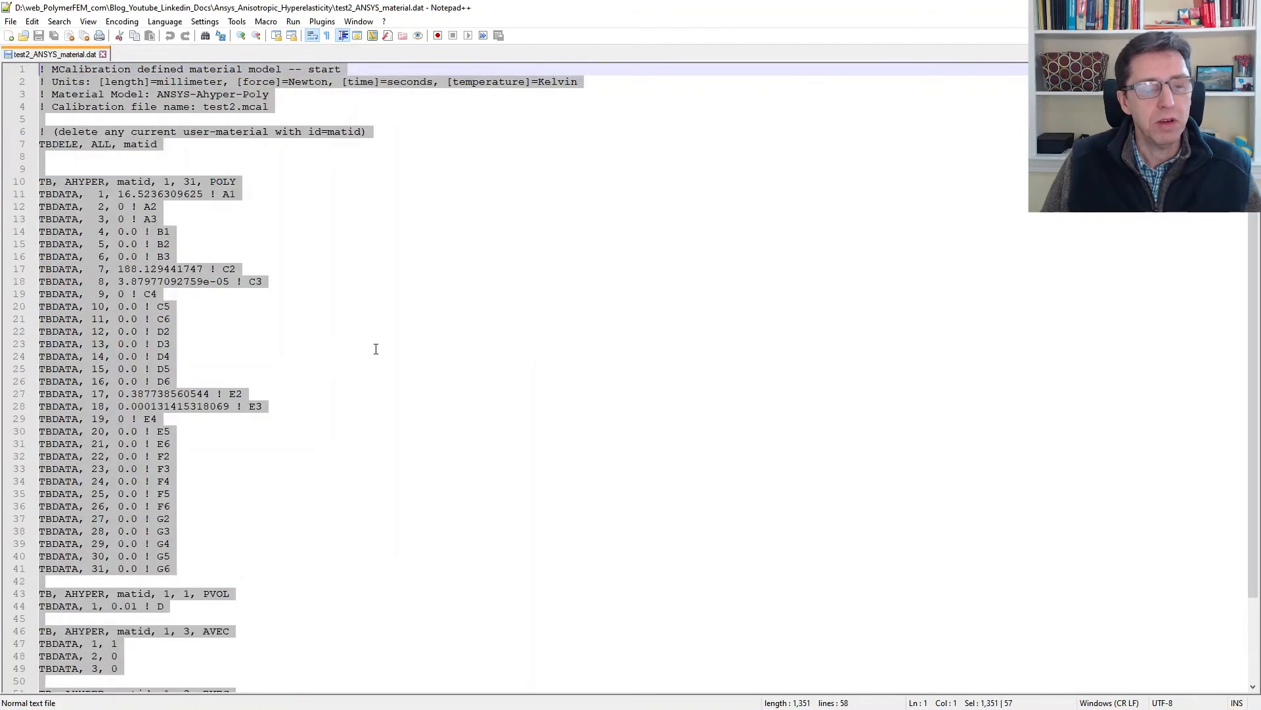
pyautogui.moveTo(833, 170)
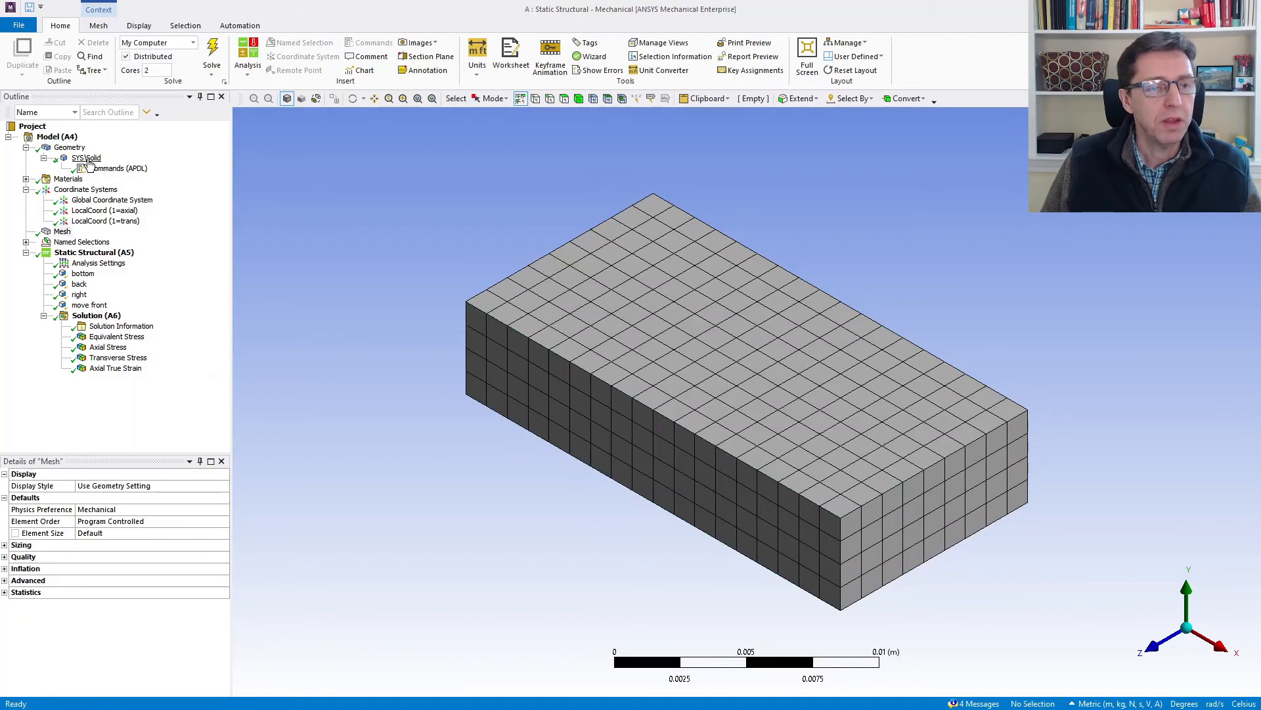
# Add a Commands object under SYS\Solid holding the pasted AHYPER POLY material definition
pyautogui.click(84, 158)
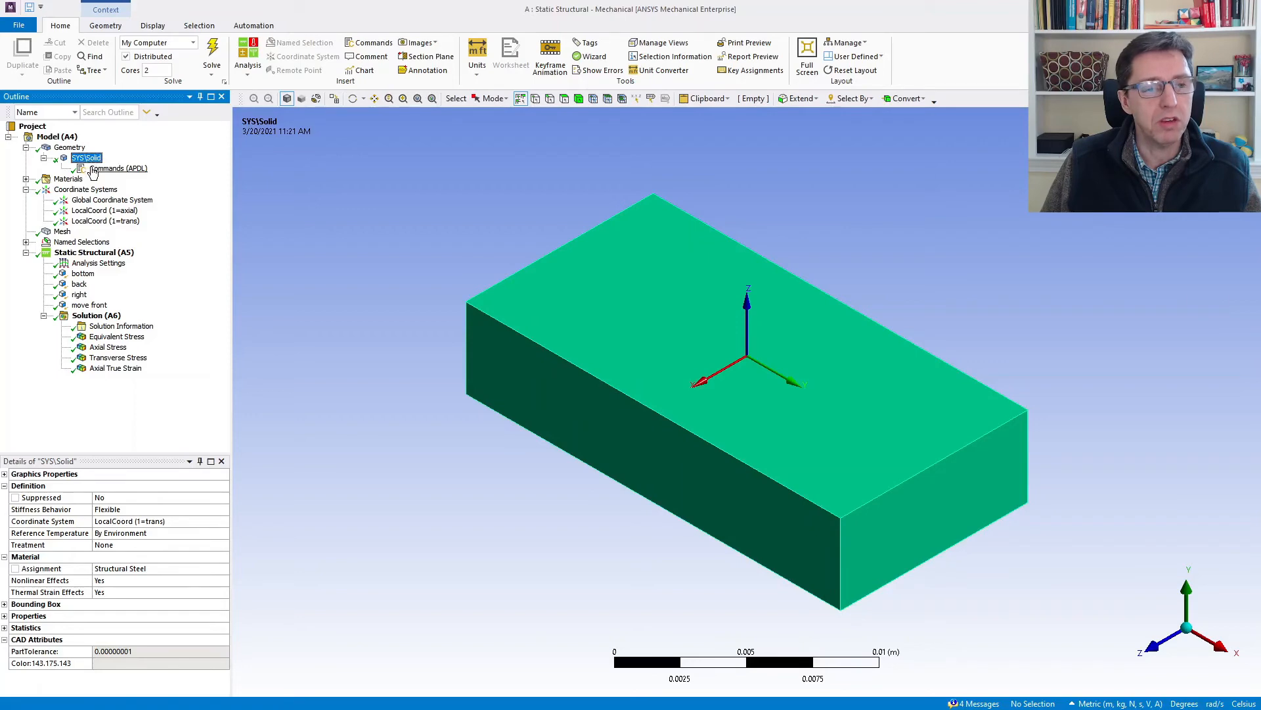
pyautogui.click(123, 168)
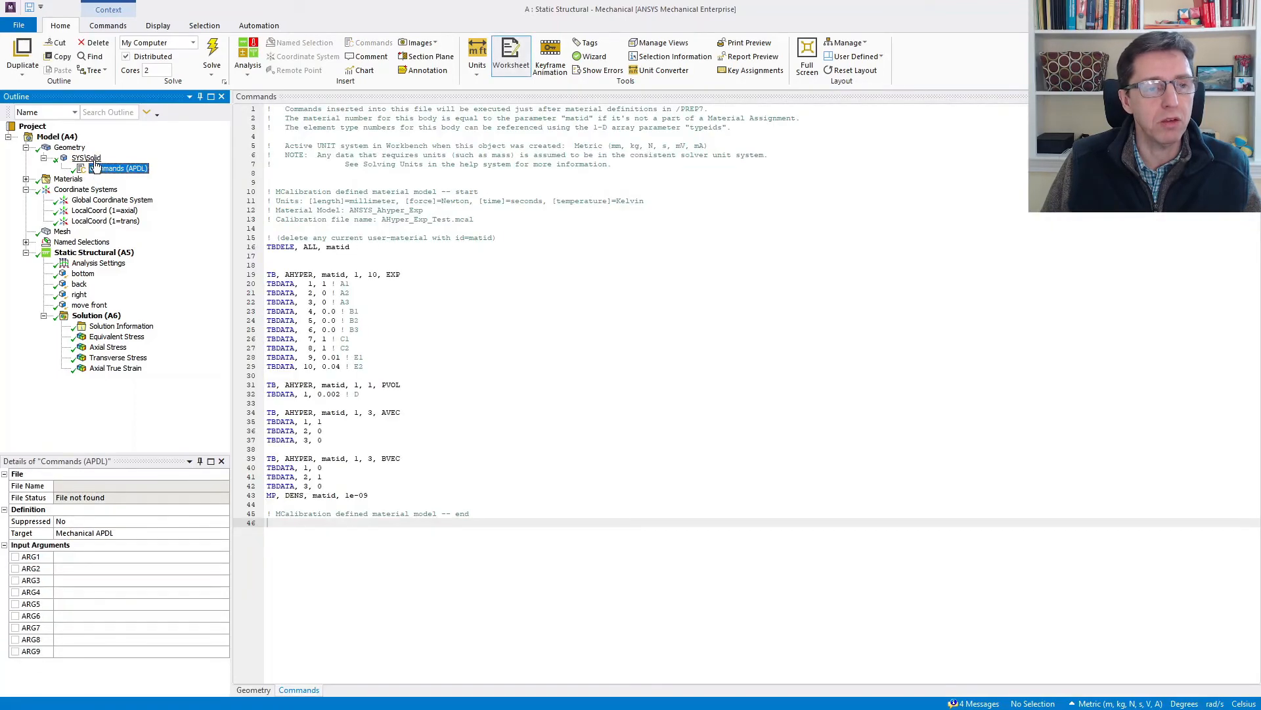
pyautogui.rightClick(86, 157)
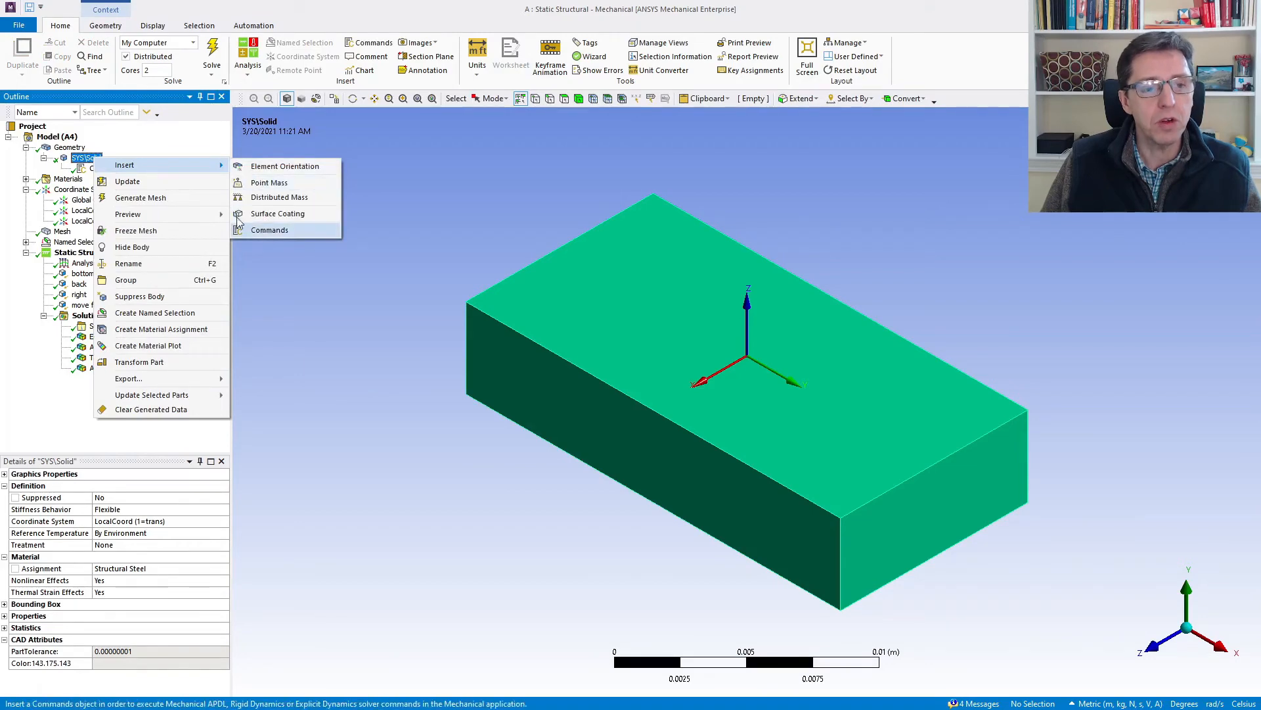
pyautogui.click(269, 229)
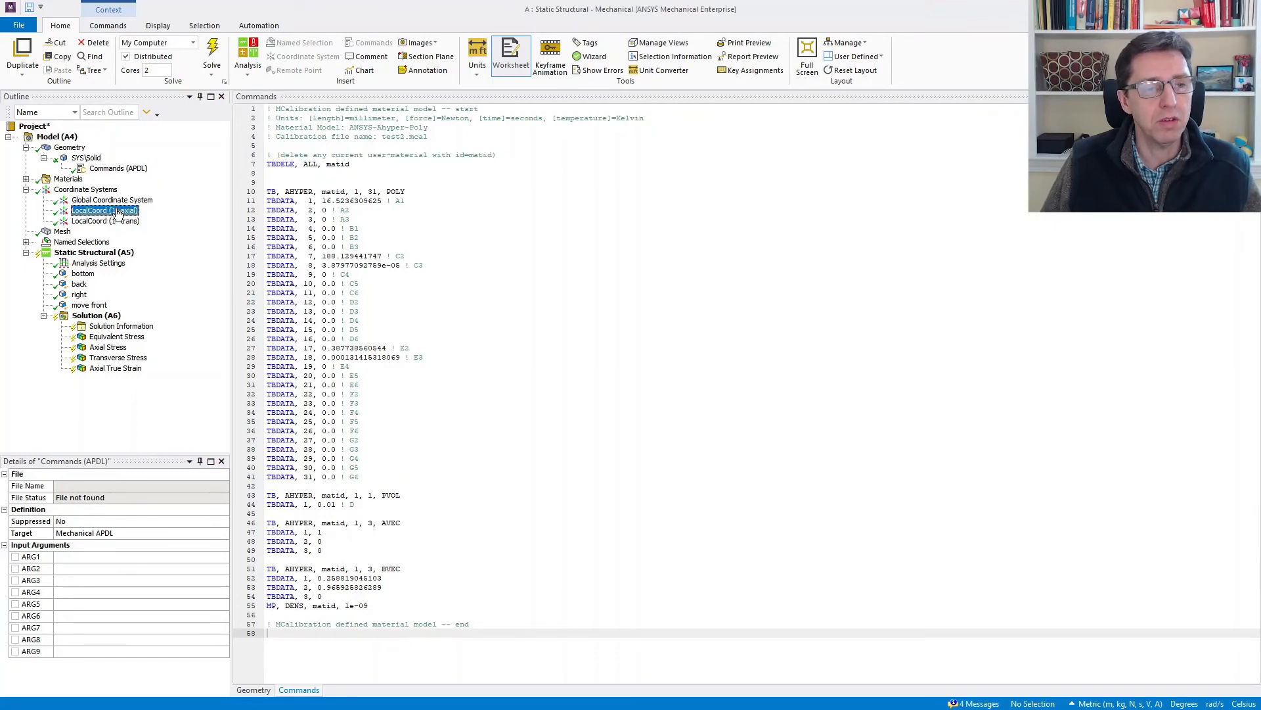
pyautogui.moveTo(82, 190)
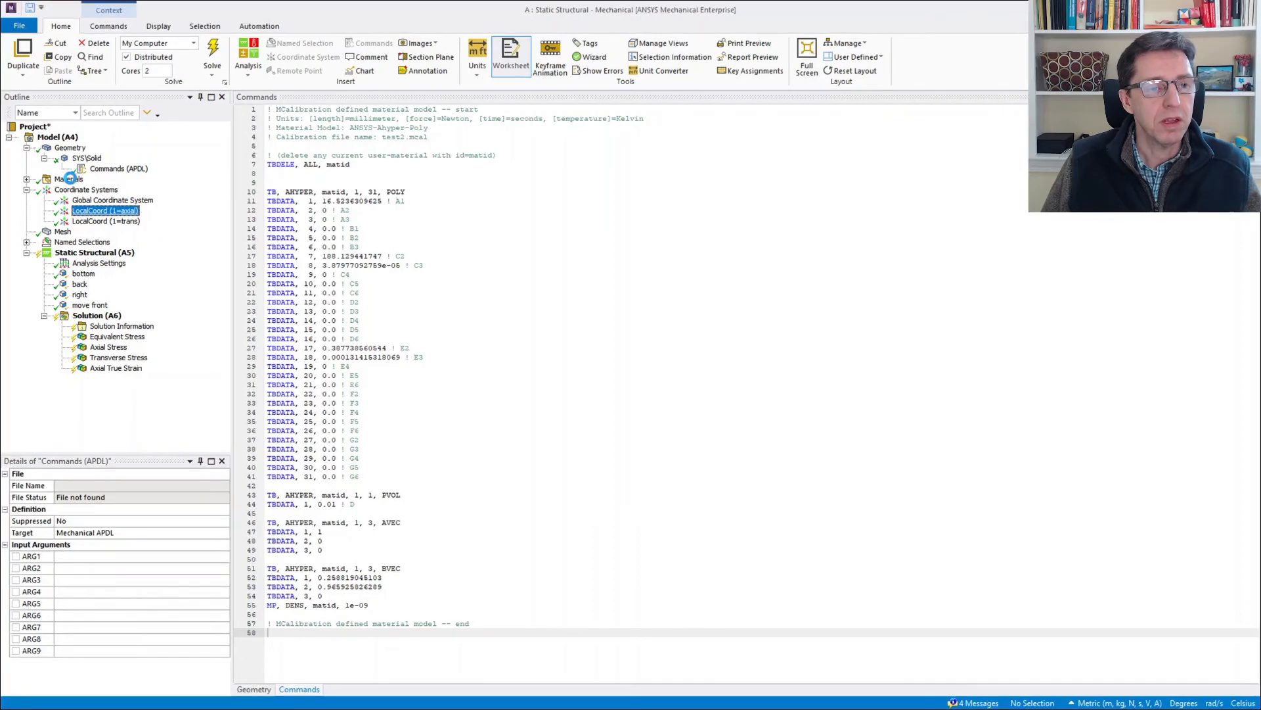
# Compare the axial and transverse local coordinate systems, then check Solid uses LocalCoord (1=trans)
pyautogui.click(105, 210)
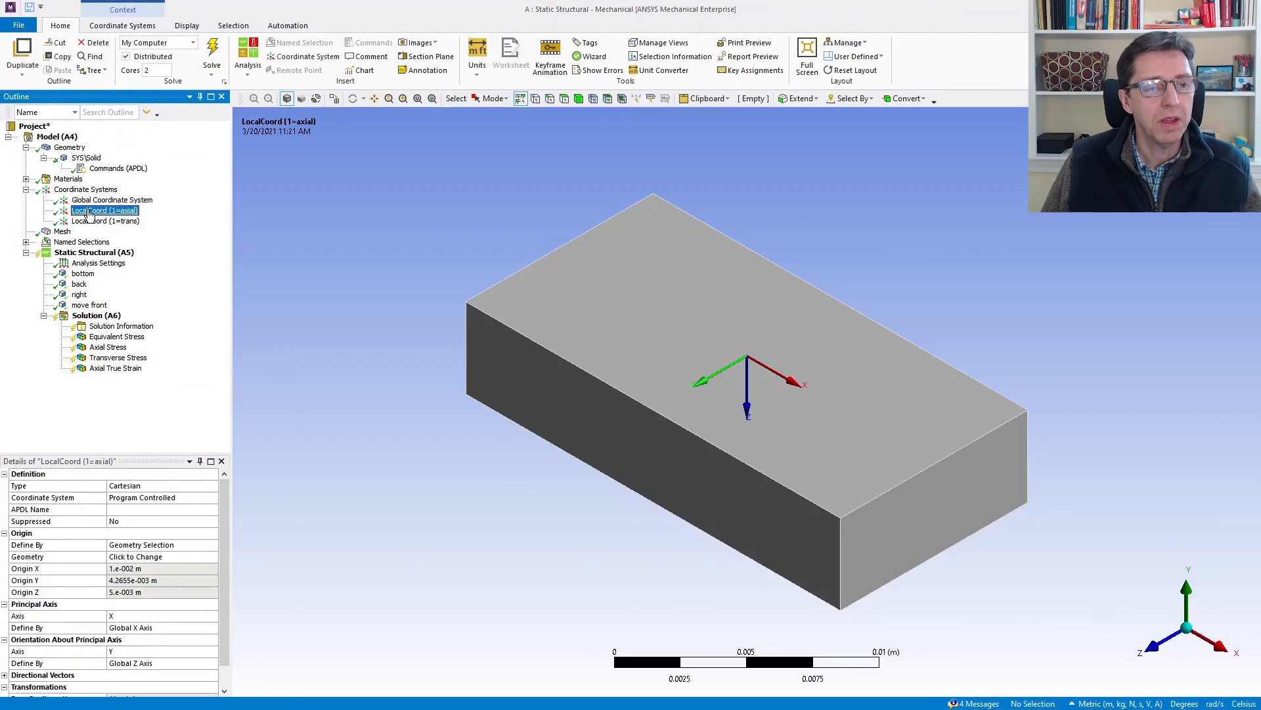
pyautogui.click(105, 221)
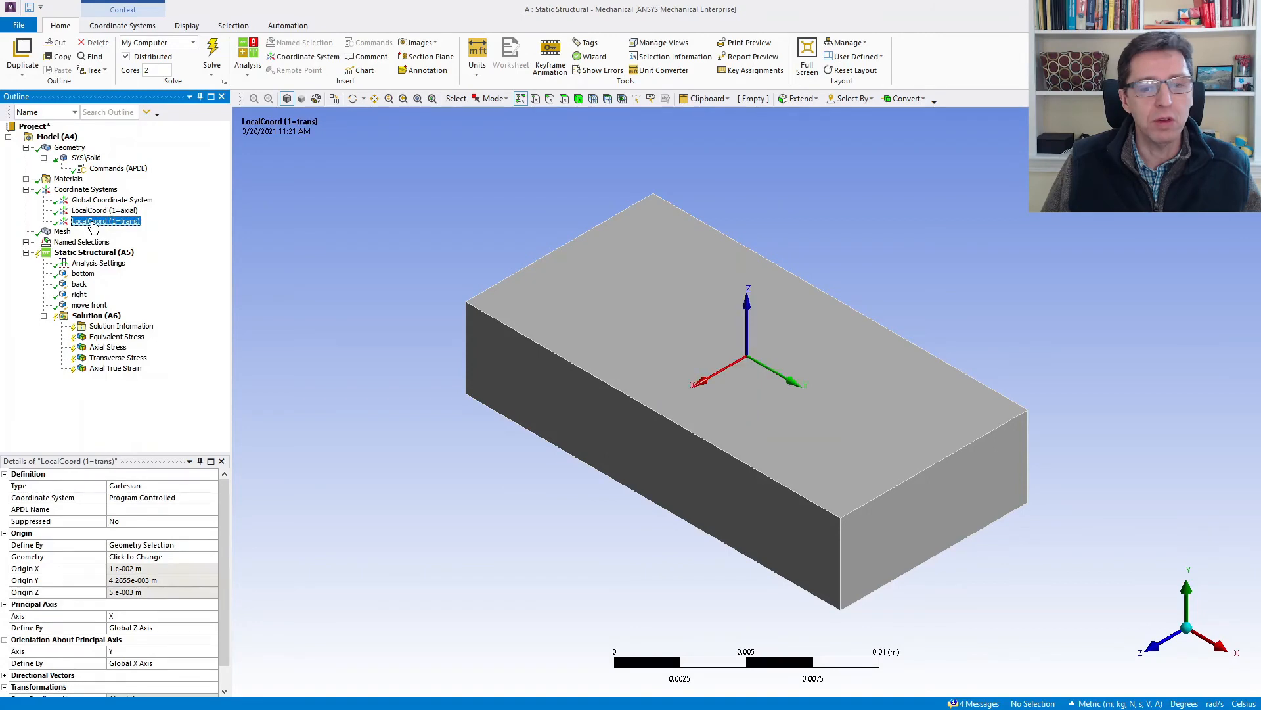
pyautogui.click(100, 209)
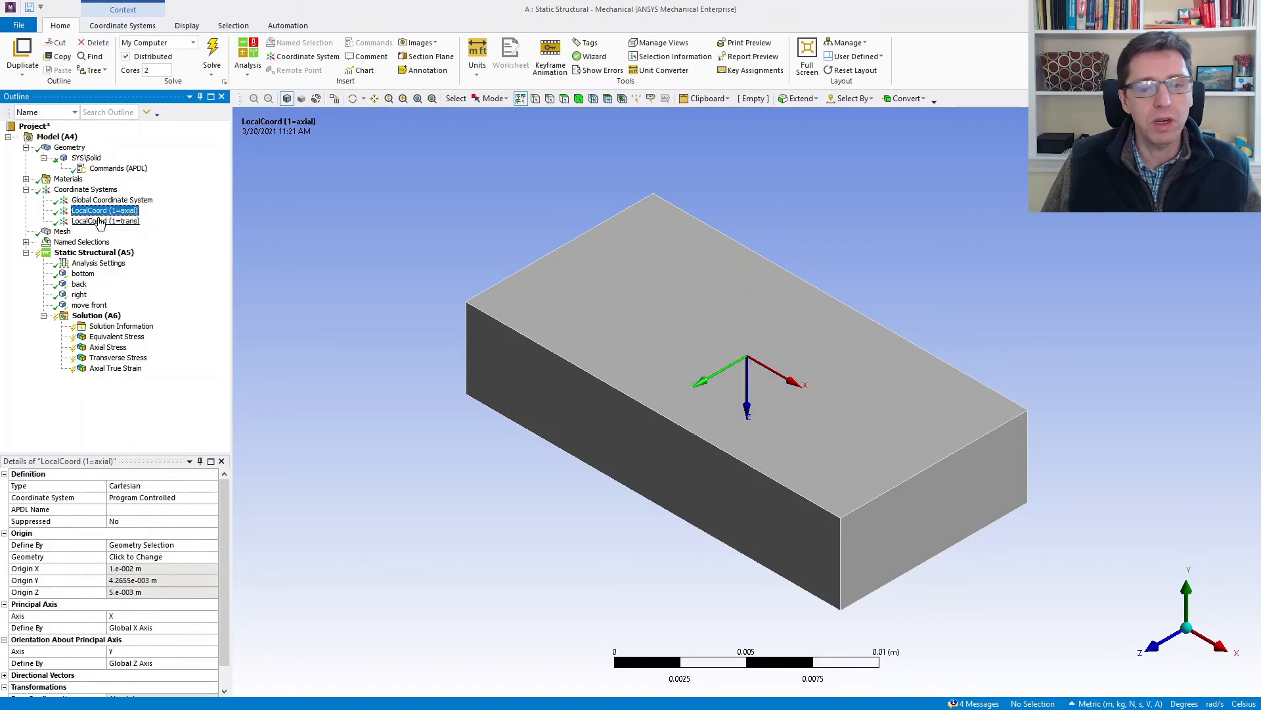
pyautogui.click(105, 220)
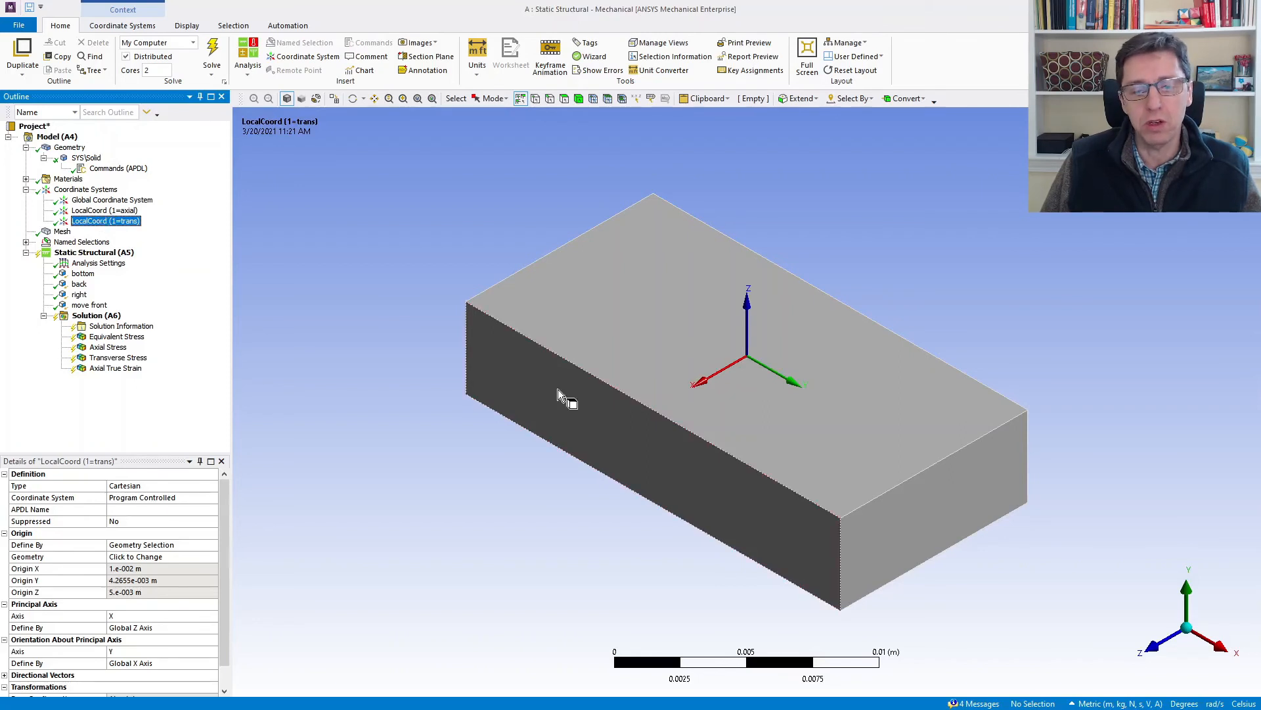
pyautogui.click(82, 158)
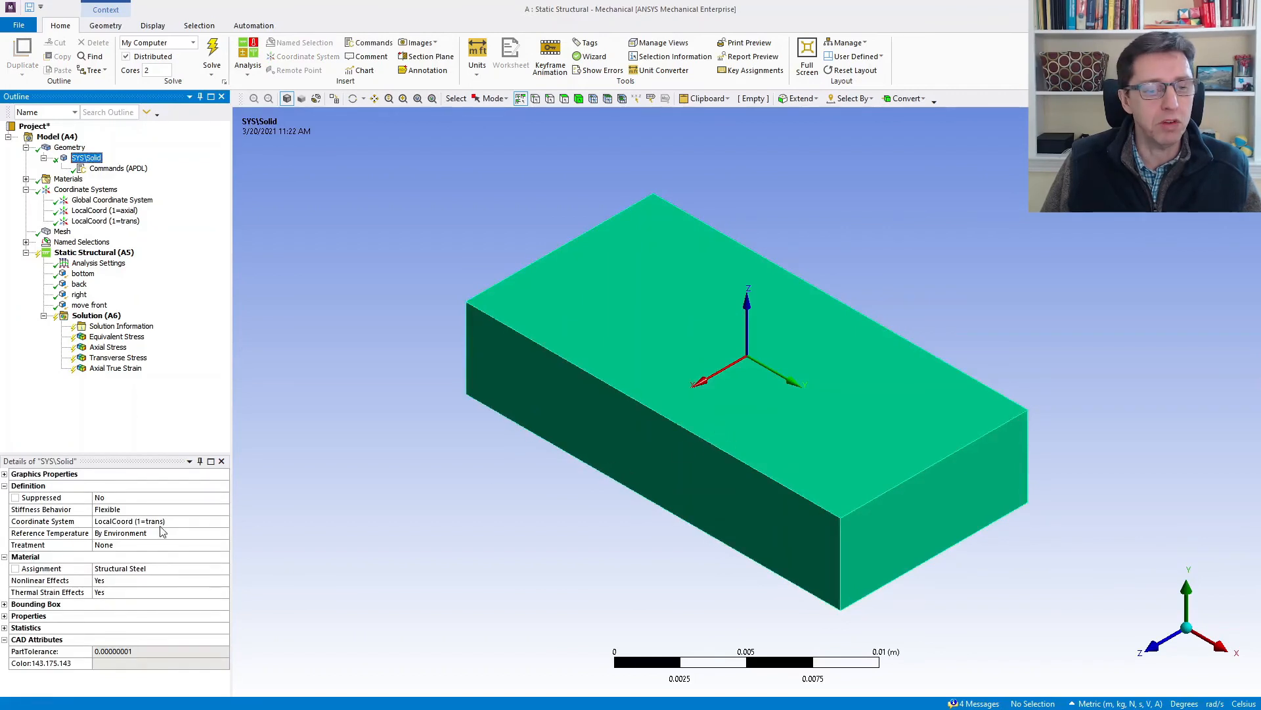
pyautogui.click(161, 521)
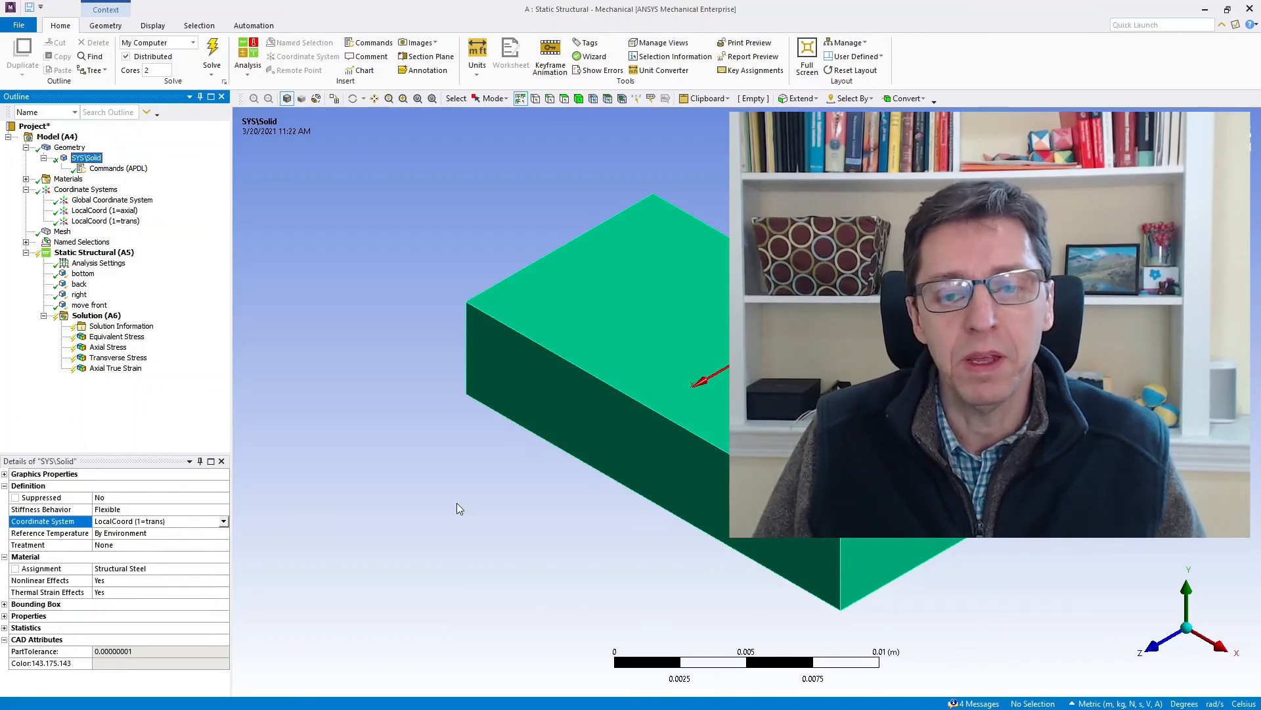
pyautogui.moveTo(365, 540)
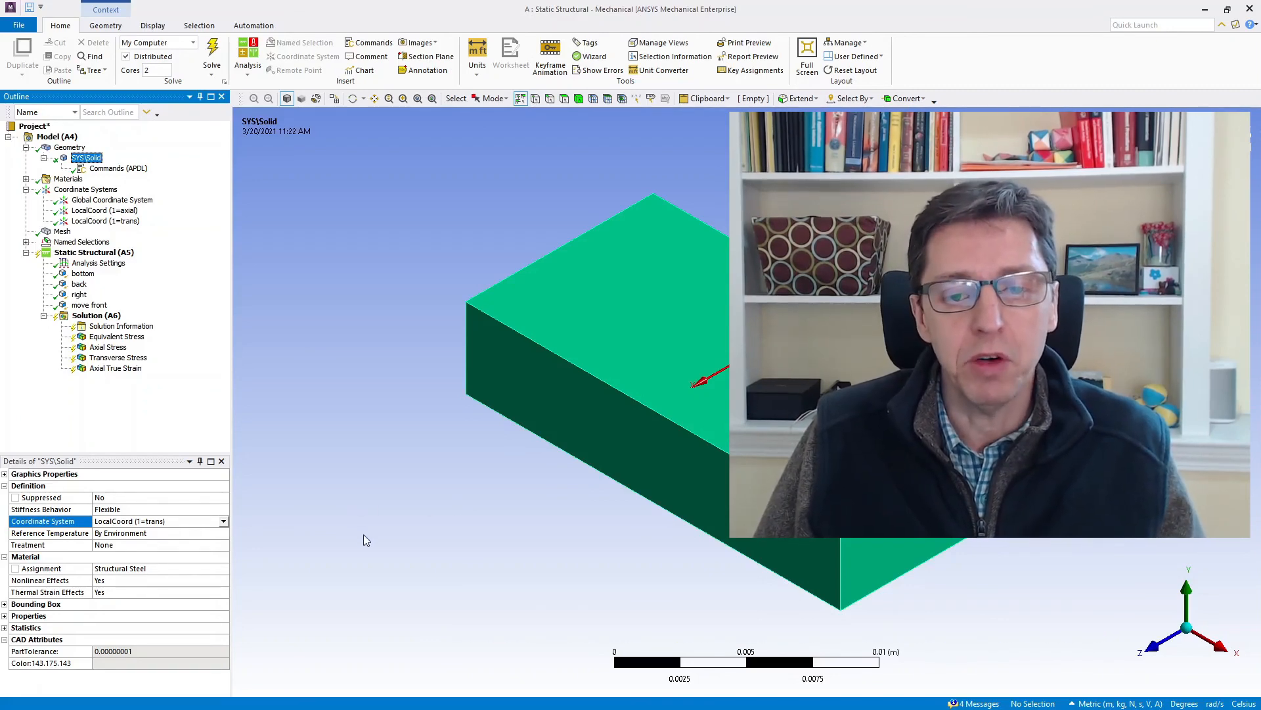